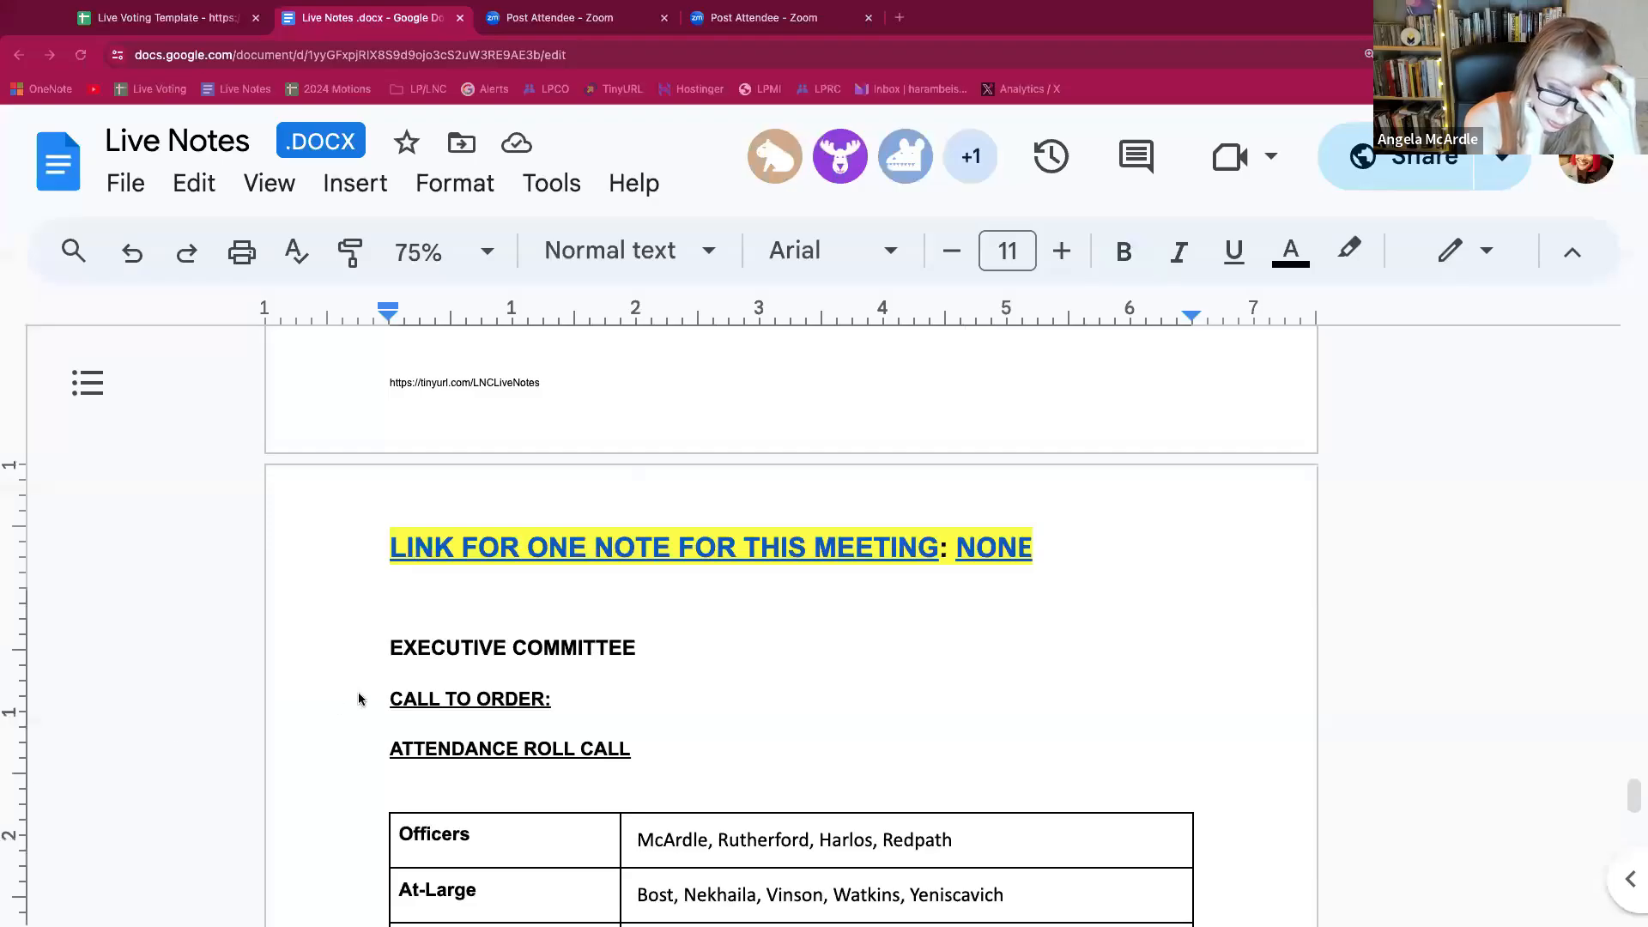
Step: Record 10:02 as the Executive Committee call-to-order time and scroll to the 8:05pm attendance table
text(10)
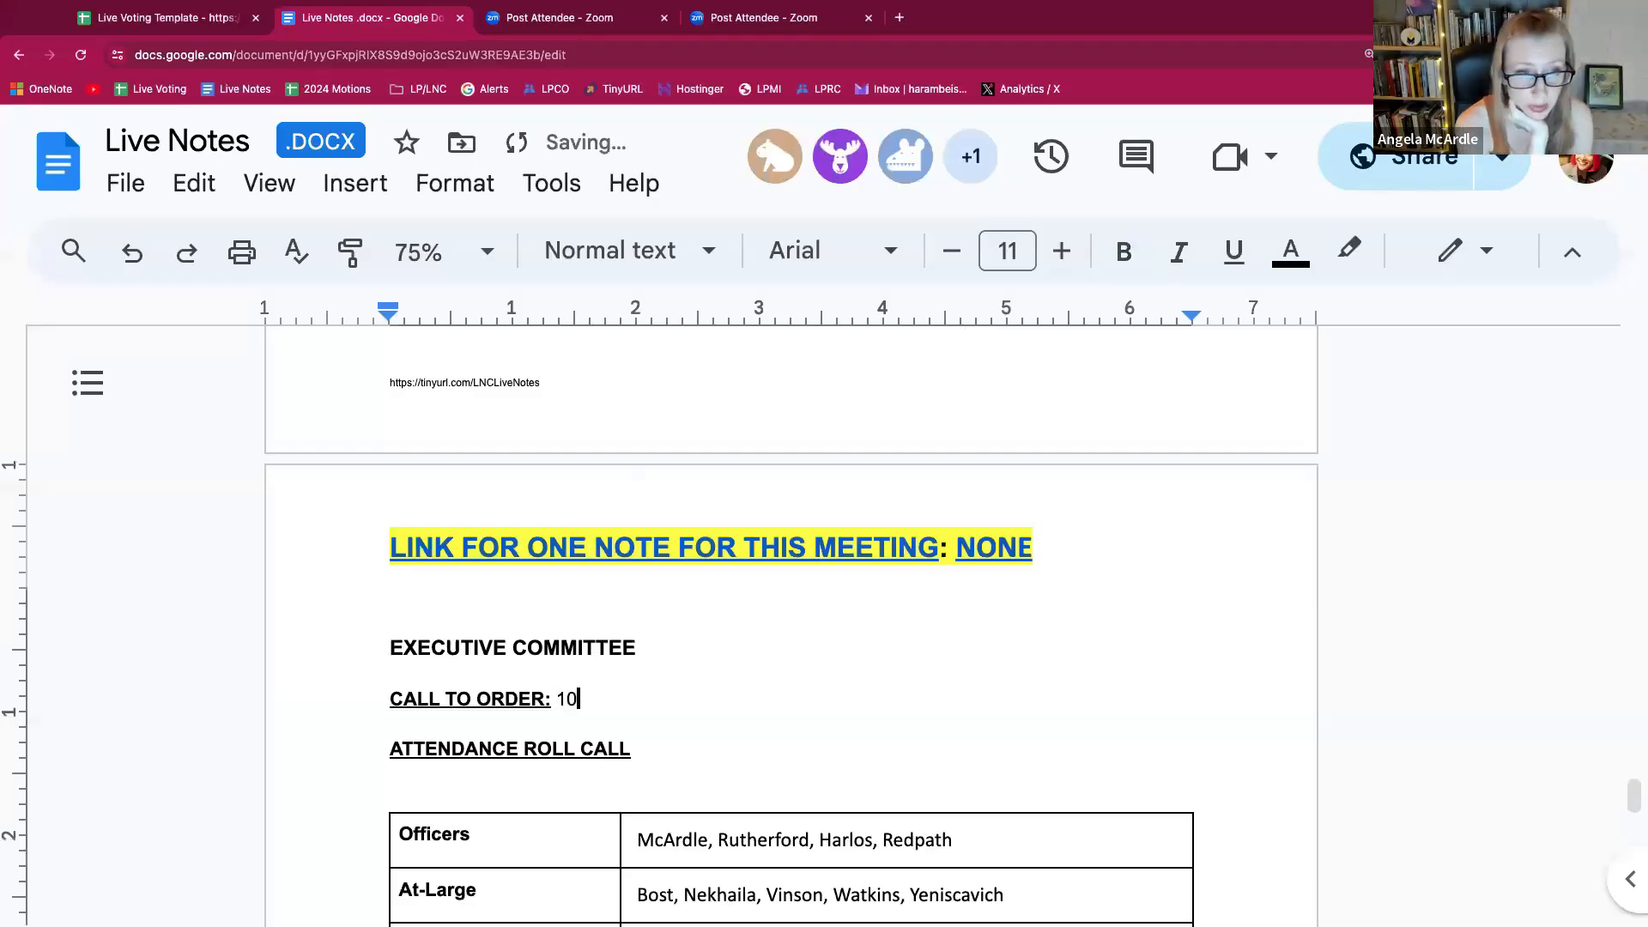
text(:02)
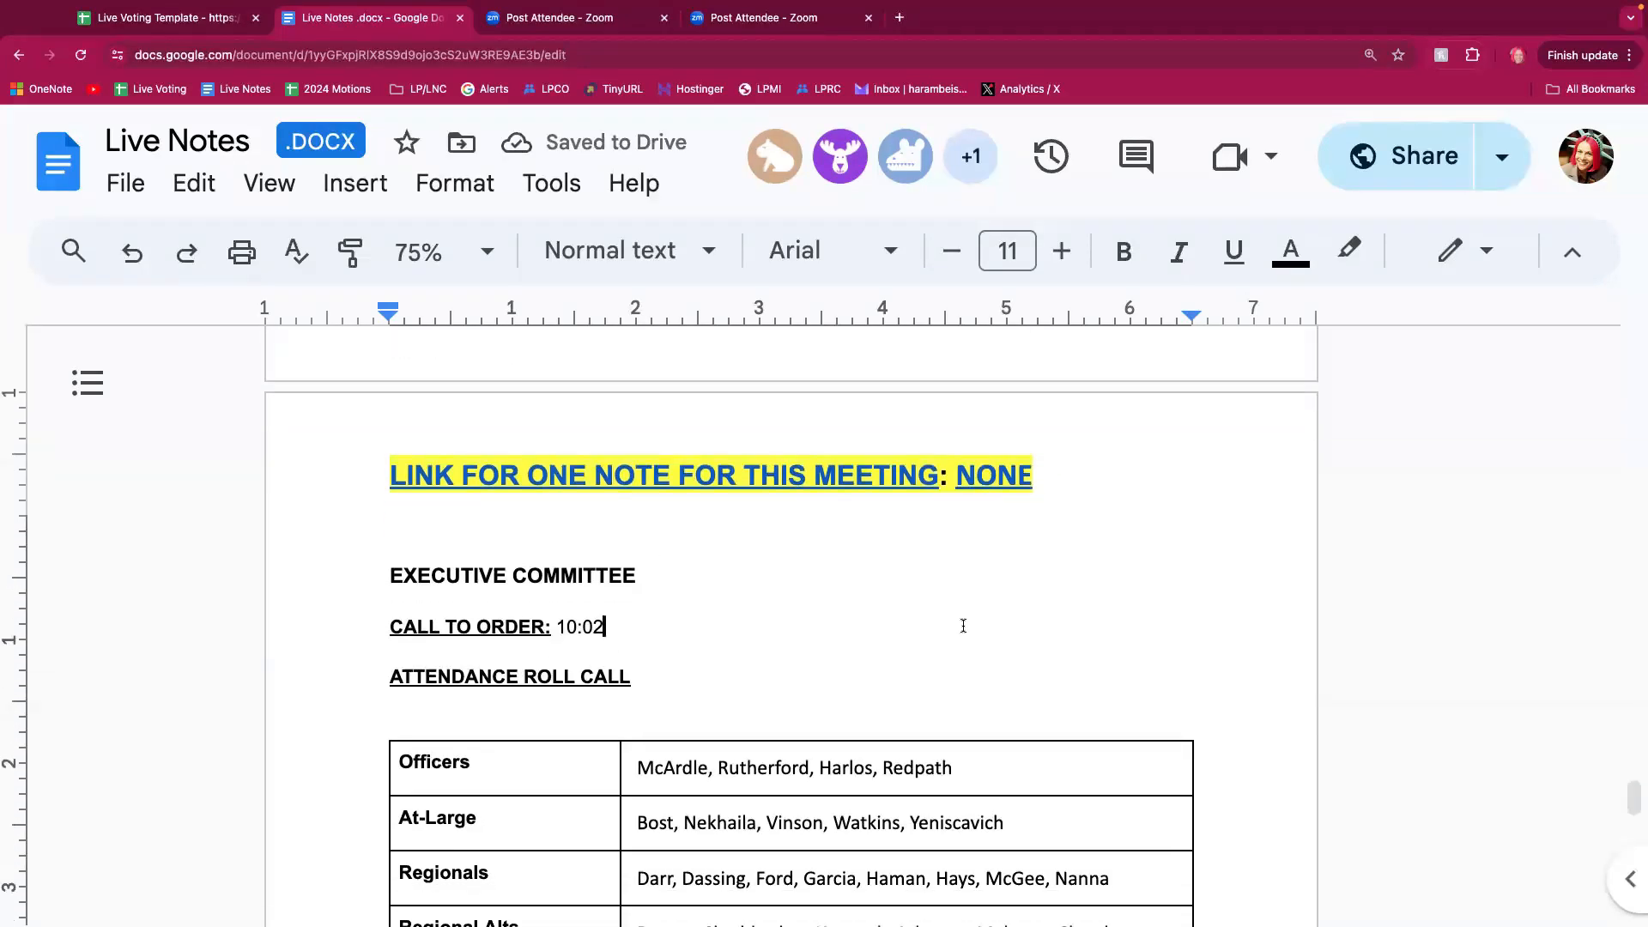
scroll(down, 3)
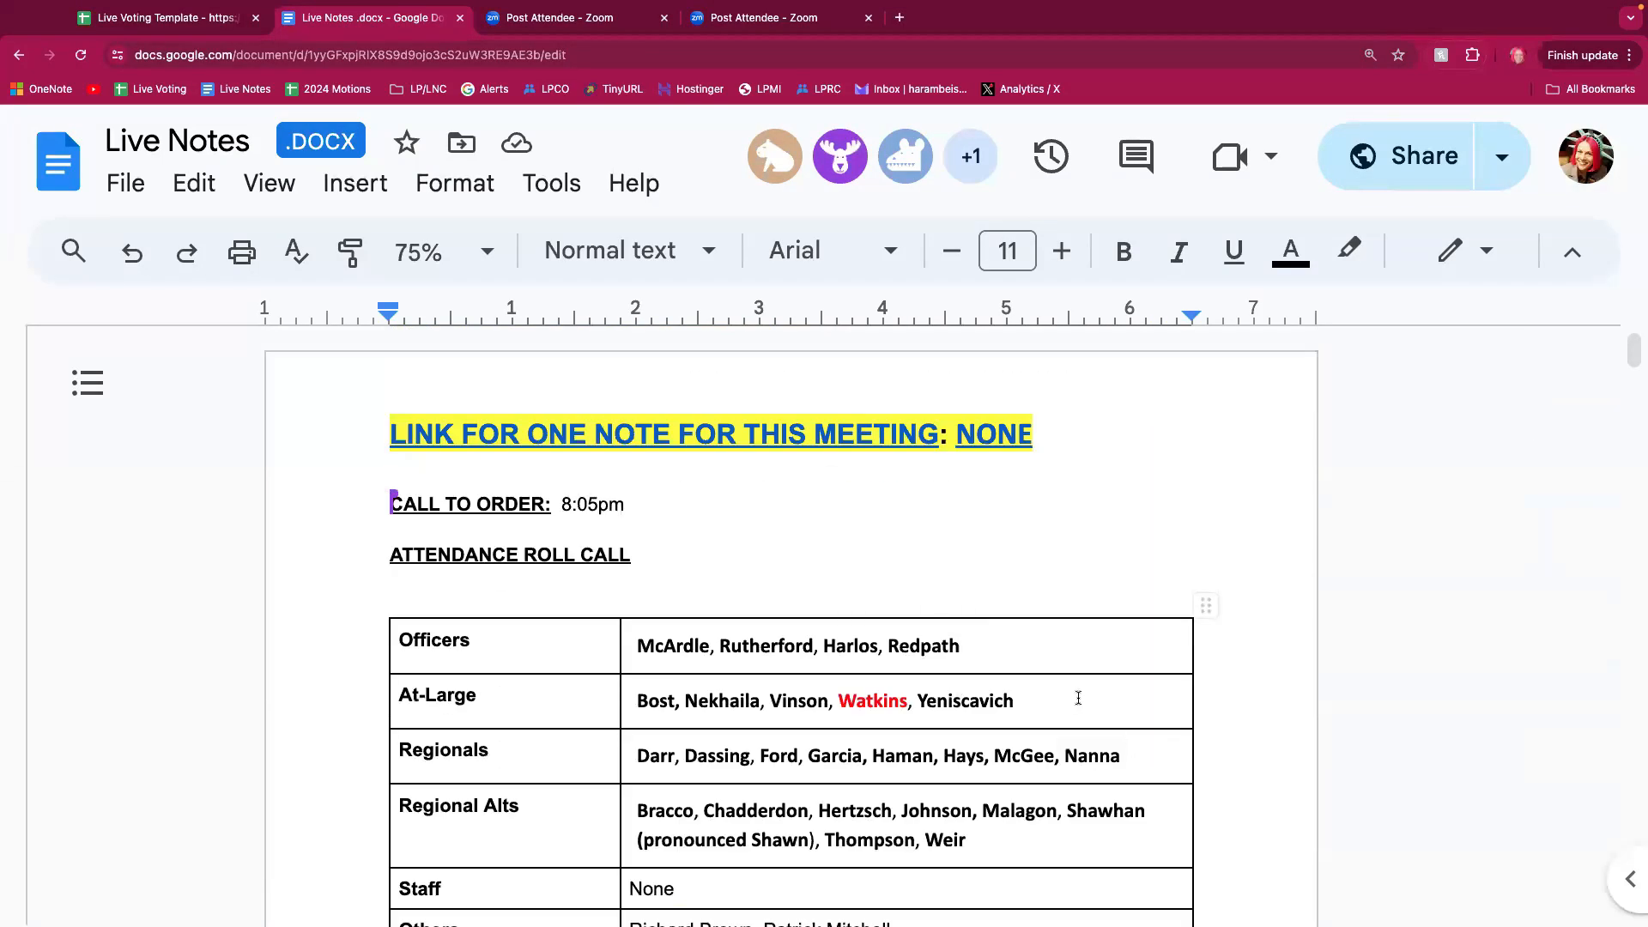
Step: Add Nekhaila on its own line beneath the At-Large names in the attendance cell
scroll(down, 3)
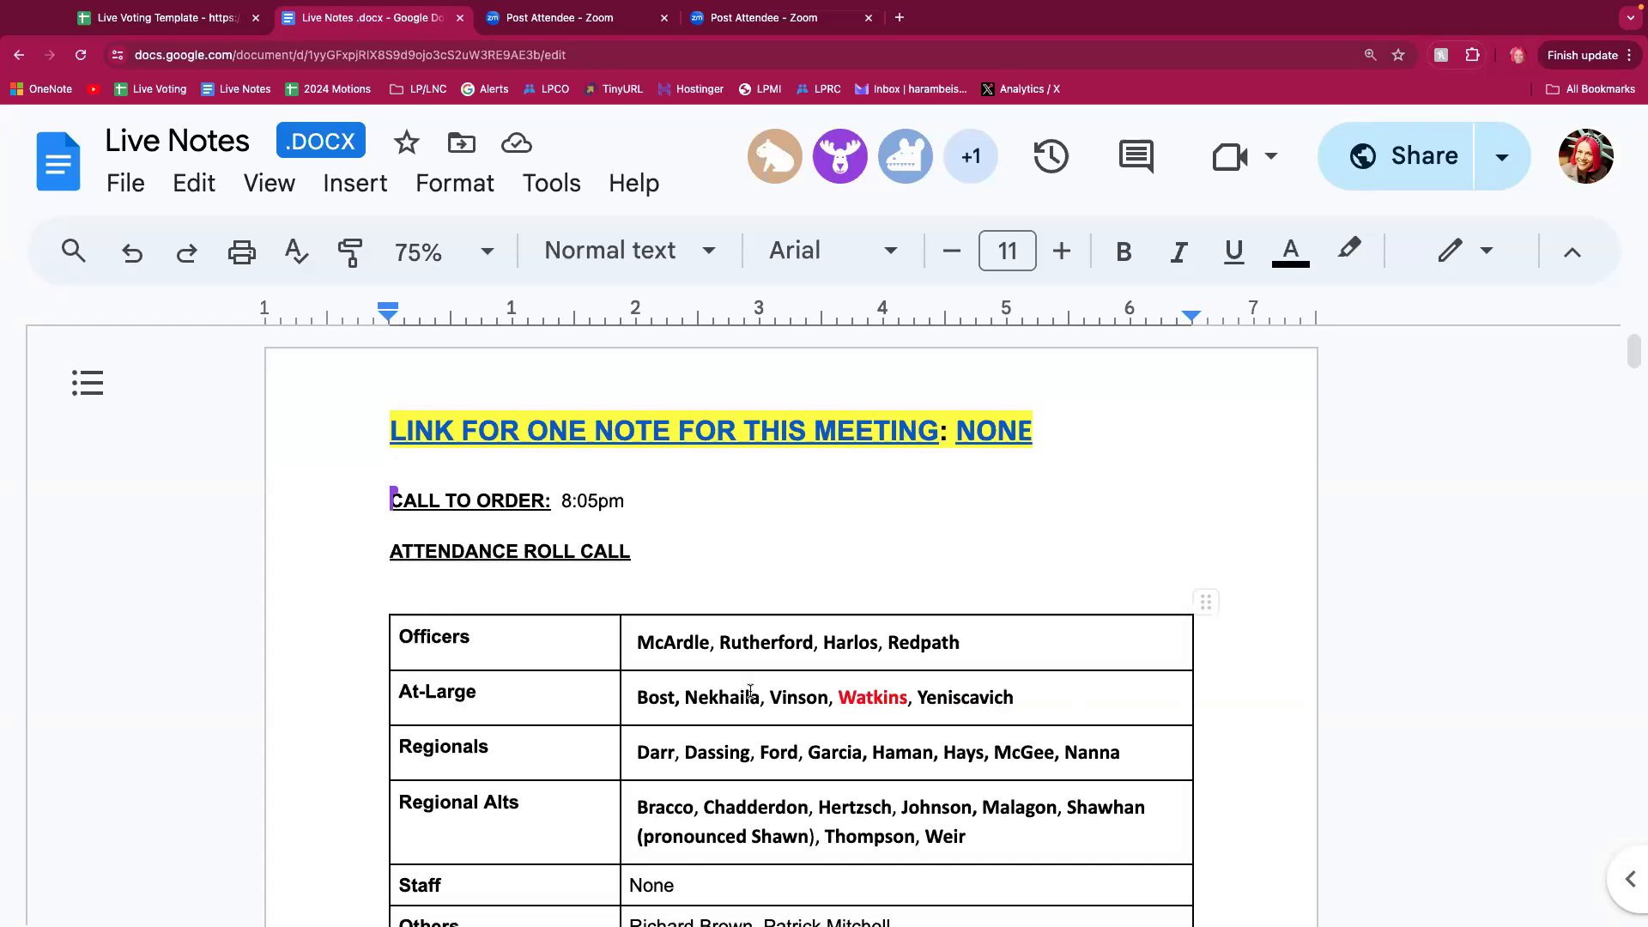
double_click(722, 697)
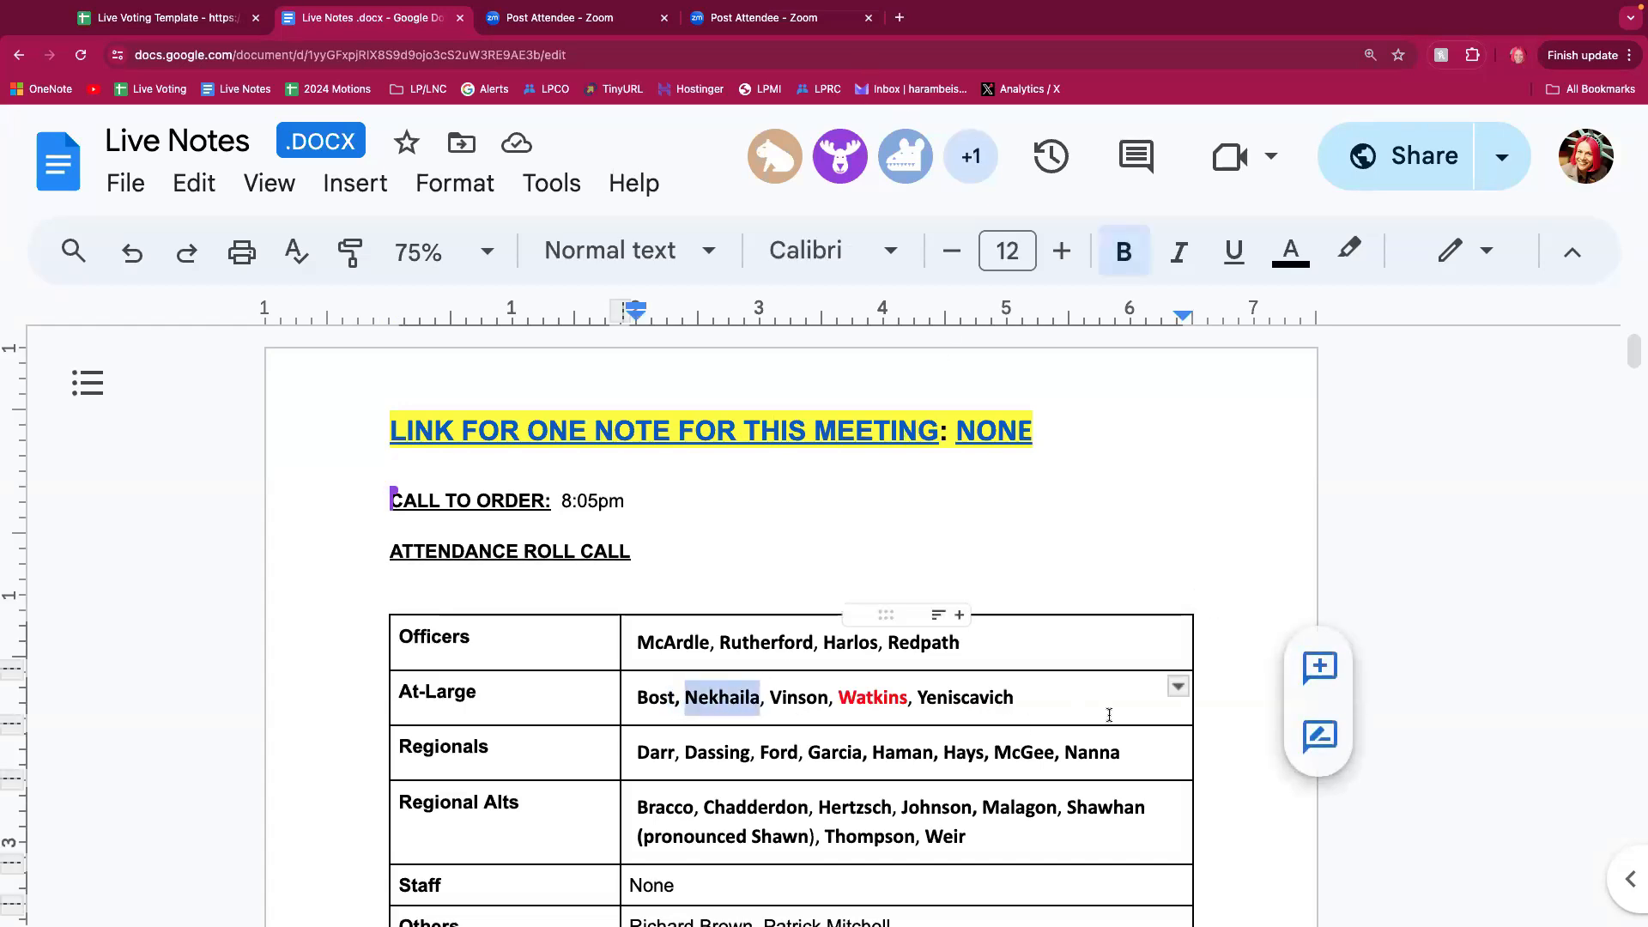
text(Nek)
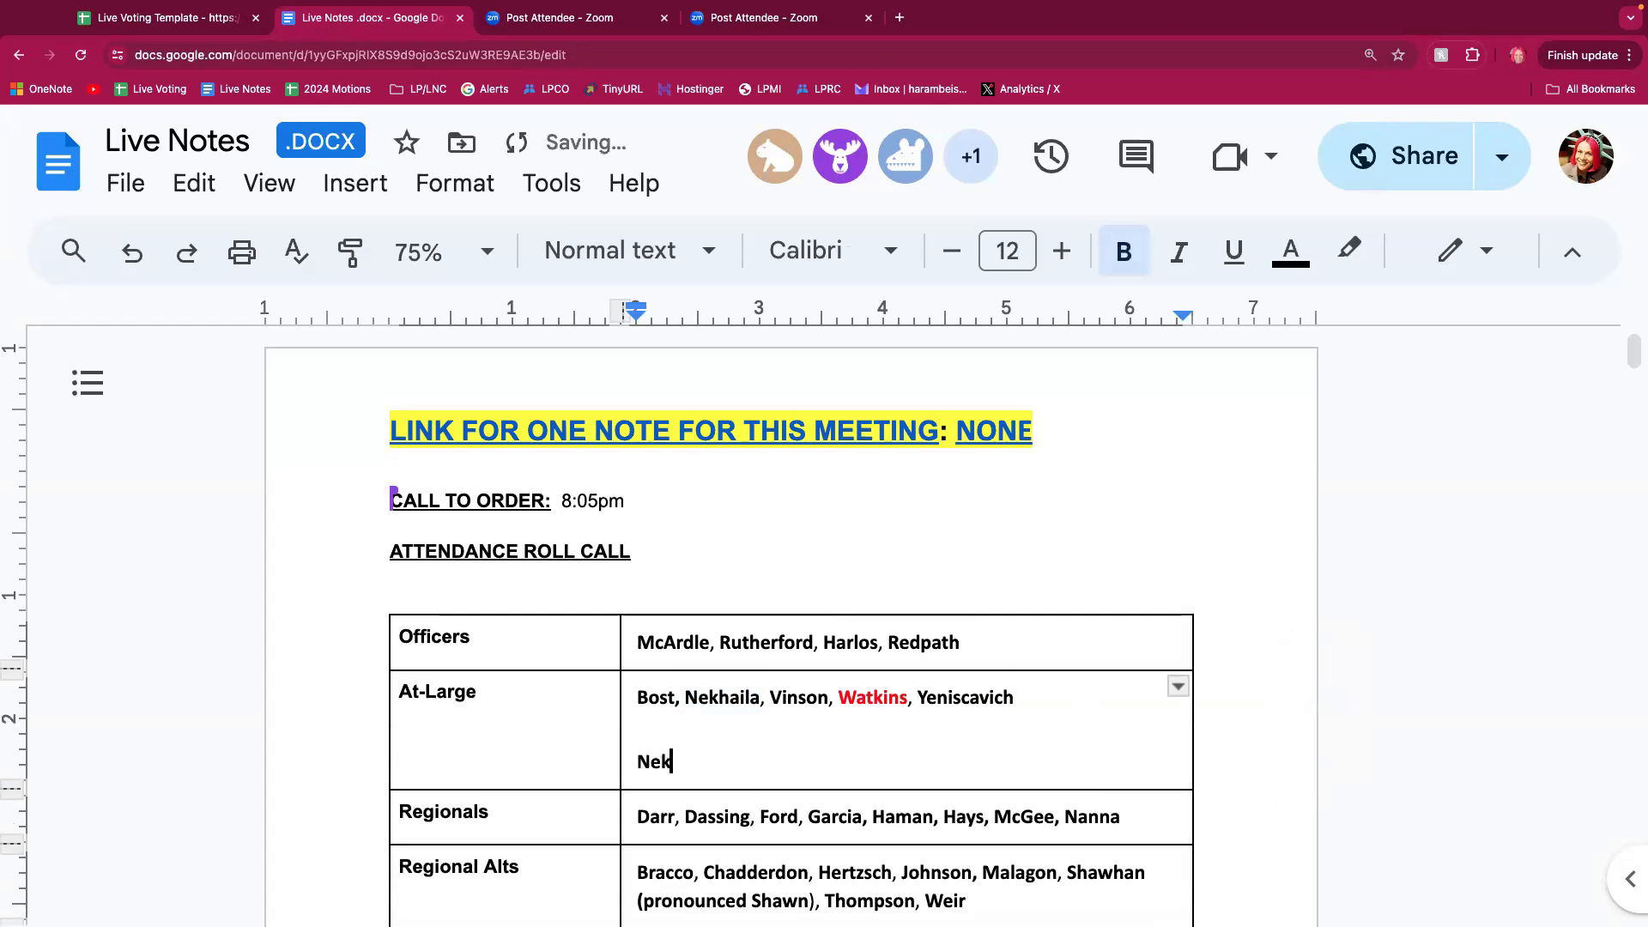
text(hai)
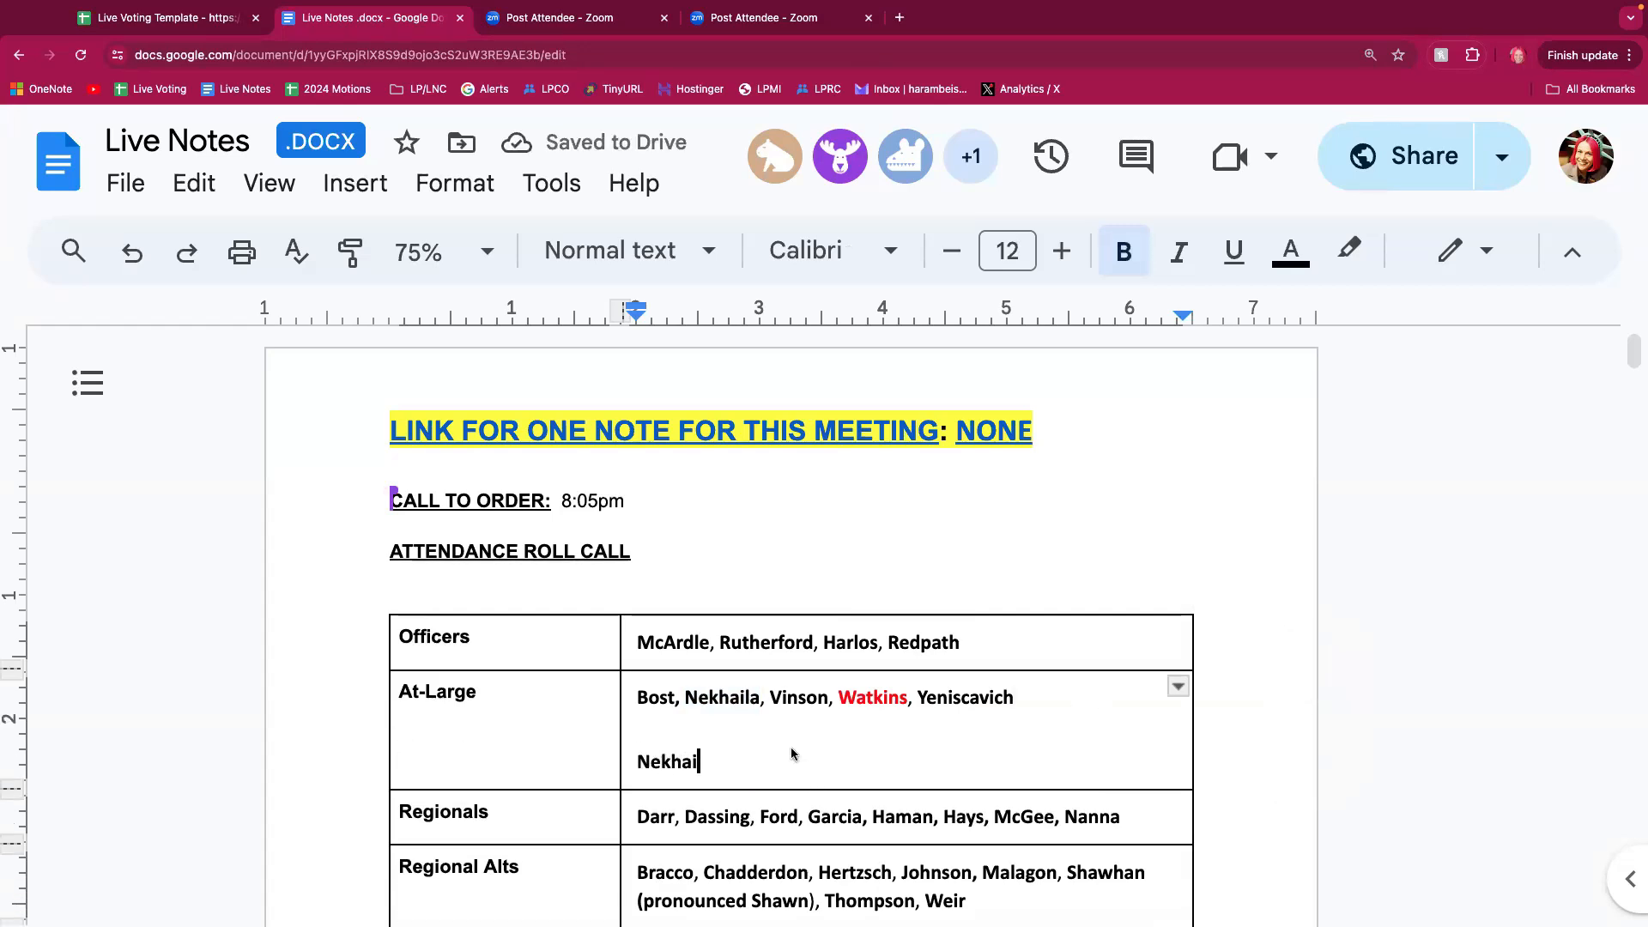
text(la)
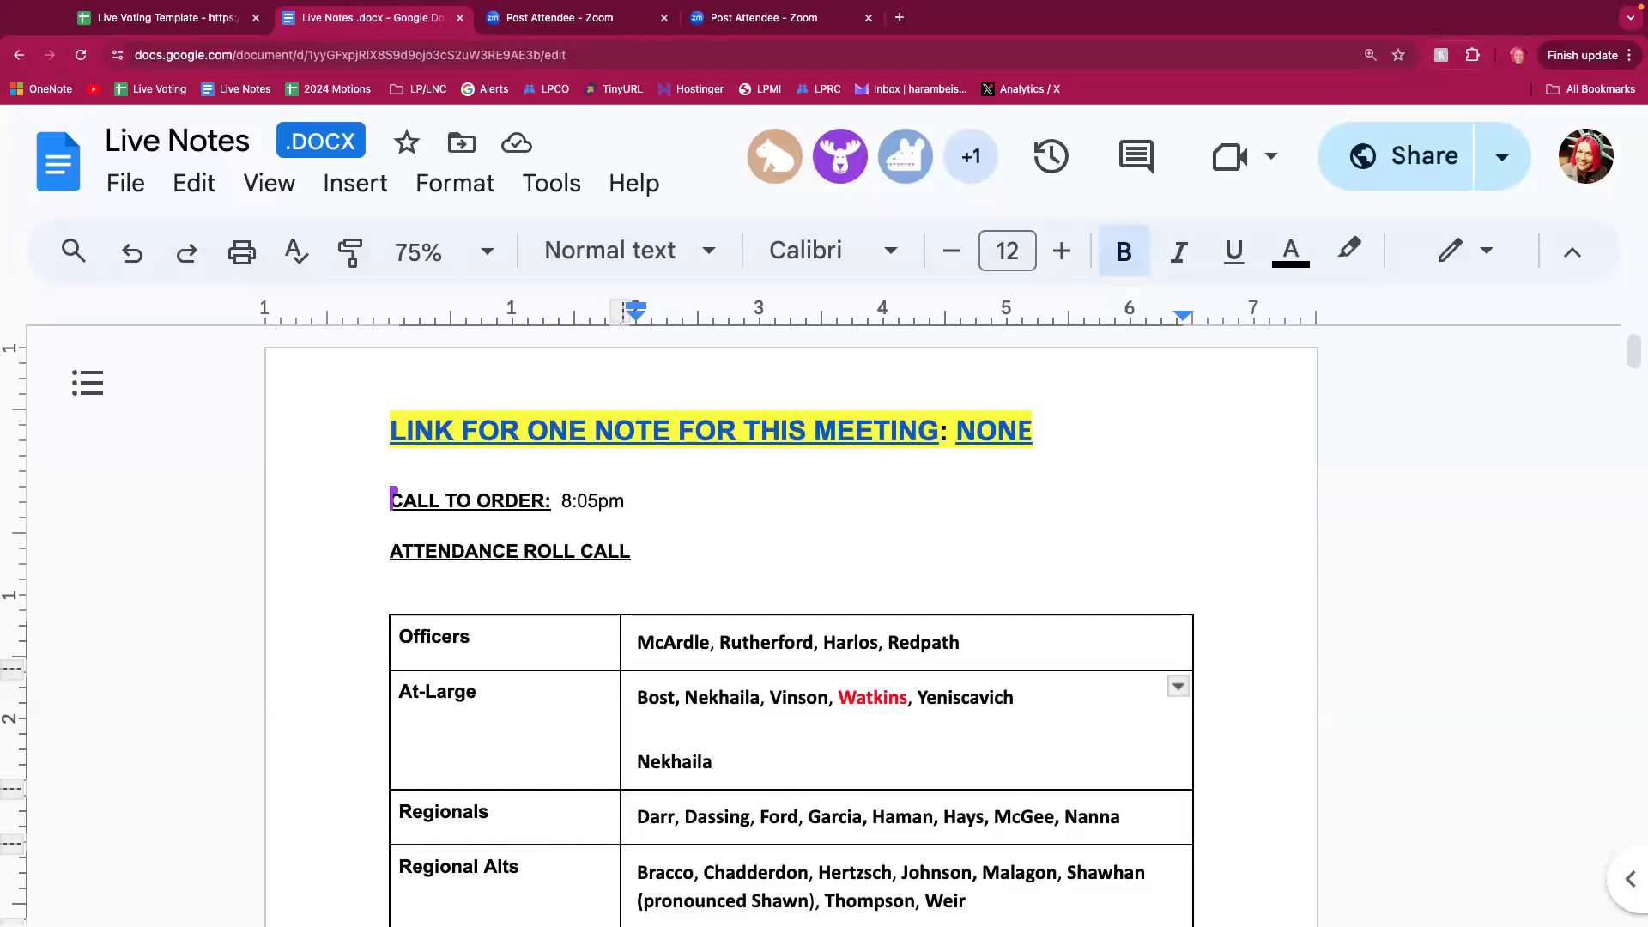
Step: Highlight Garcia in the Regionals row and Johnson in the Regional Alts row in yellow
double_click(836, 817)
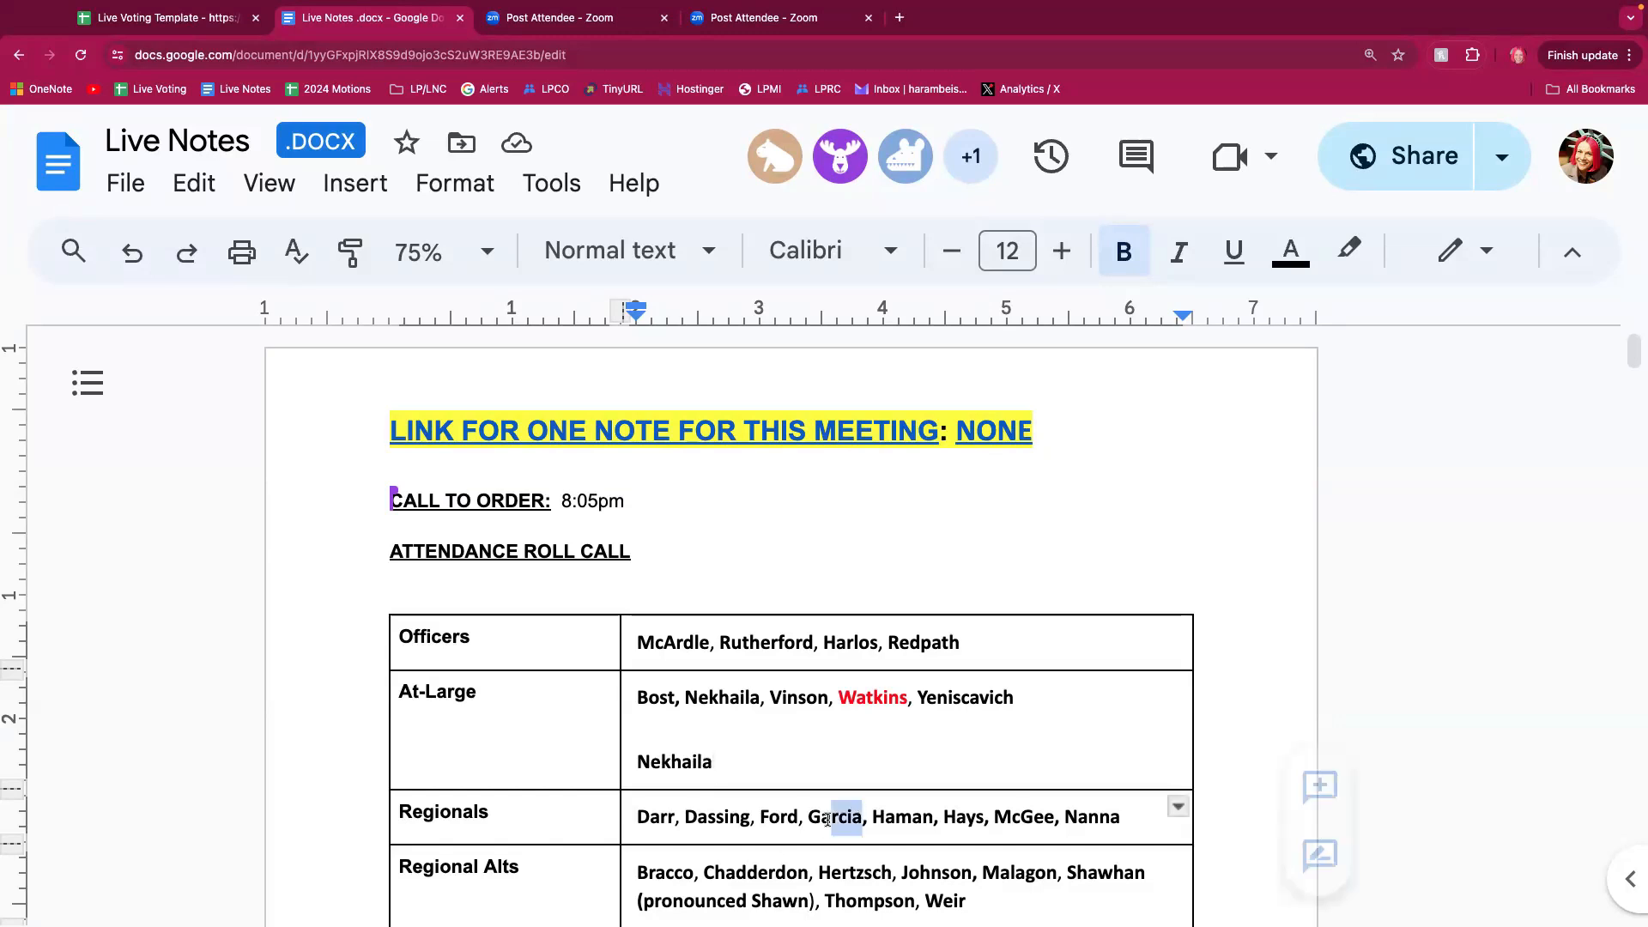
double_click(834, 817)
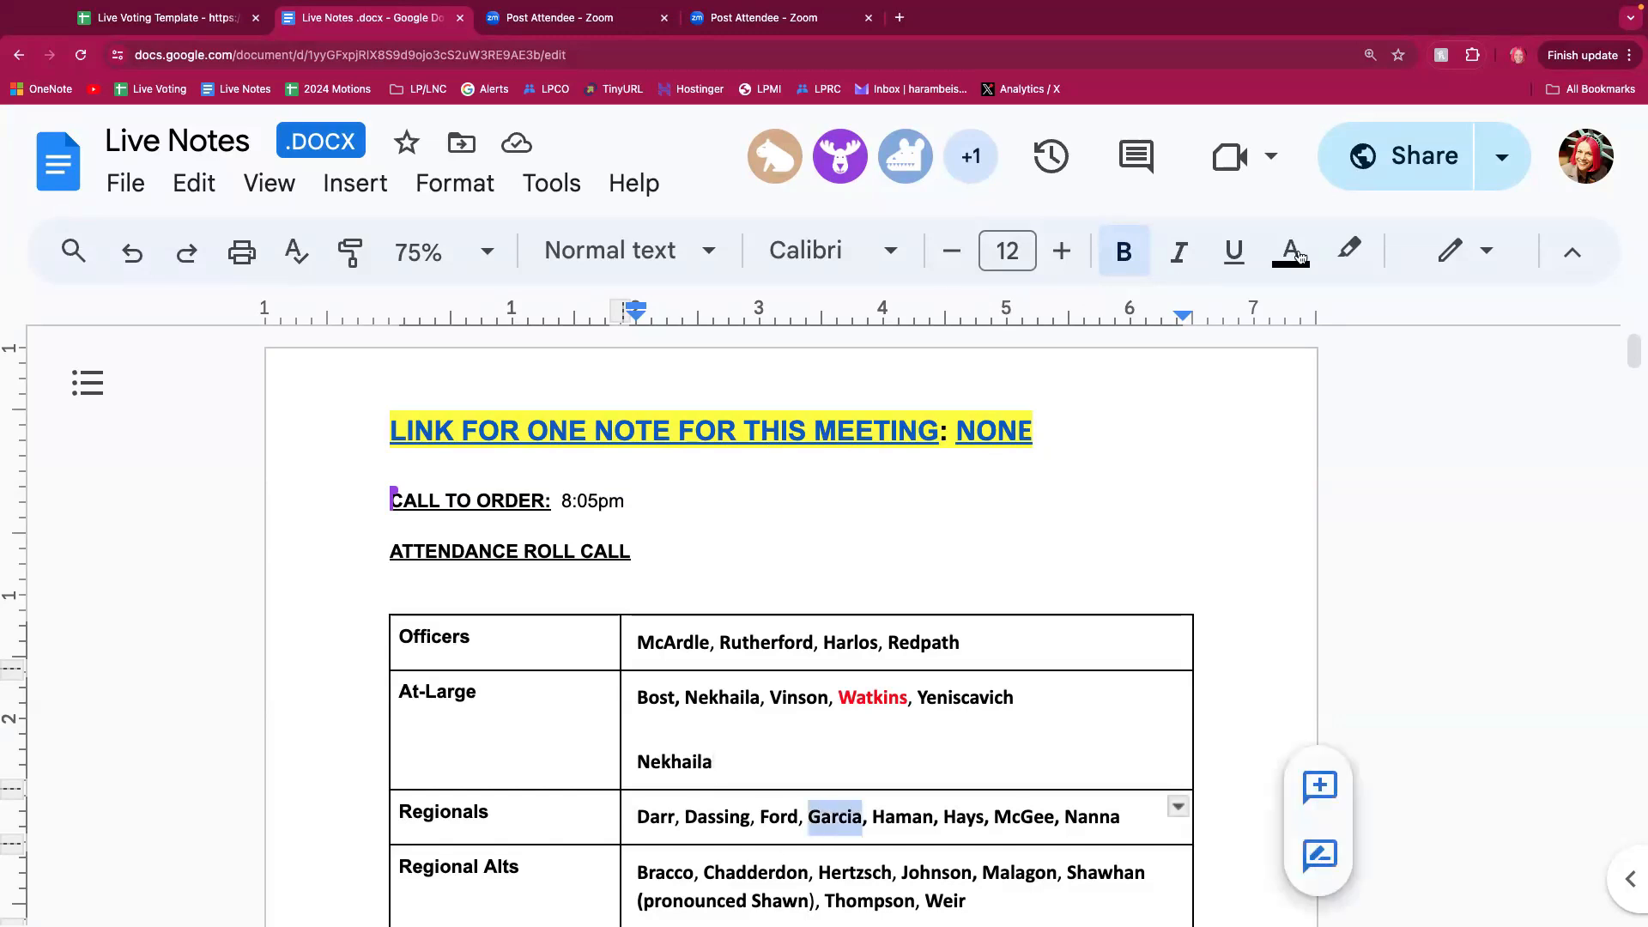
click(1349, 250)
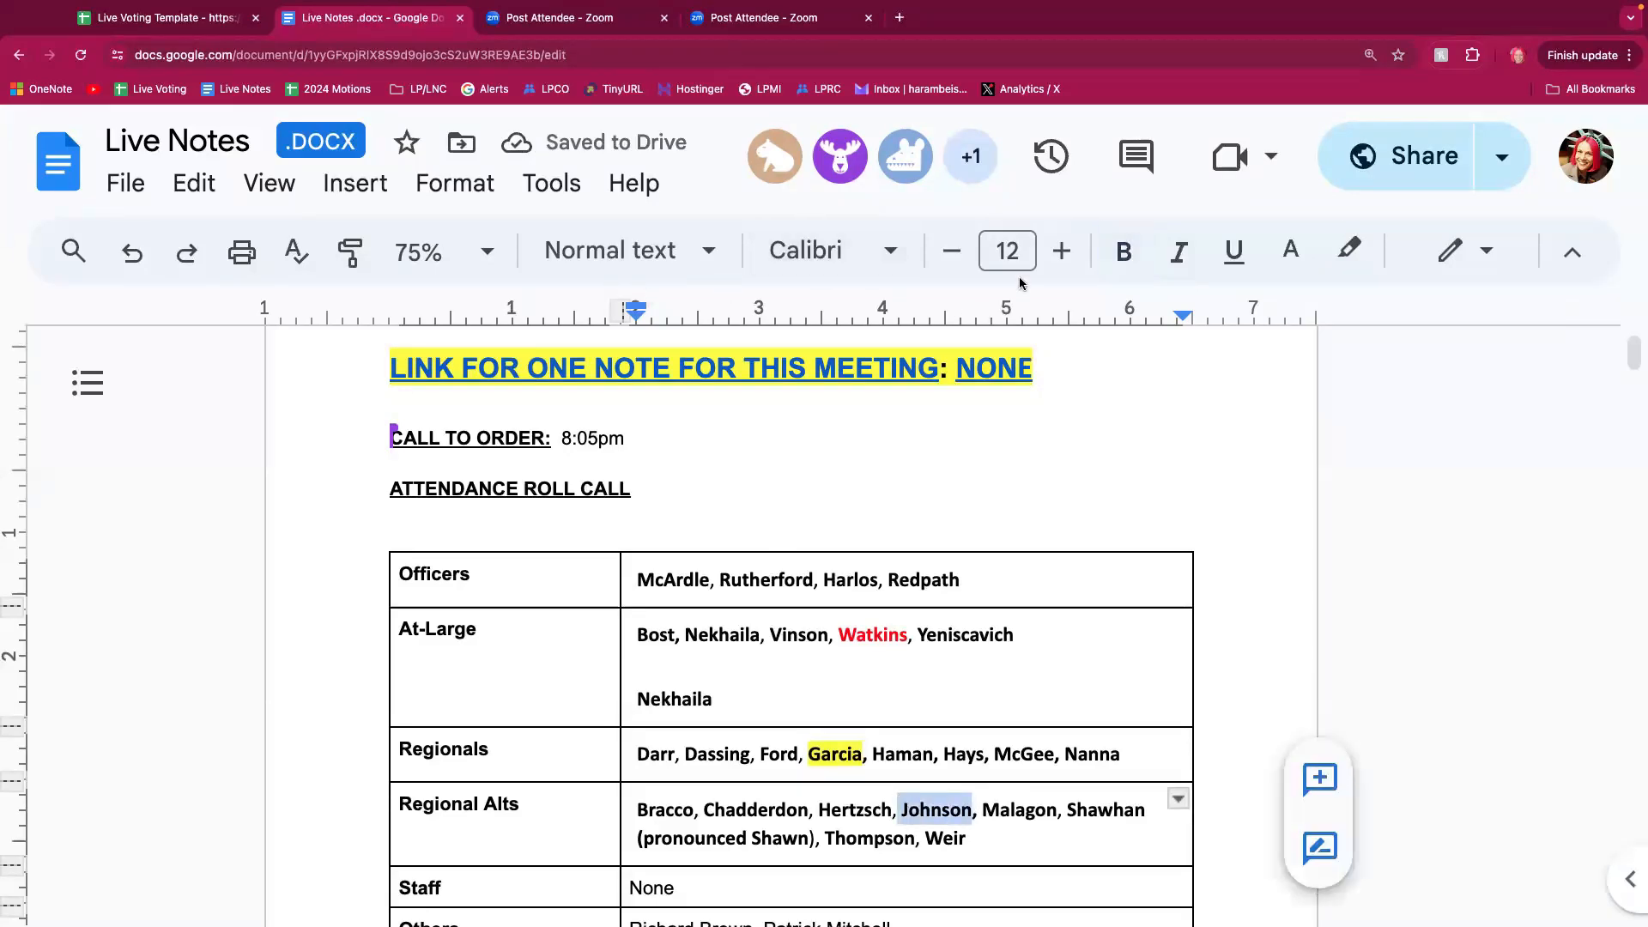
click(1349, 251)
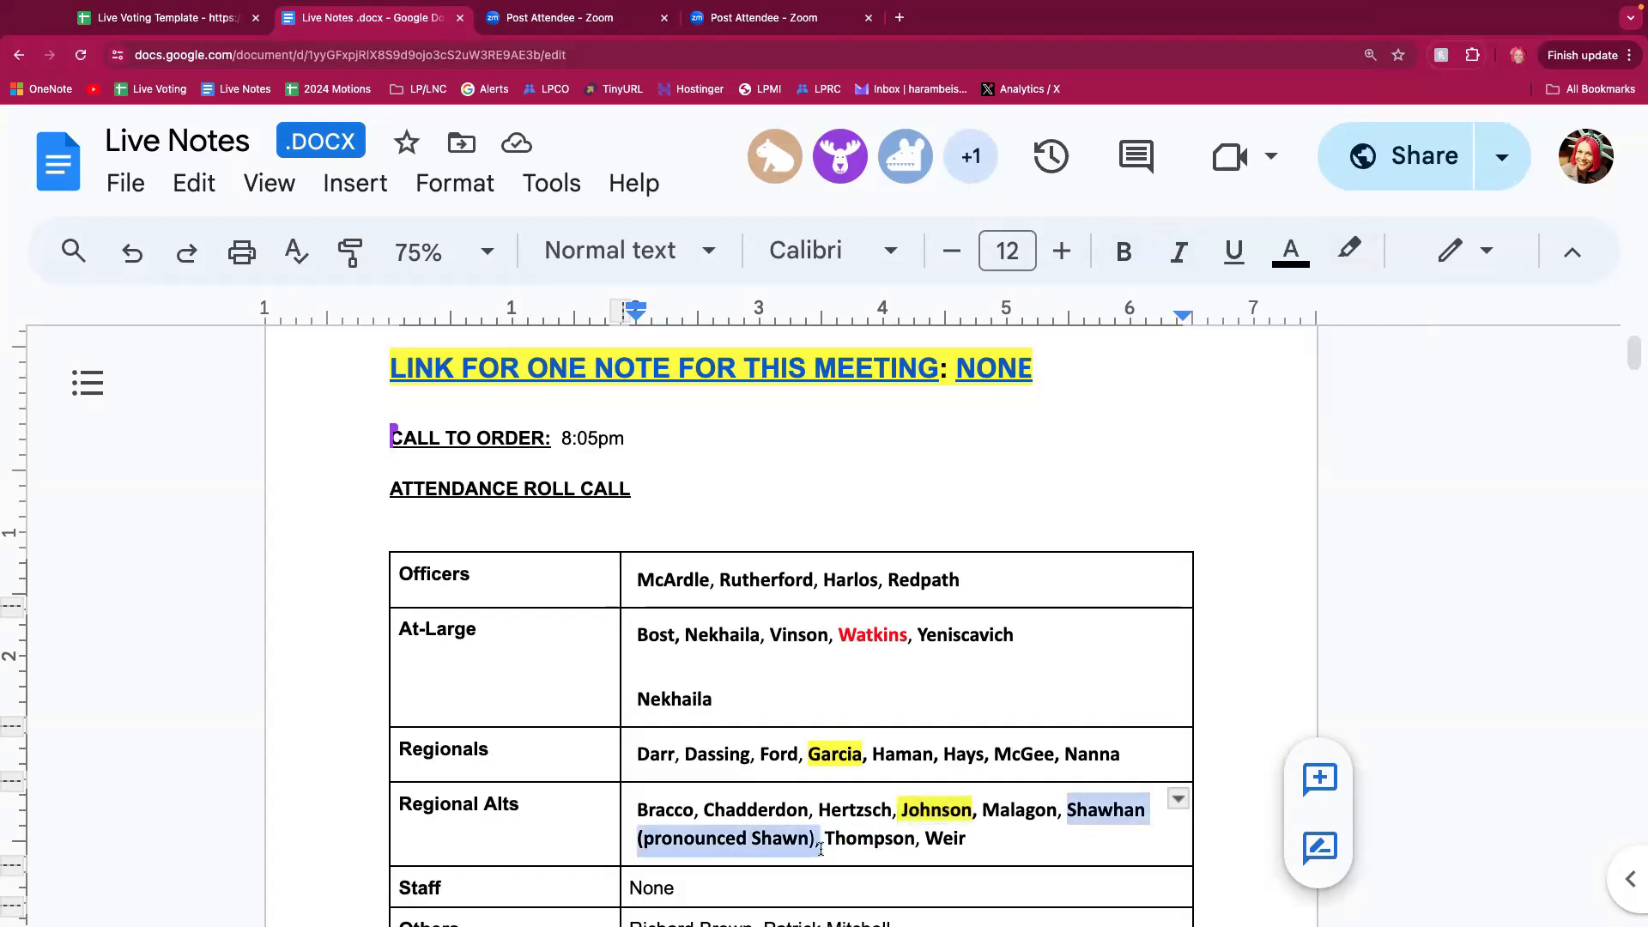
mouse_move(1349, 250)
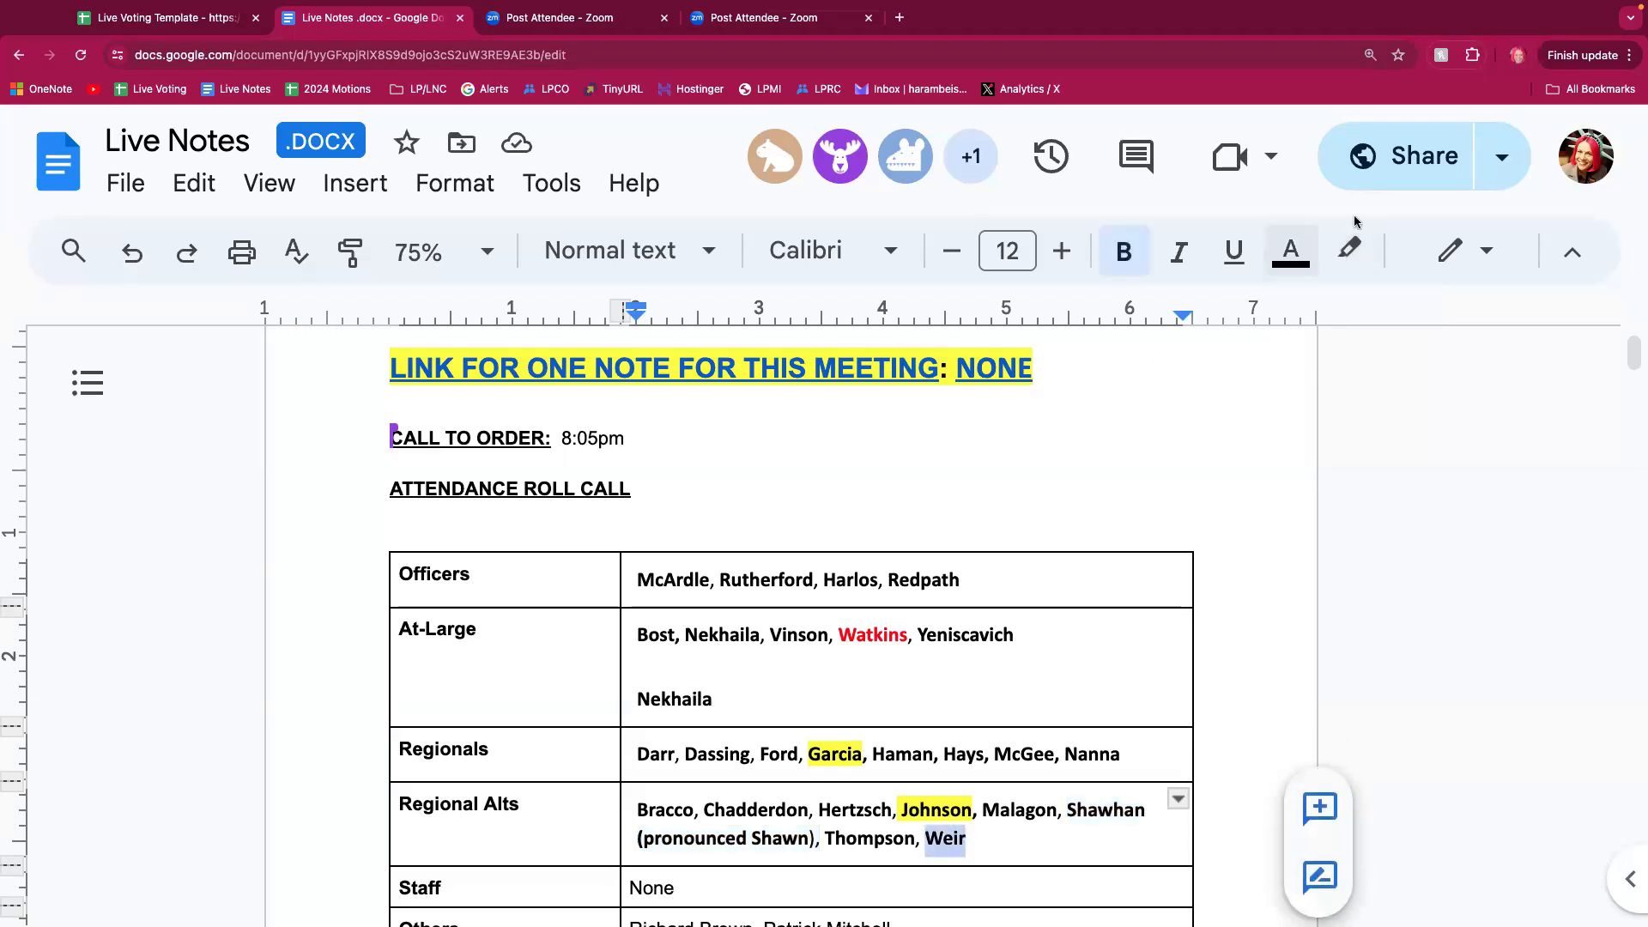
Step: Highlight Weir in the Regional Alts row and the added Nekhaila line in yellow
click(1349, 251)
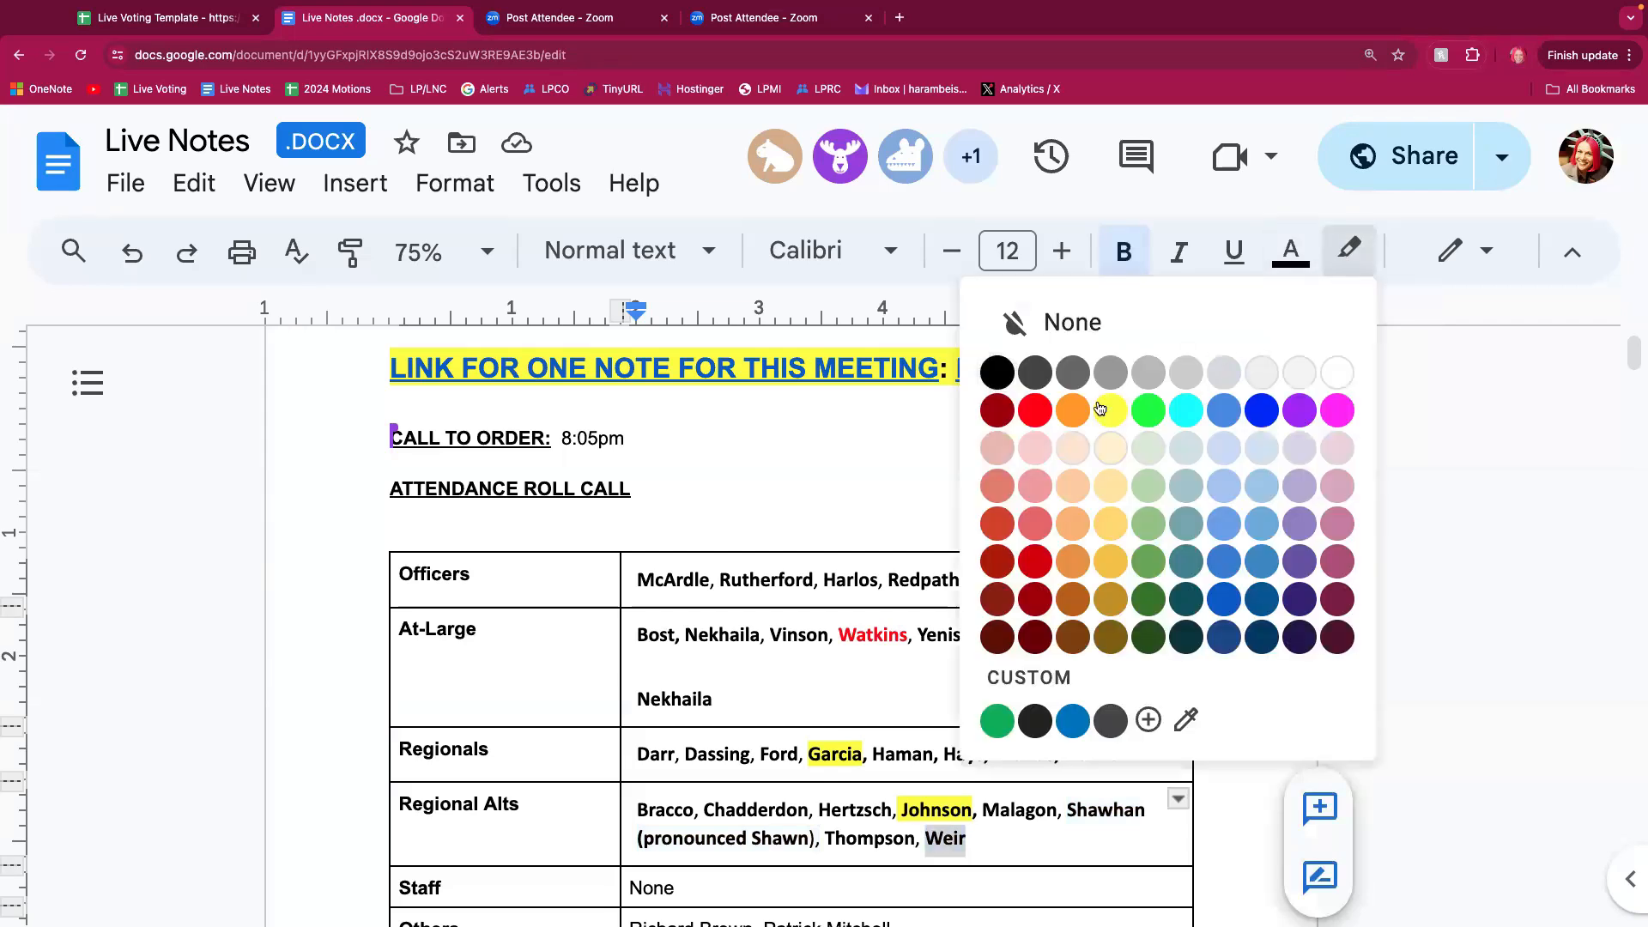
click(1109, 411)
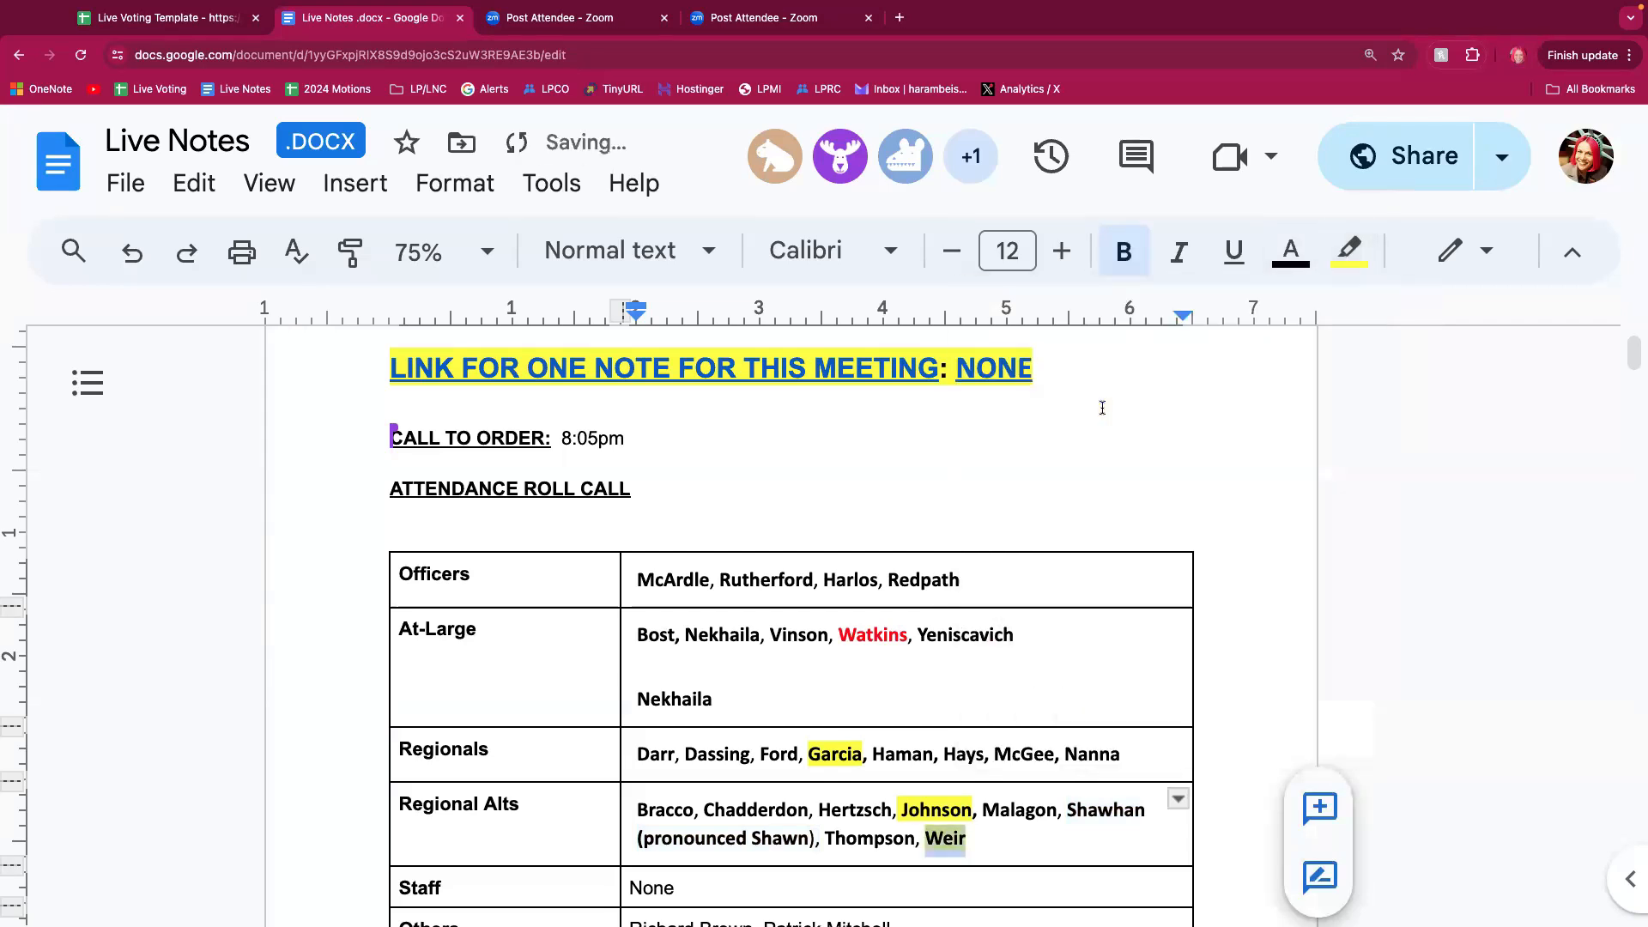
mouse_move(743, 714)
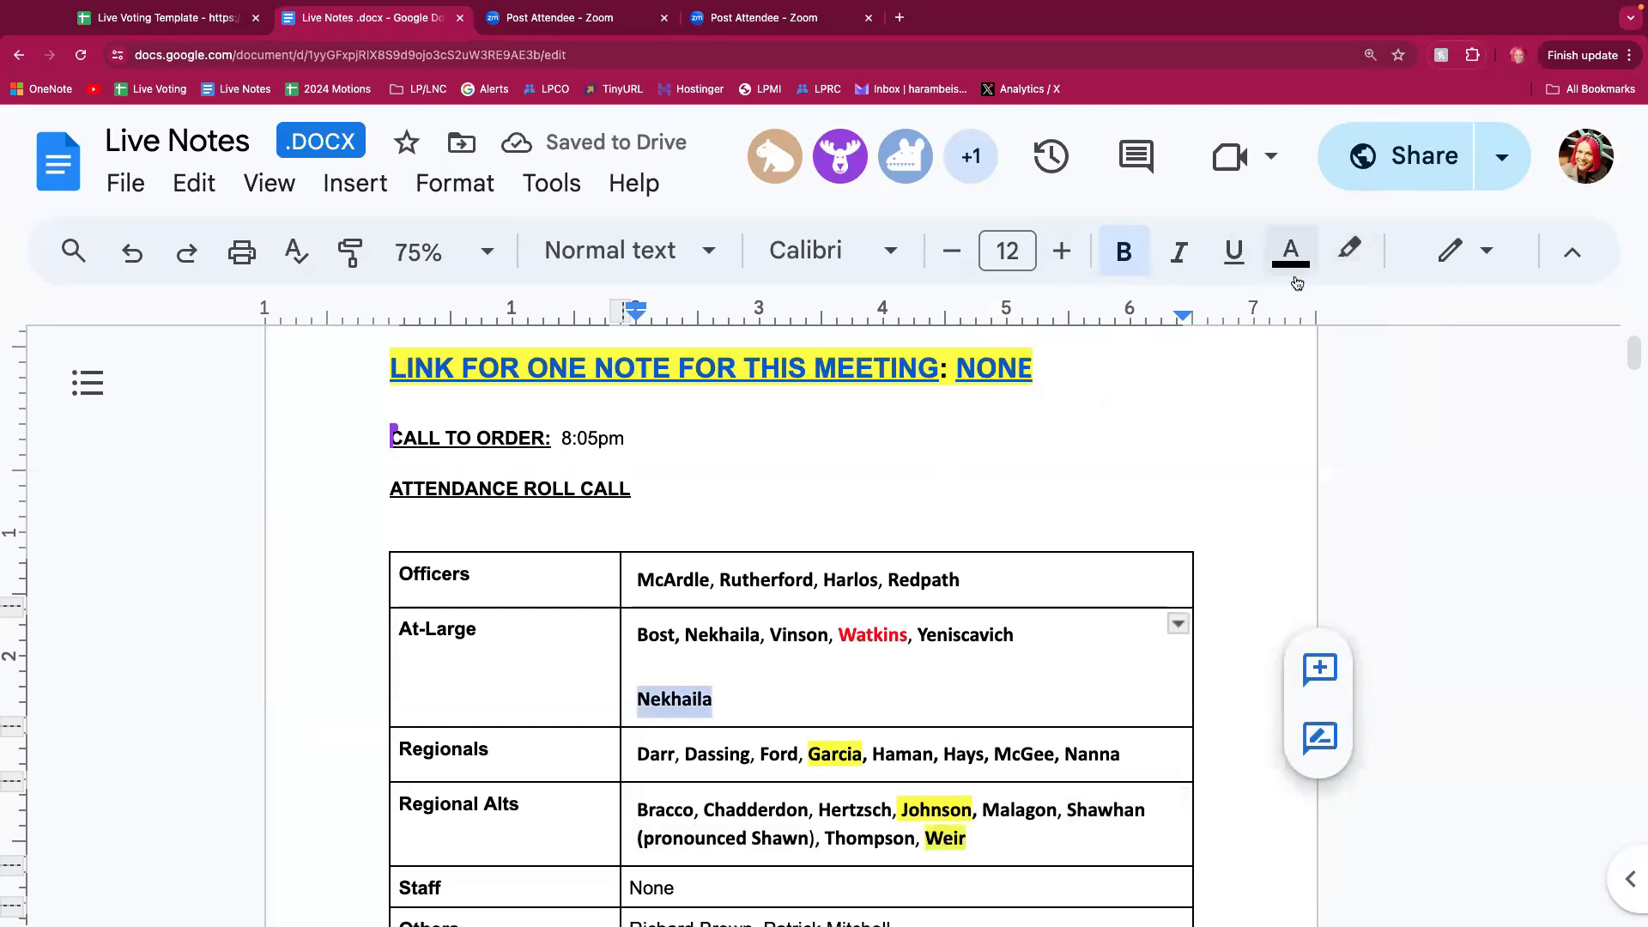
click(1349, 251)
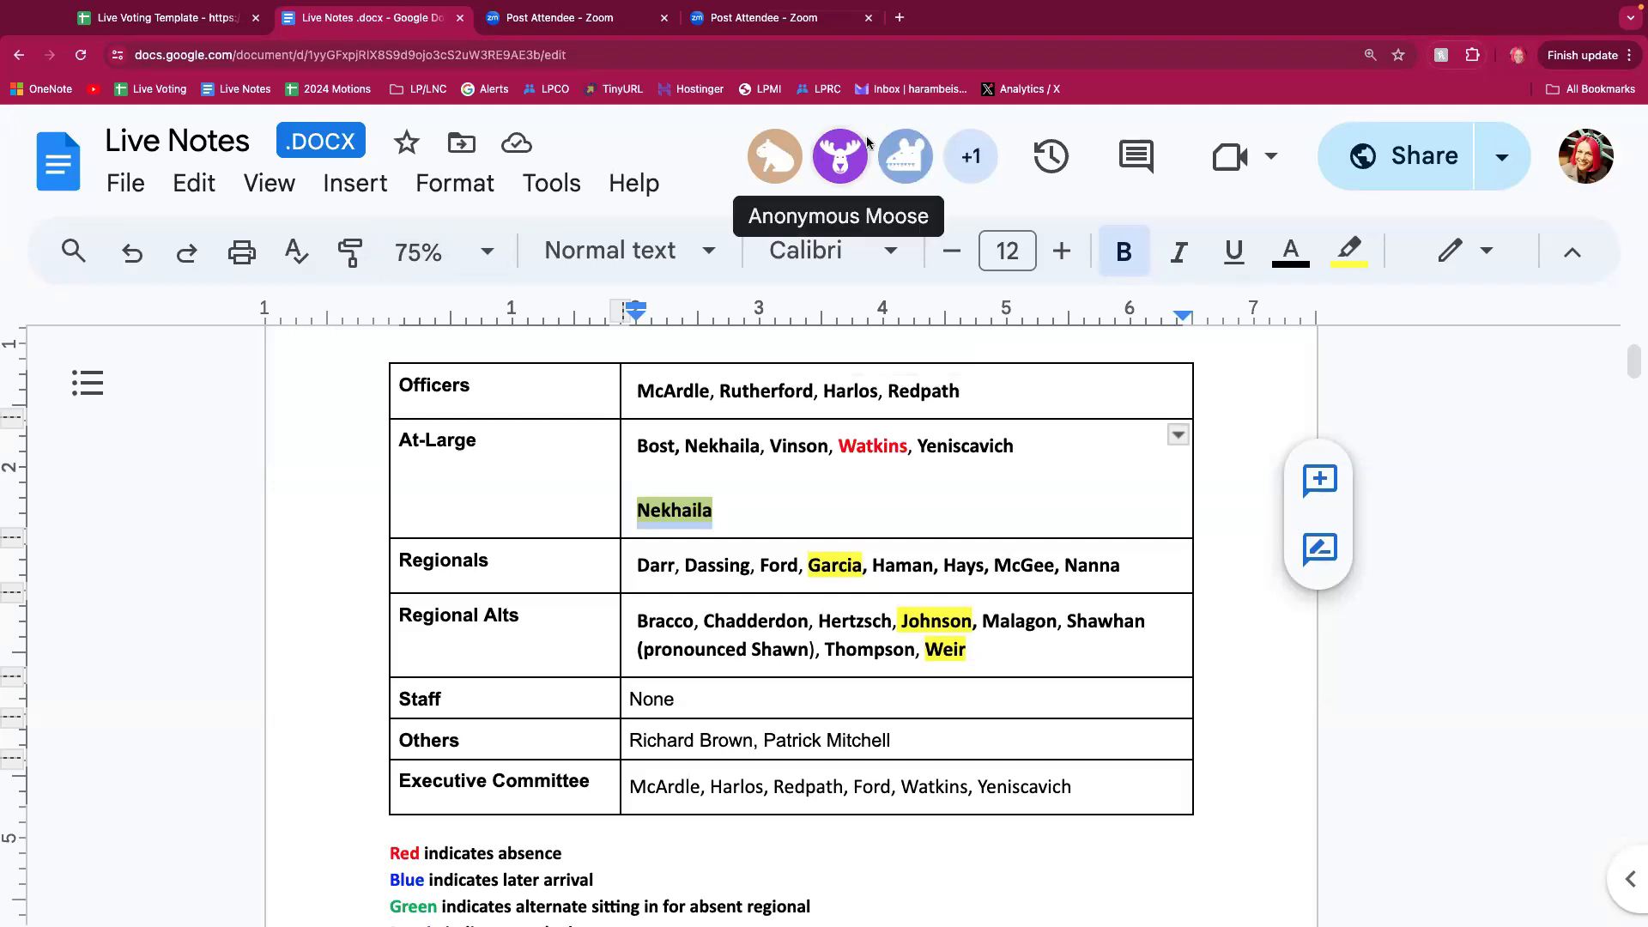
mouse_move(1002, 632)
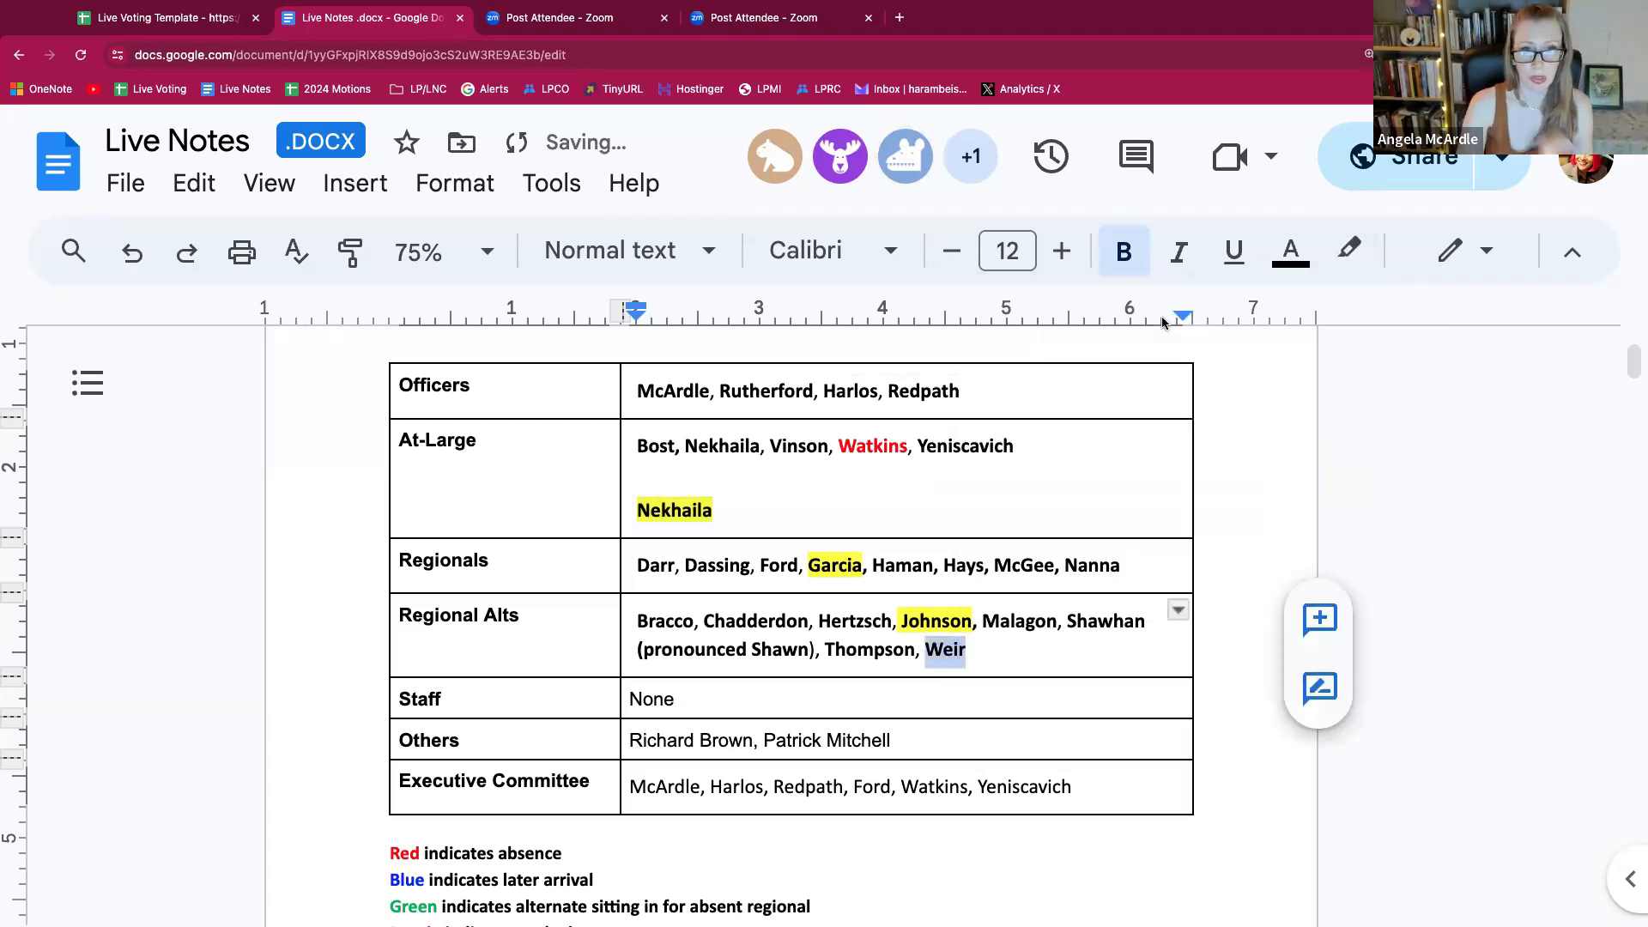
Step: Scroll down the live notes to the Public Comment section above the Executive Session headings
scroll(down, 3)
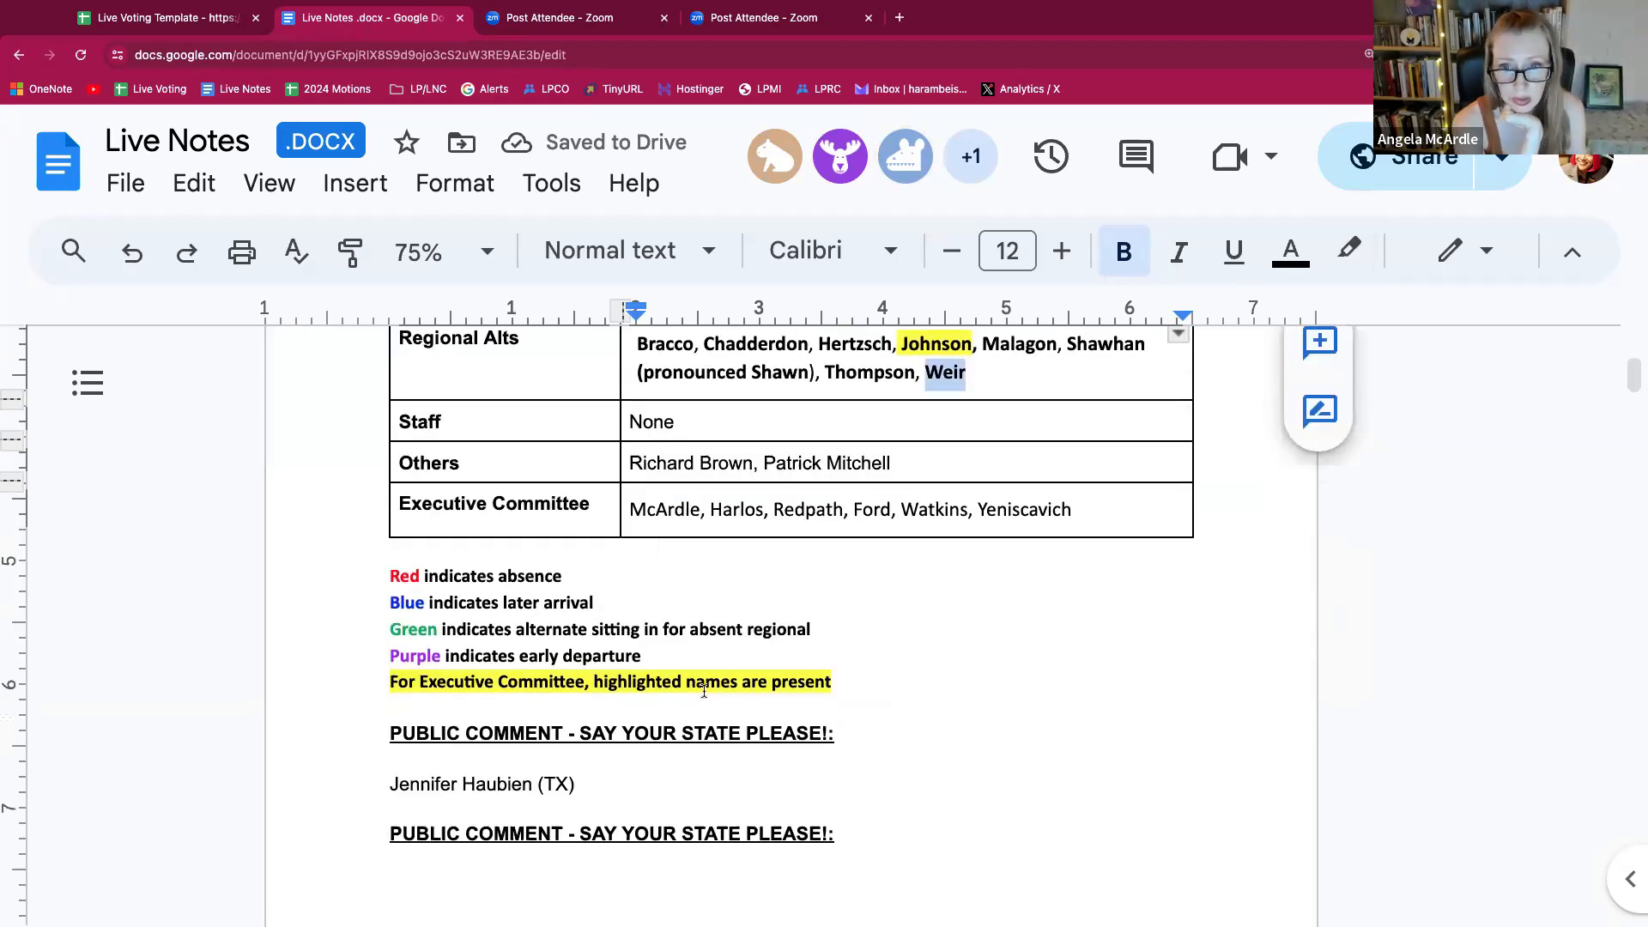
scroll(down, 3)
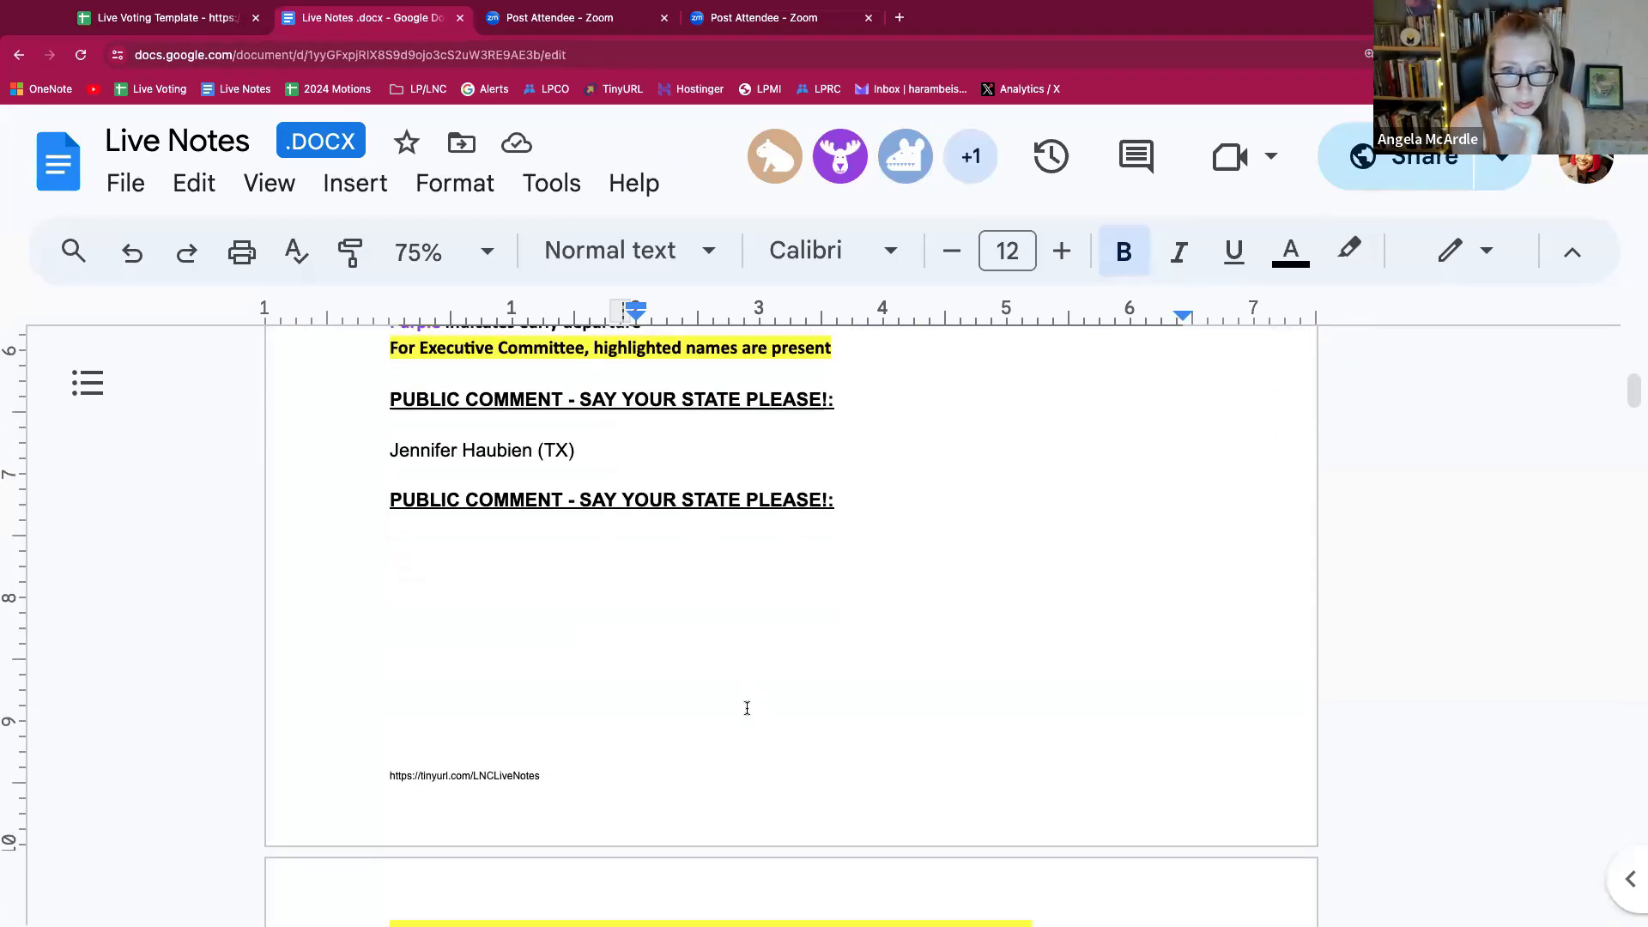
scroll(down, 3)
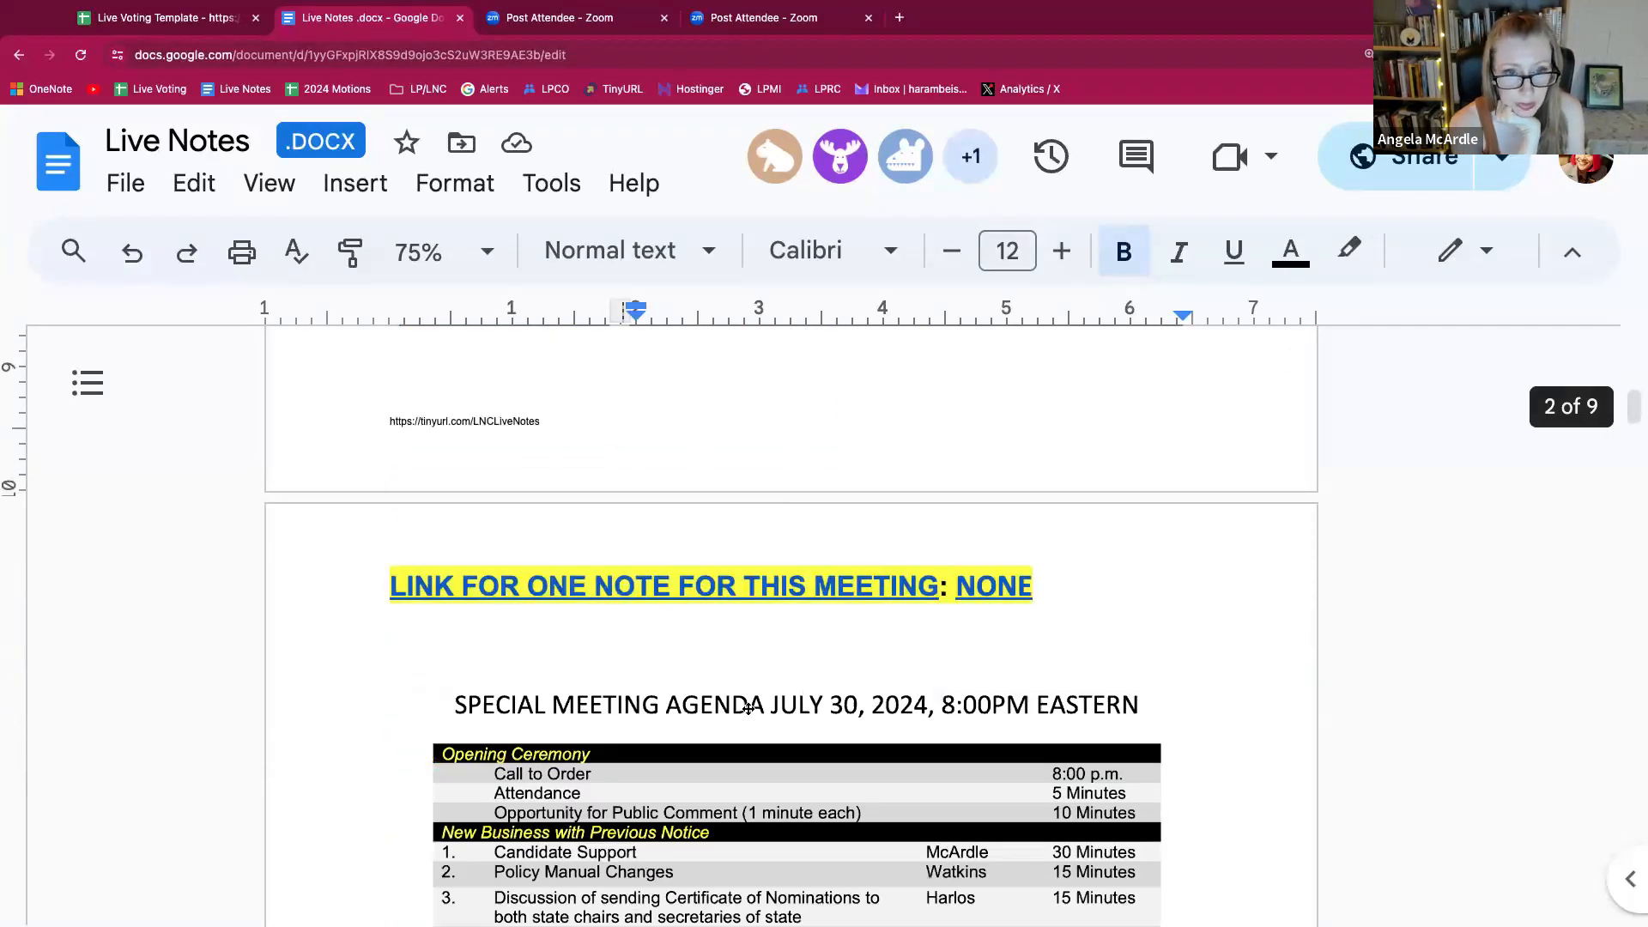
scroll(down, 3)
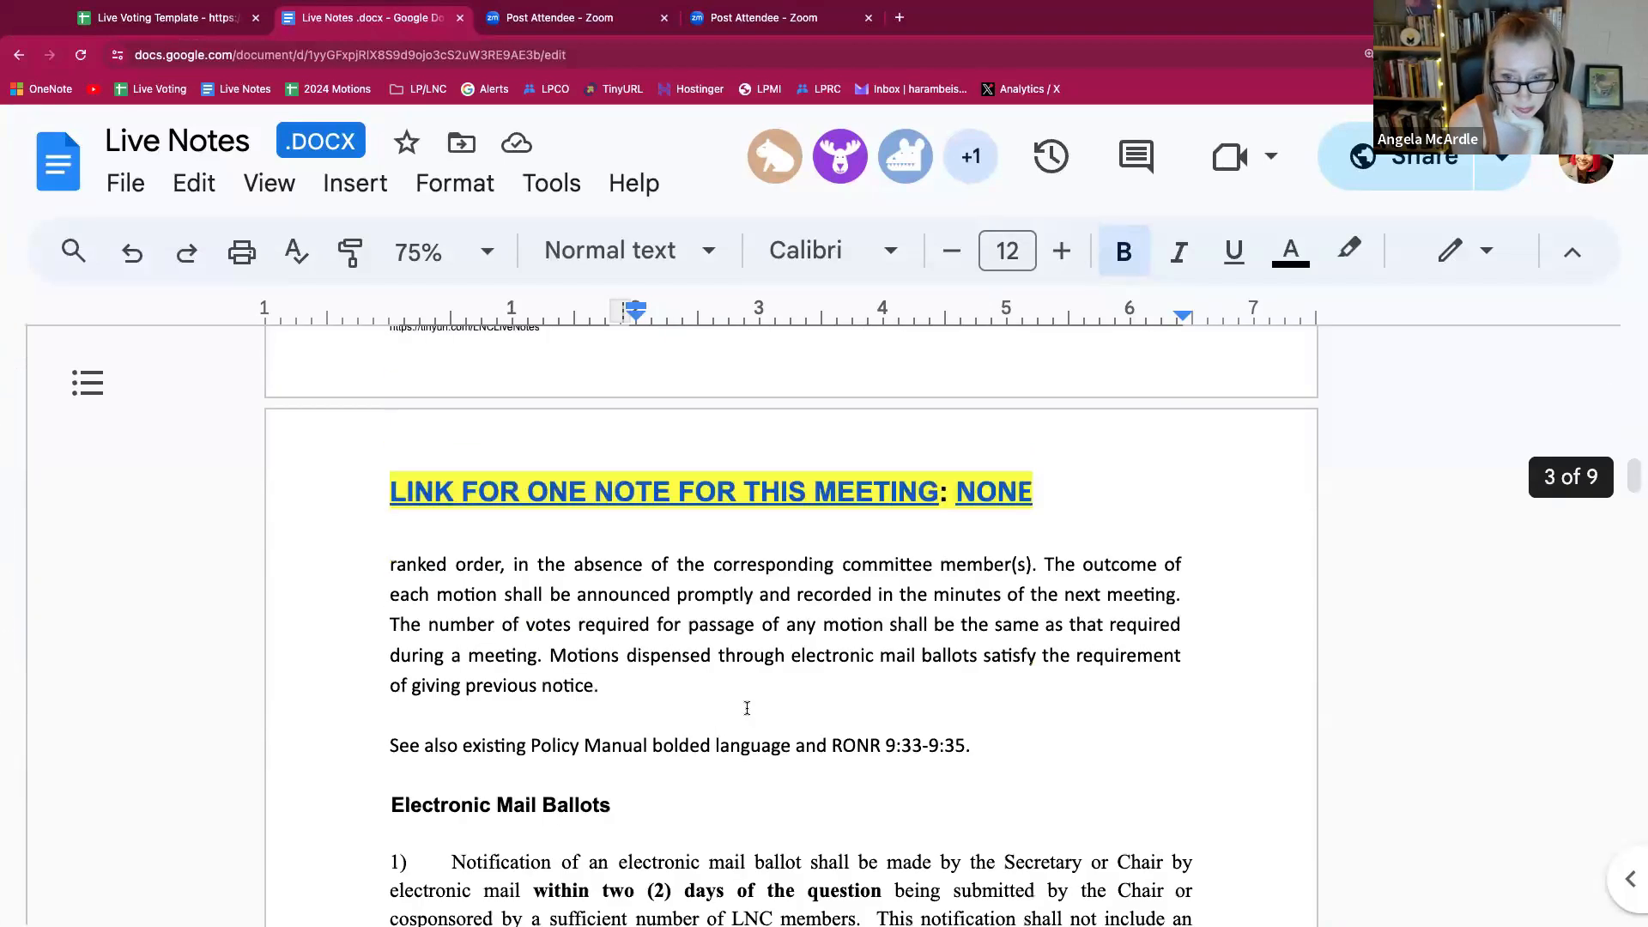
scroll(down, 3)
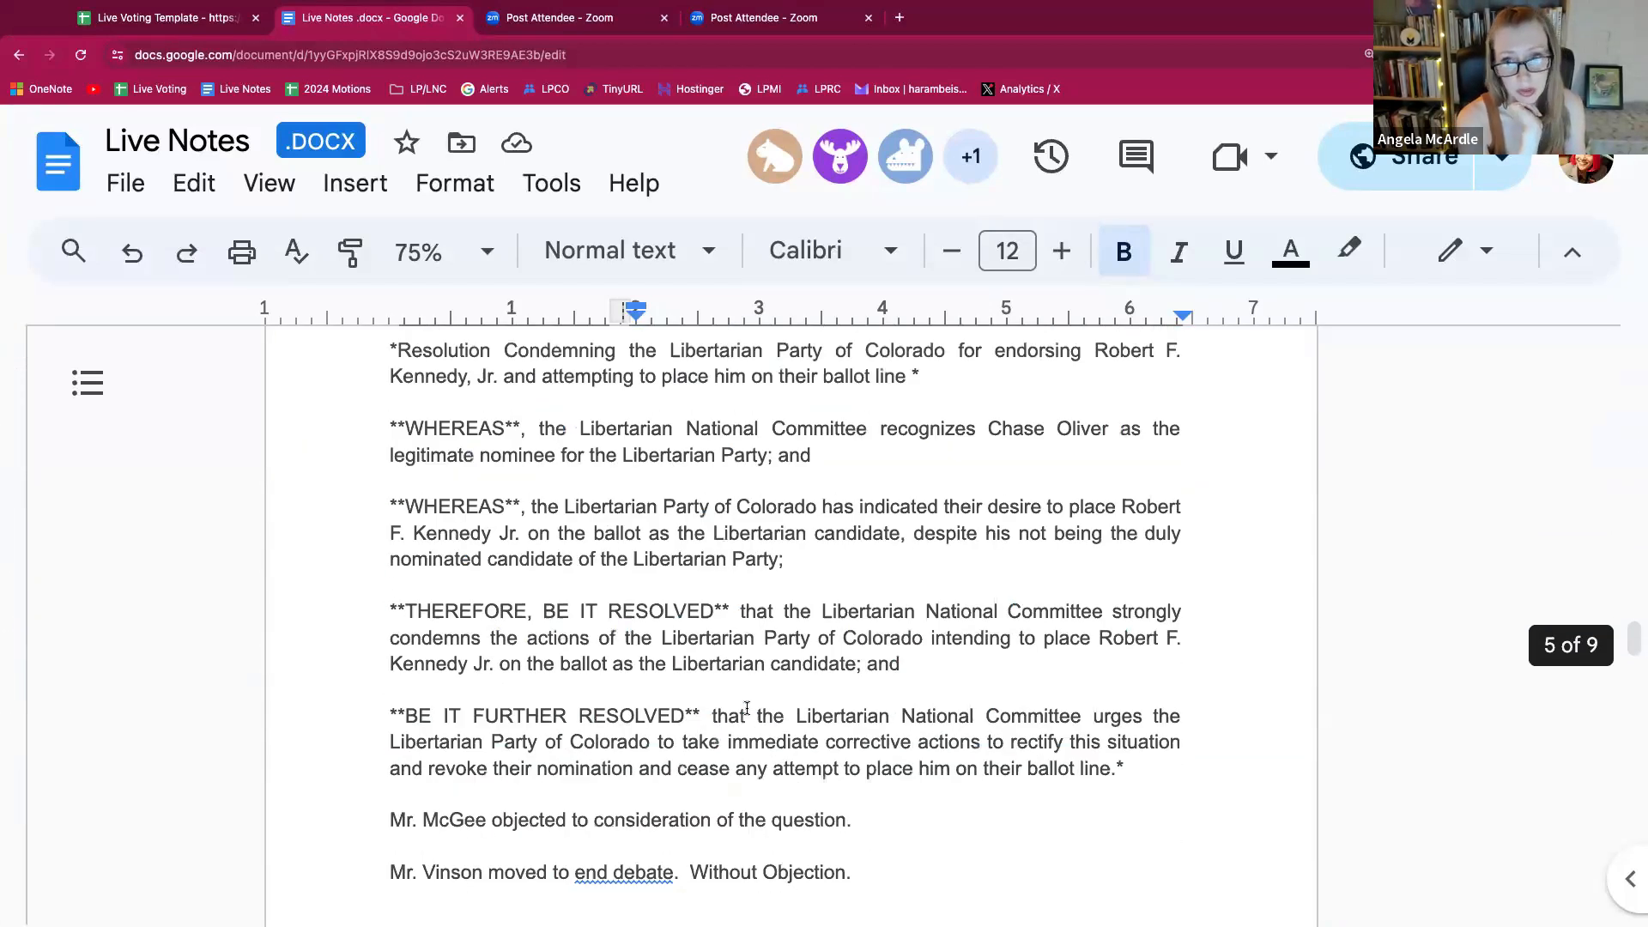
scroll(down, 3)
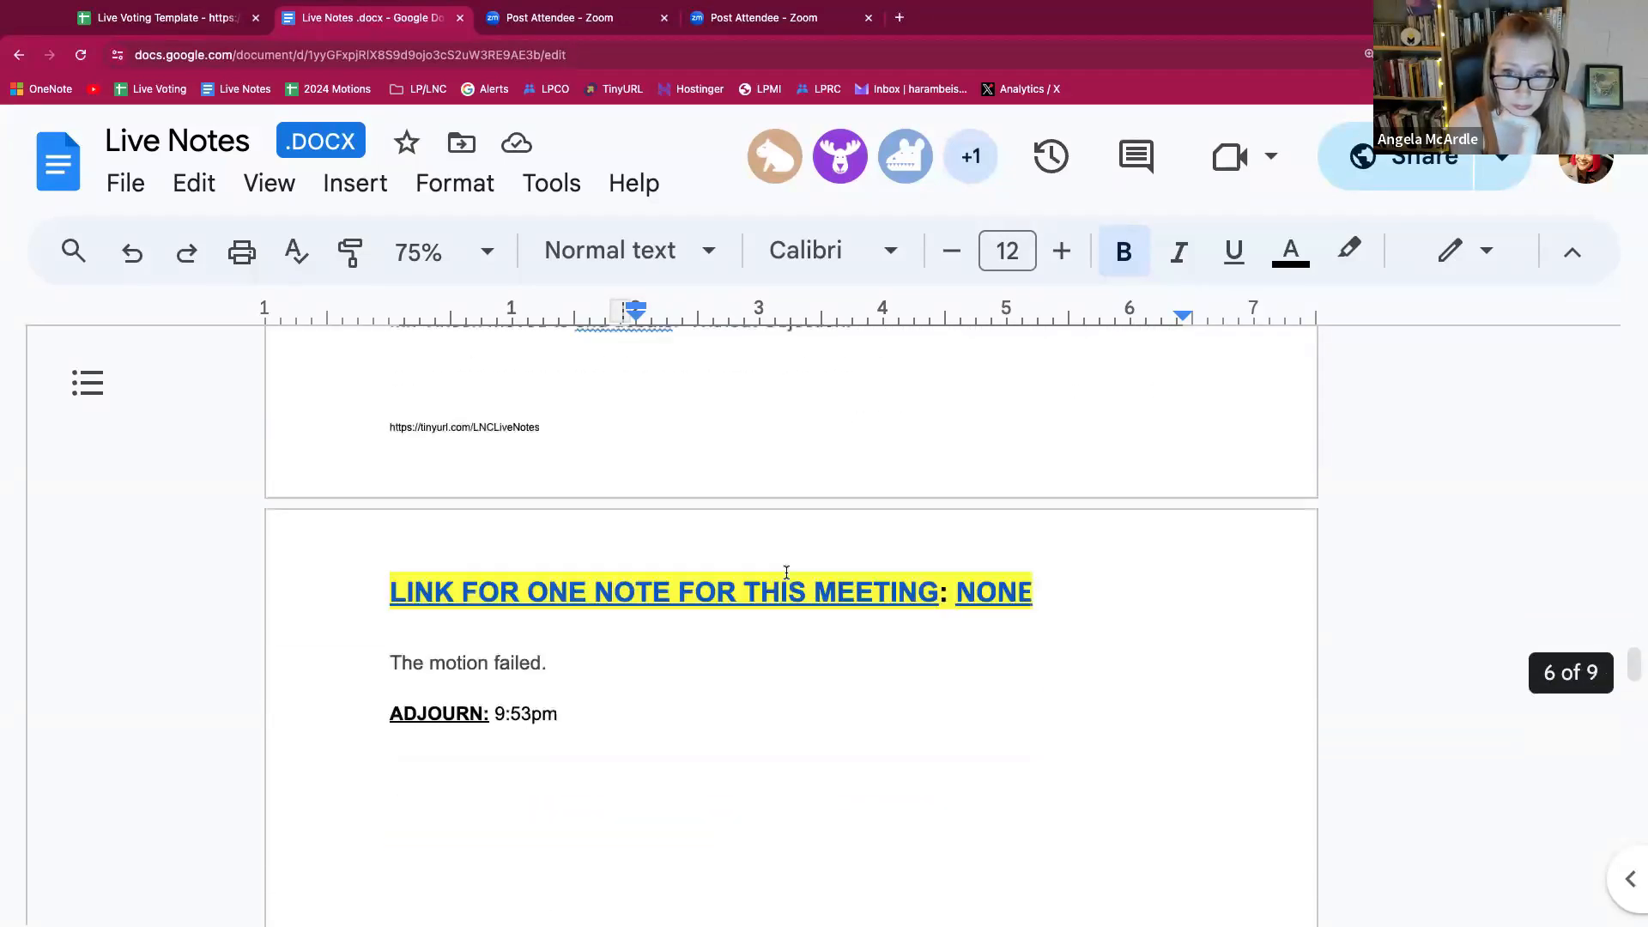
scroll(down, 3)
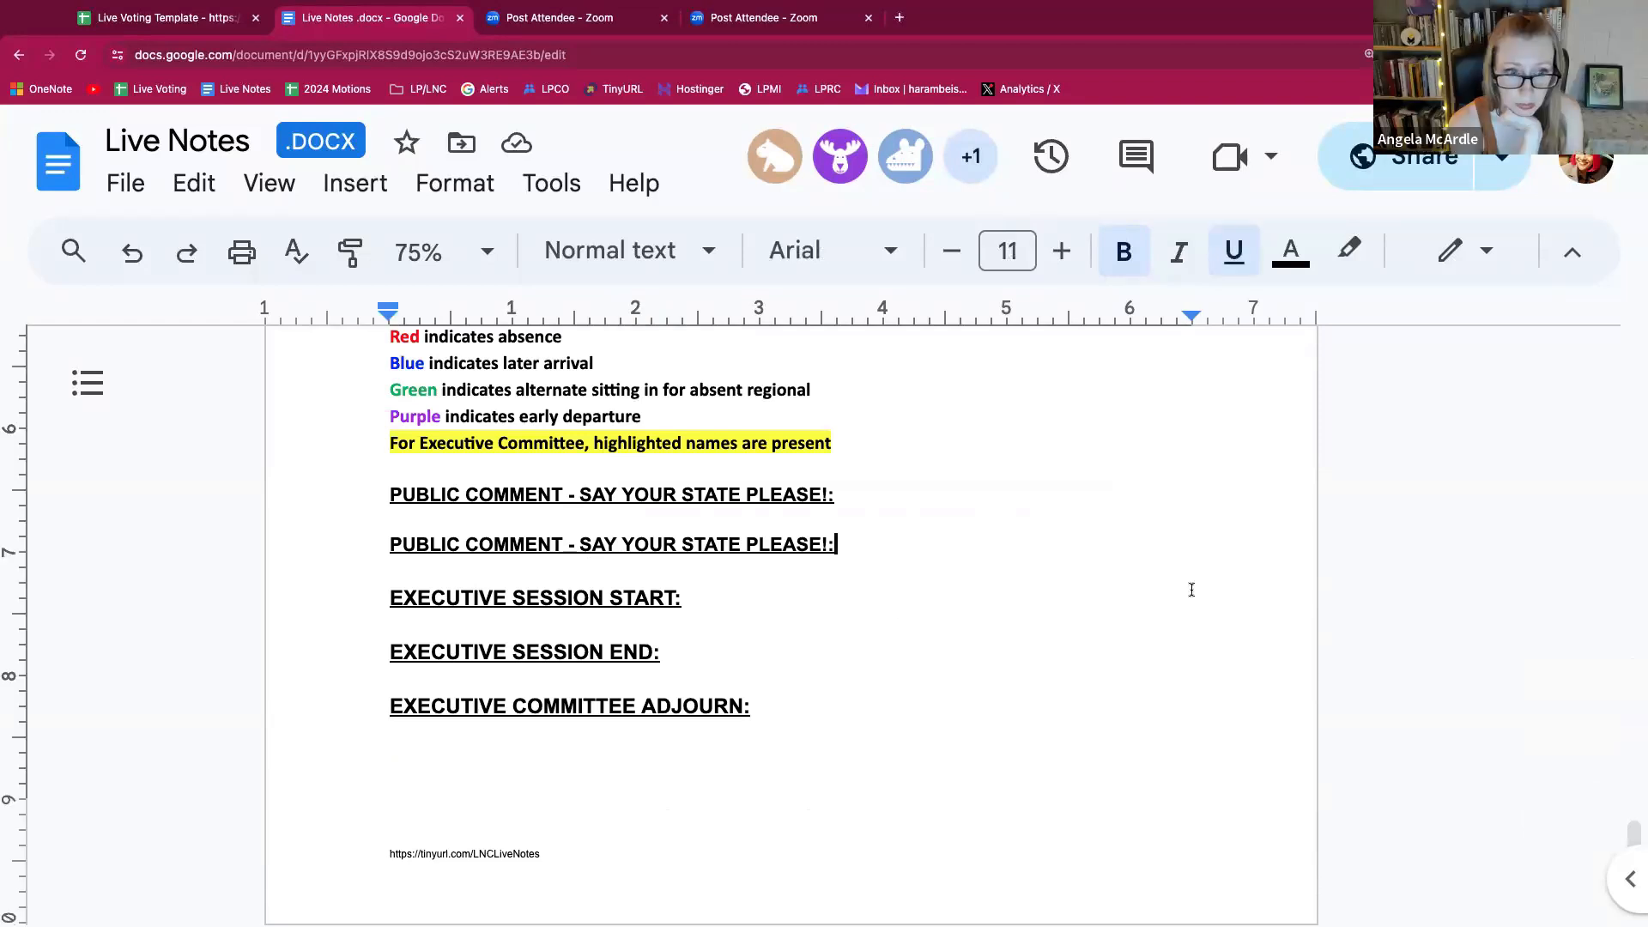
Step: Insert an empty line below the second PUBLIC COMMENT heading
key(enter)
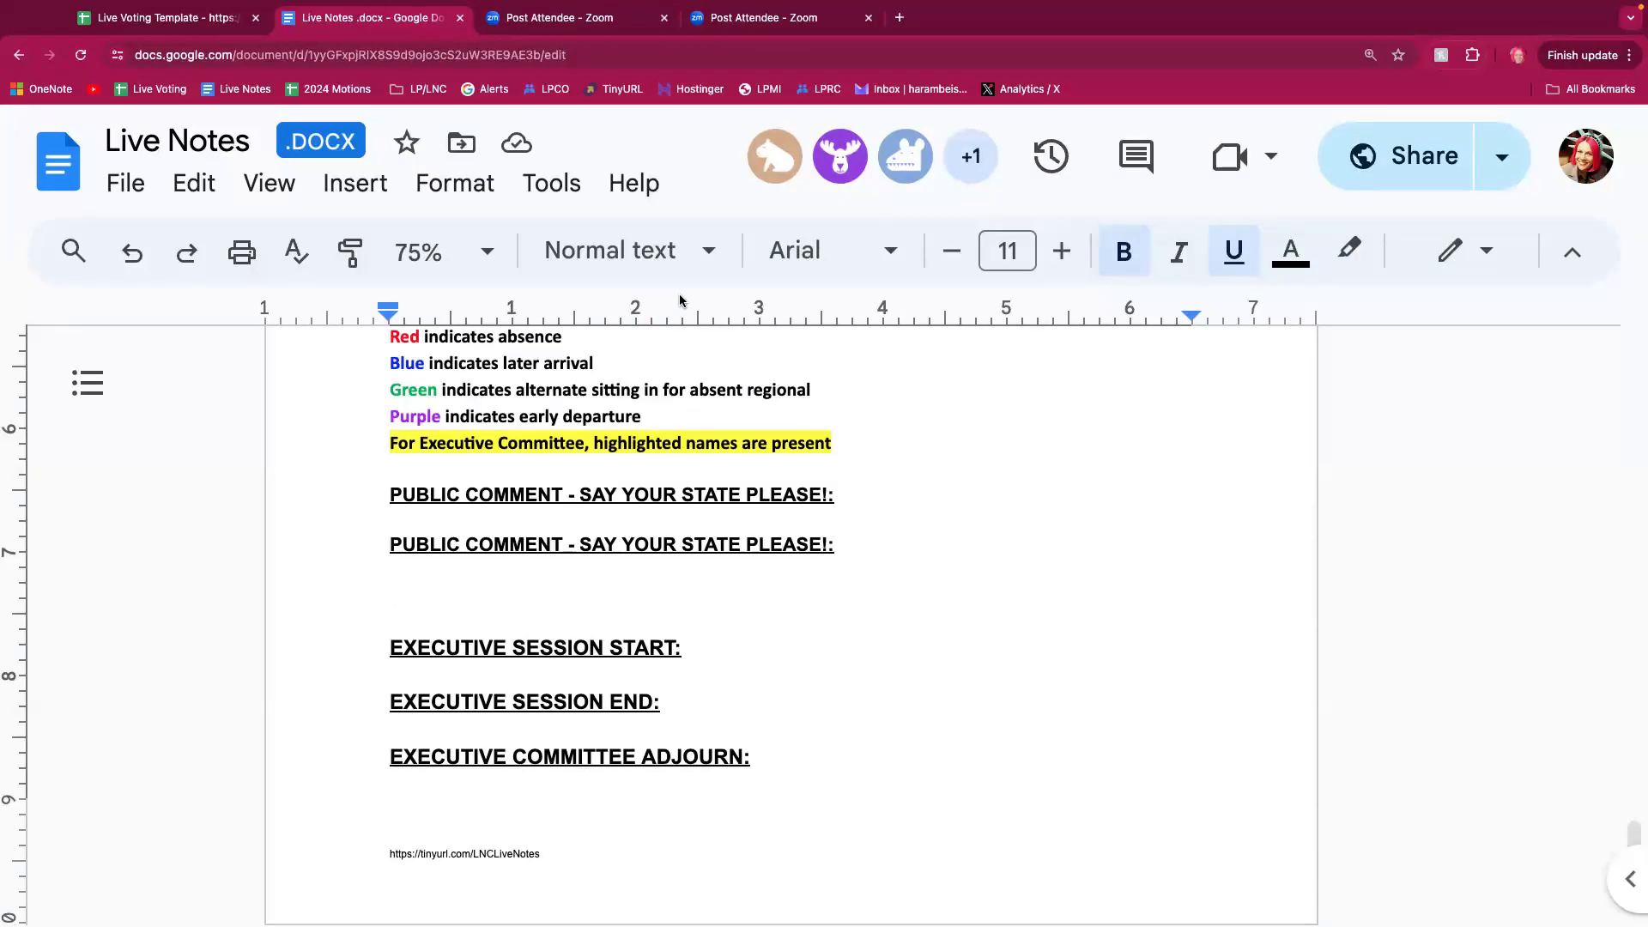
Step: Record the votes HARLOS: N, FORD: Y and REDPATH: N in the tally
text(HARL)
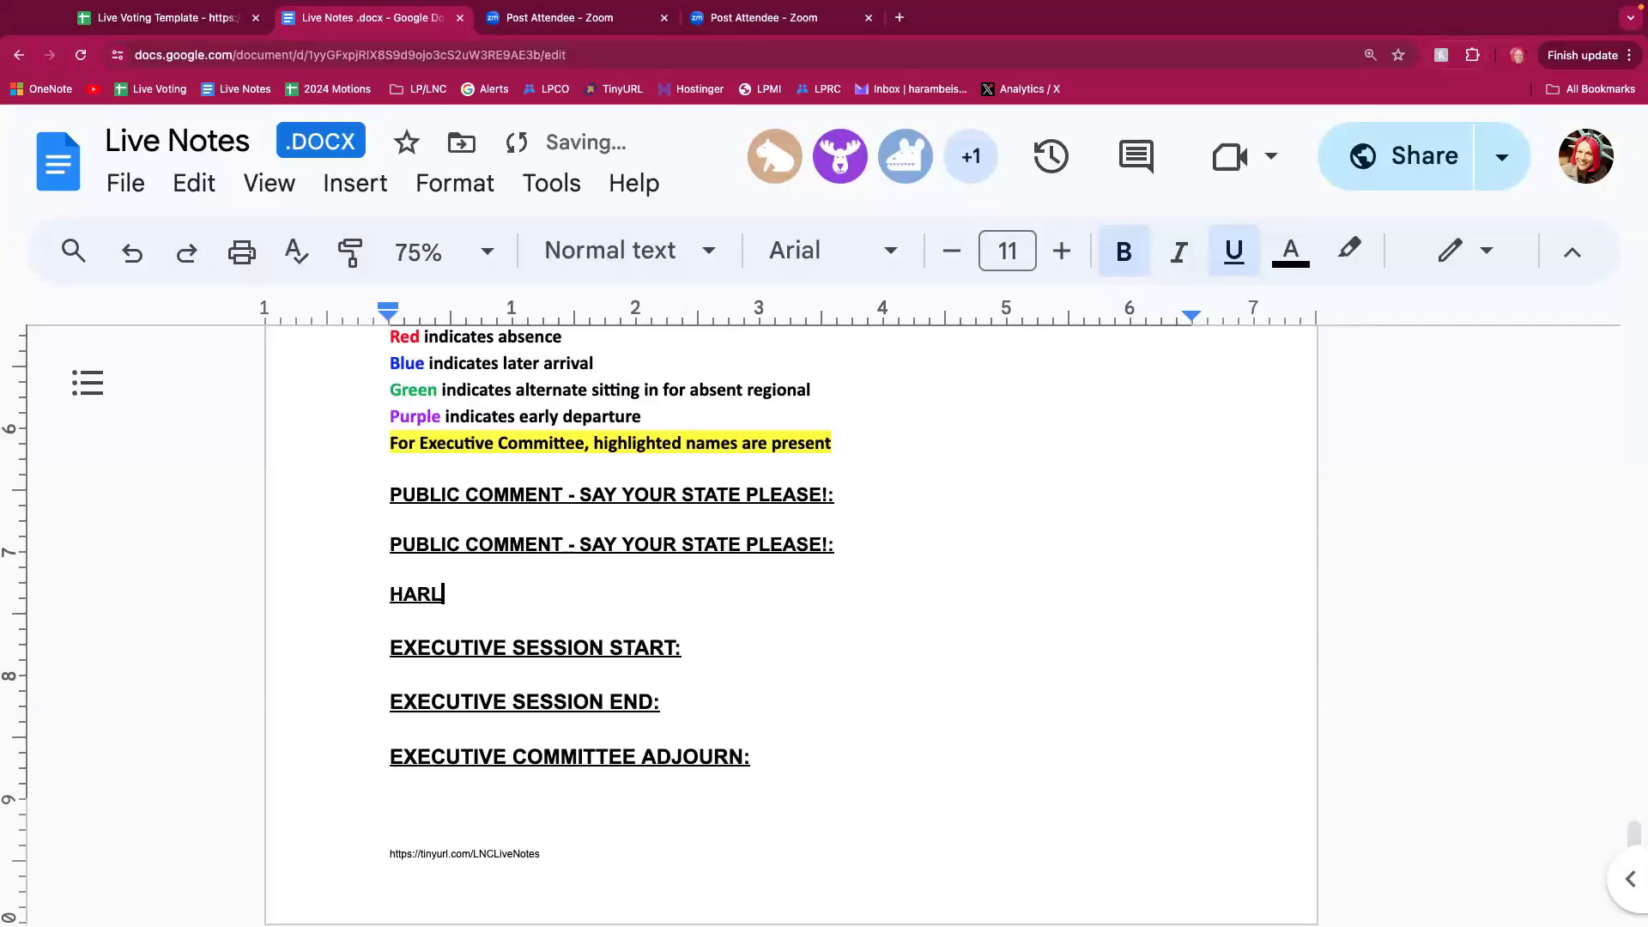
key(backspace)
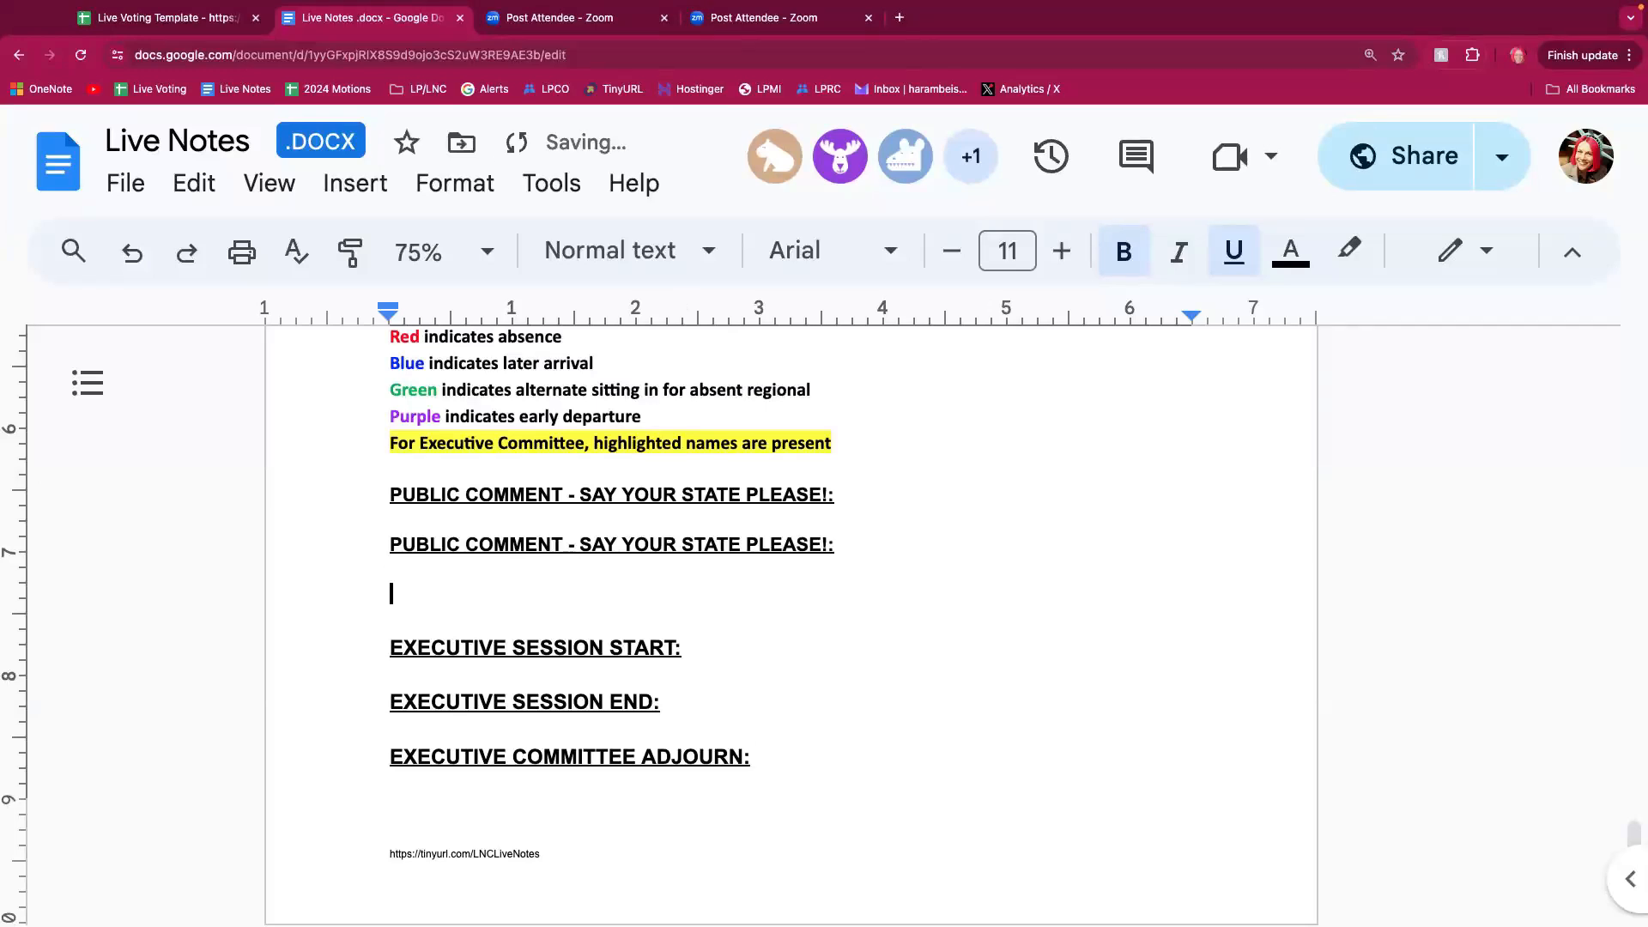
text(HARLOS)
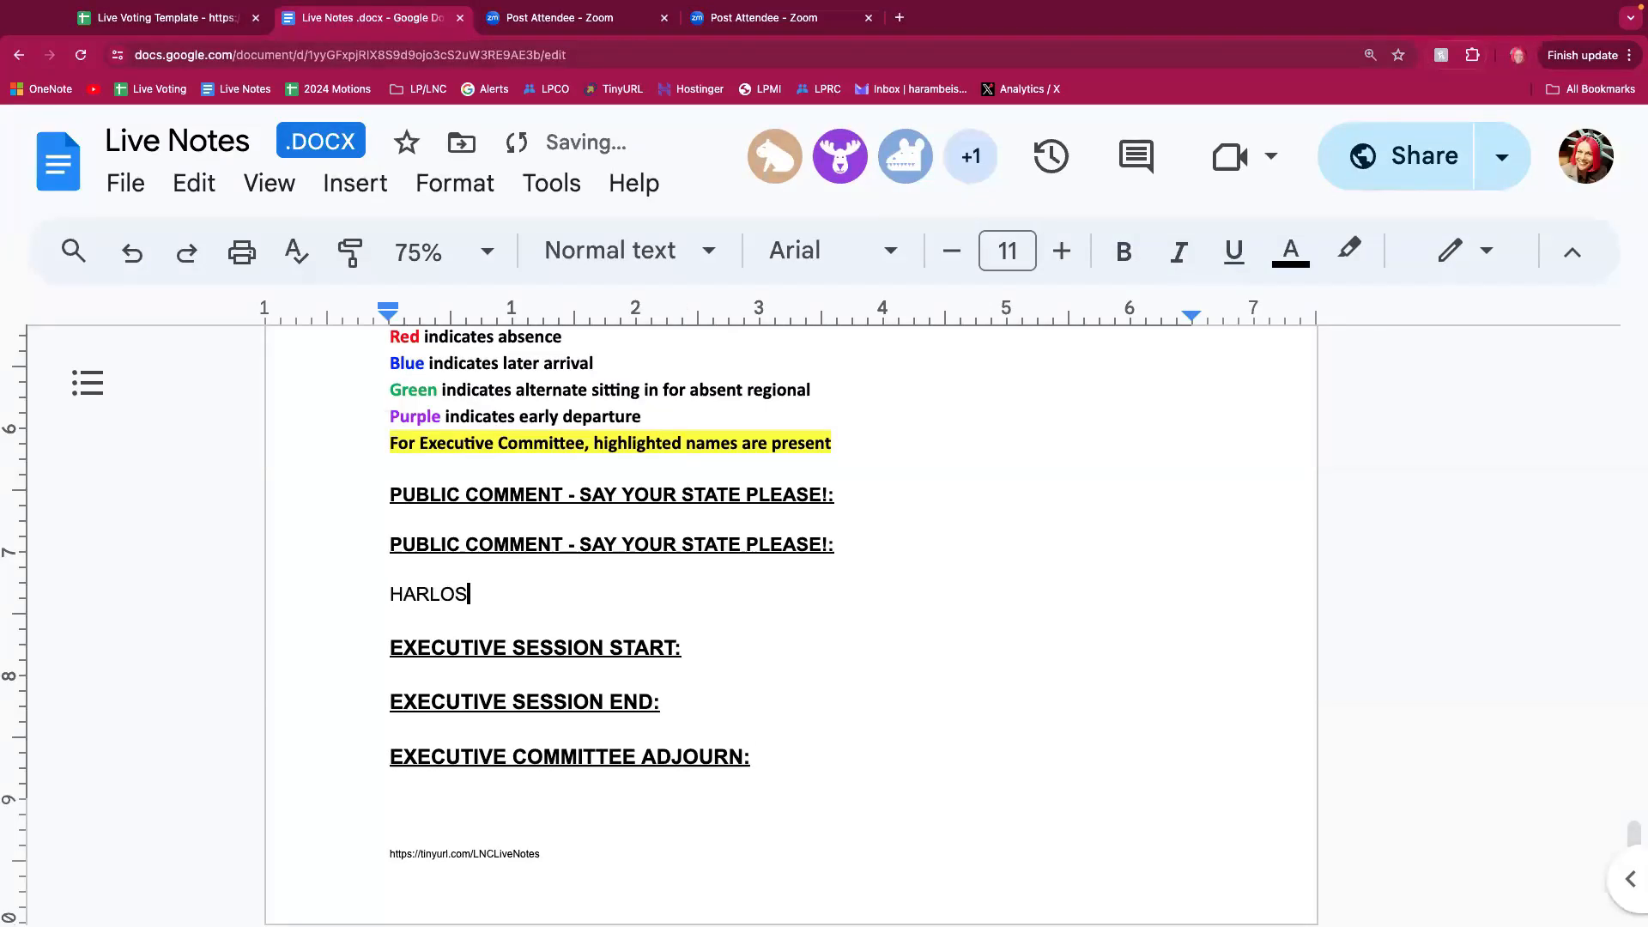
text(: N)
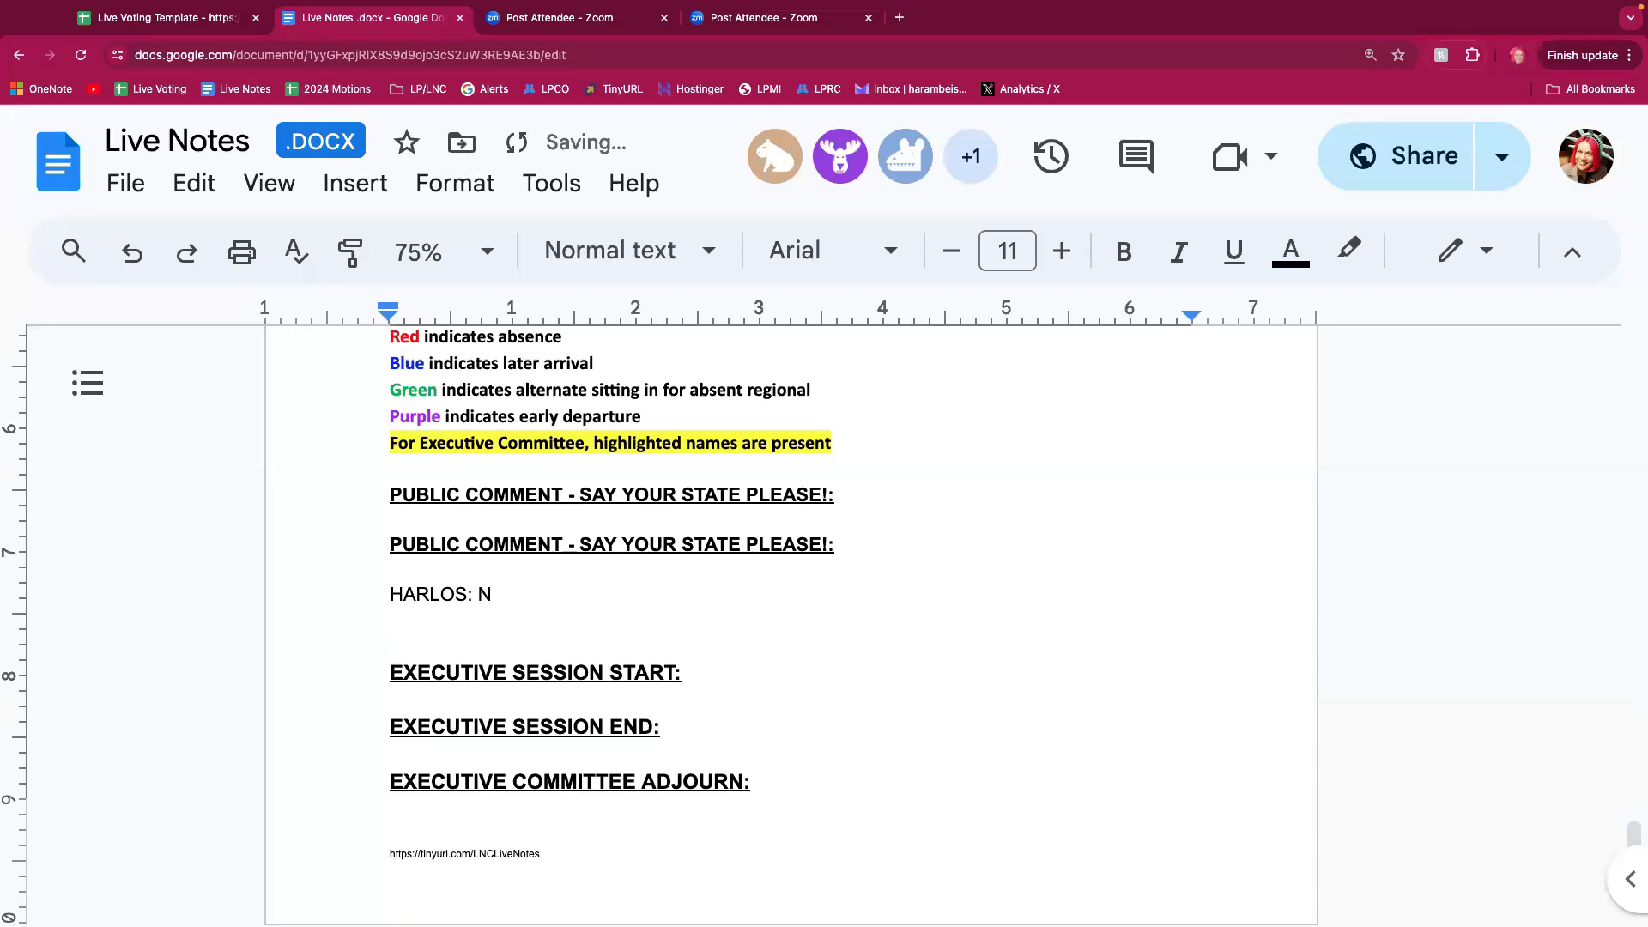
text(FORD:)
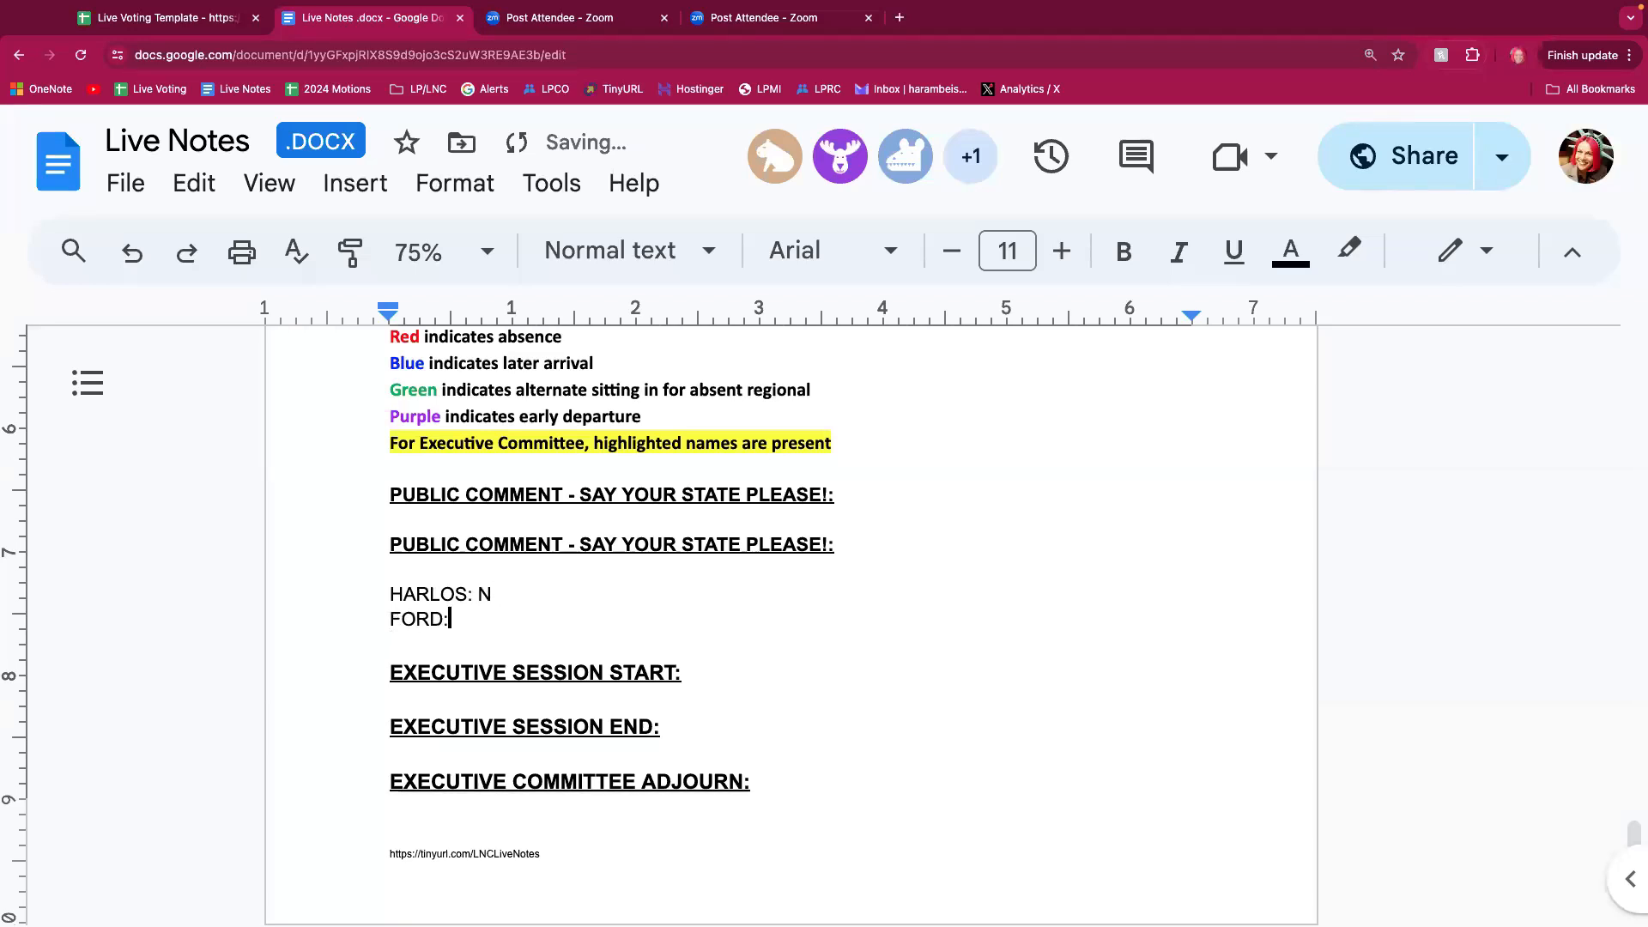
text(" ")
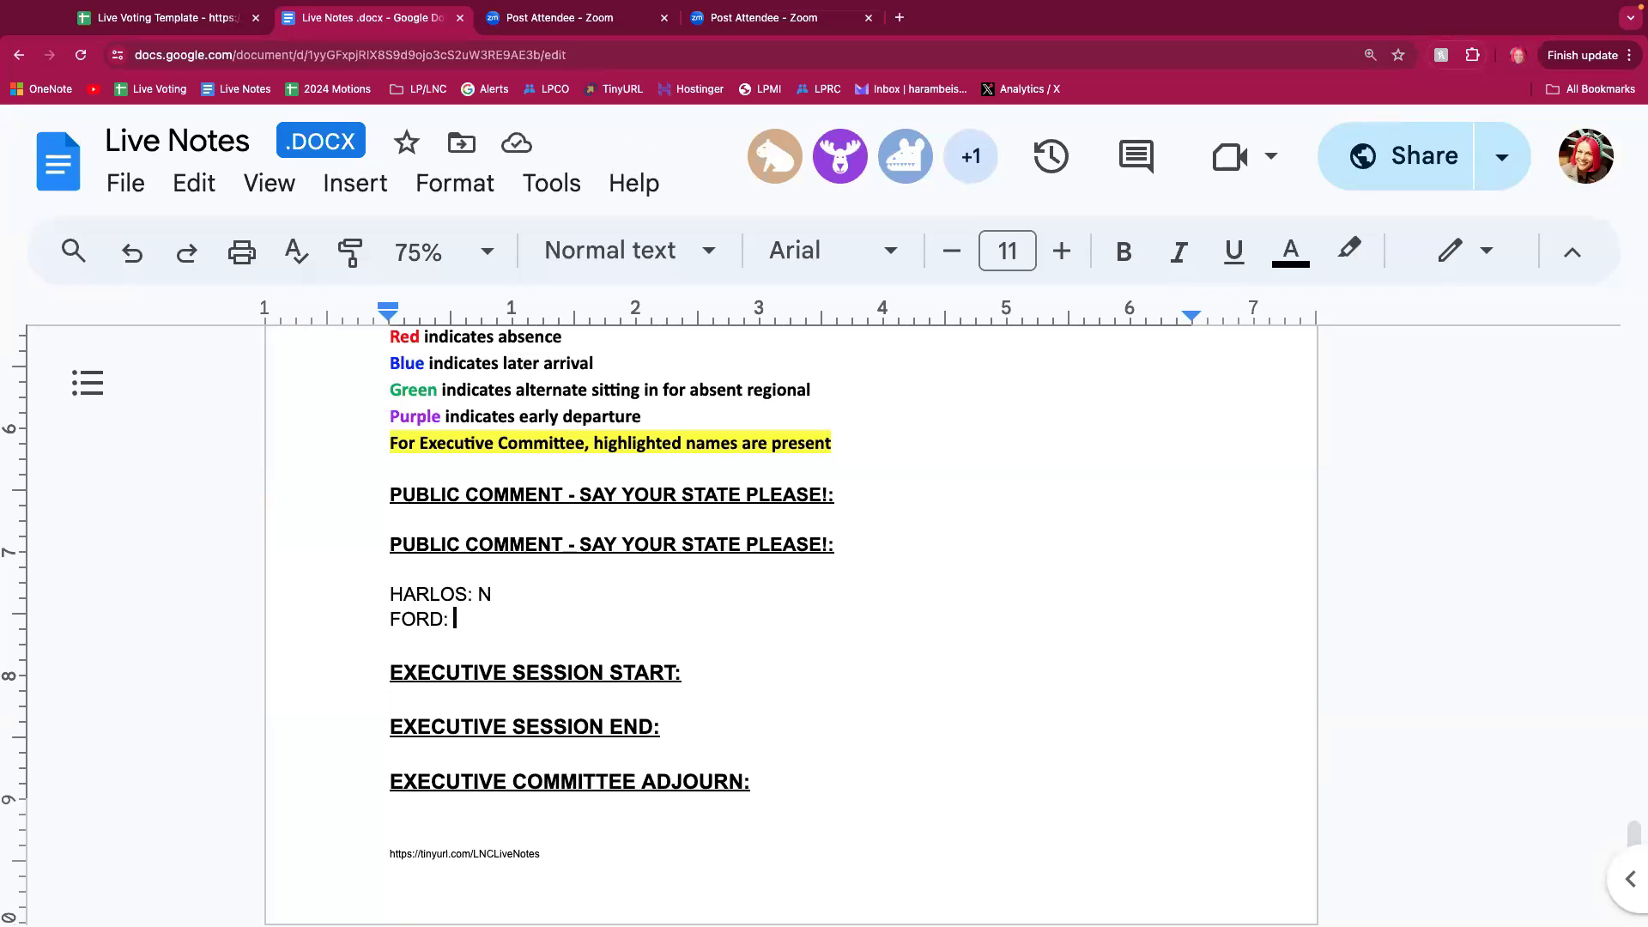
text(Y)
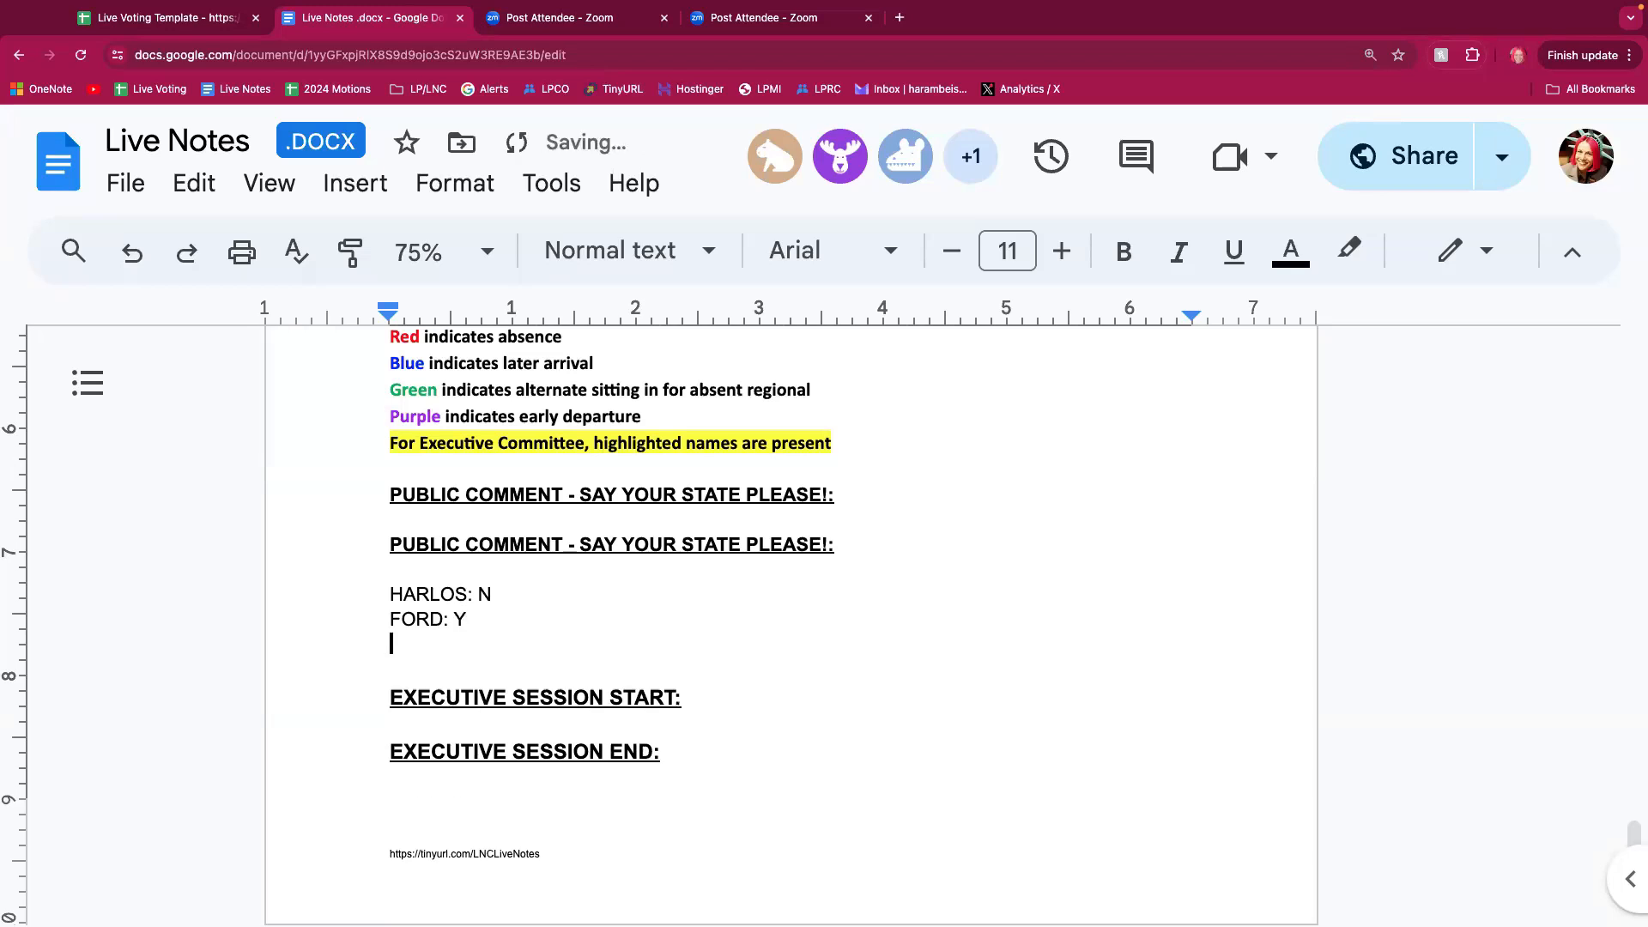
text(R)
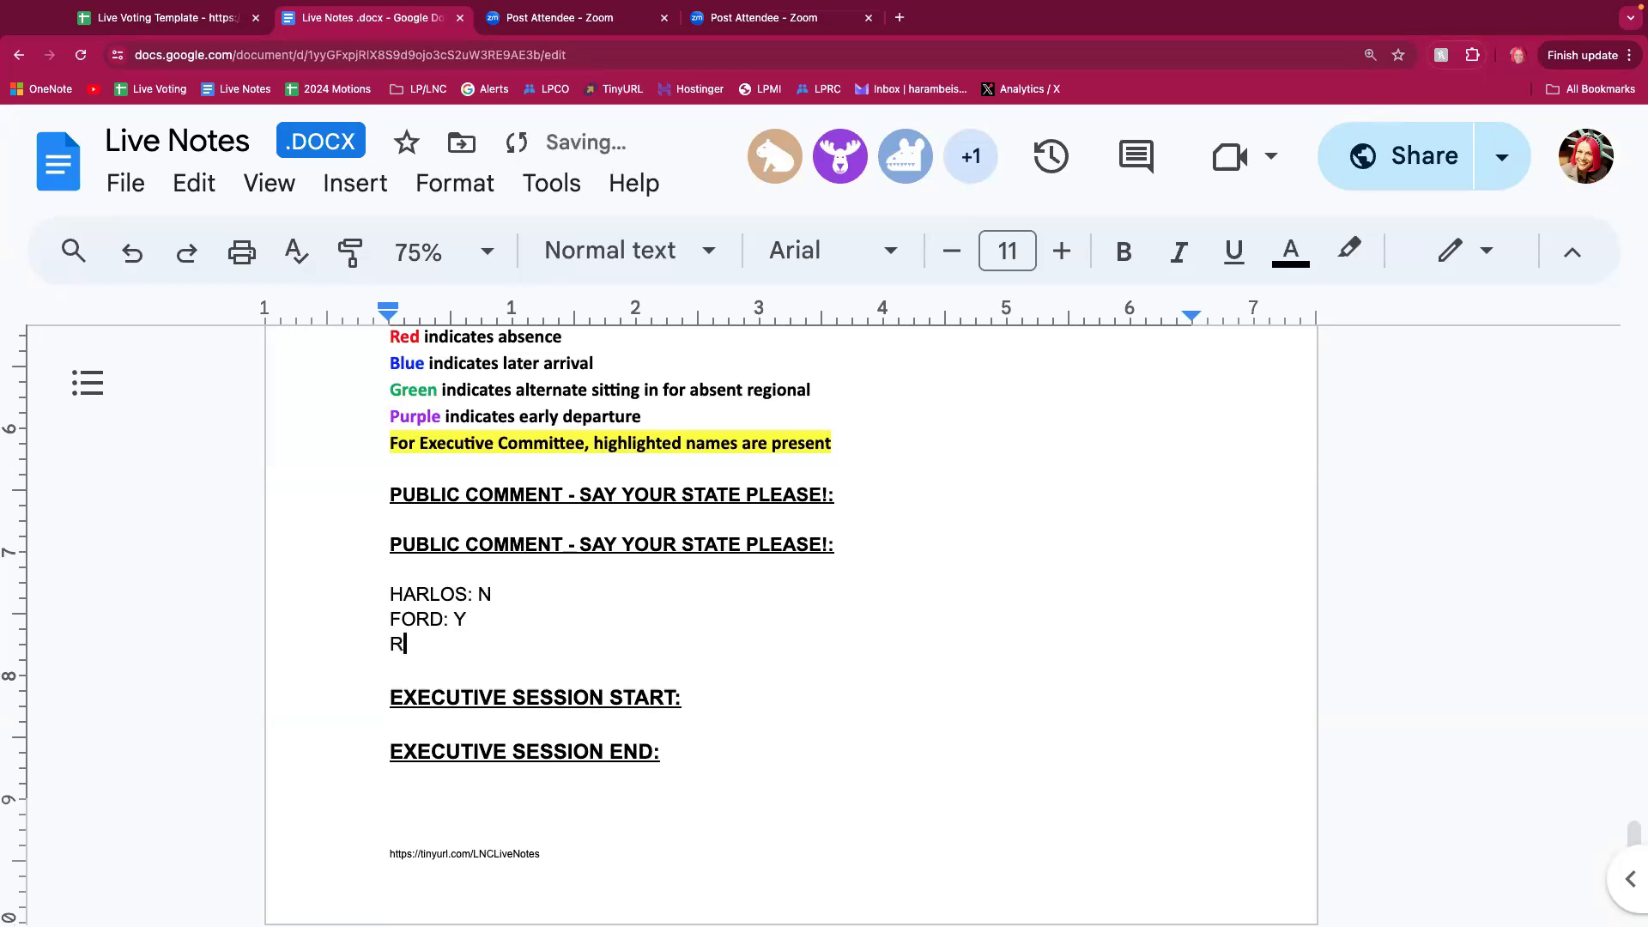
text(EDPATH: N)
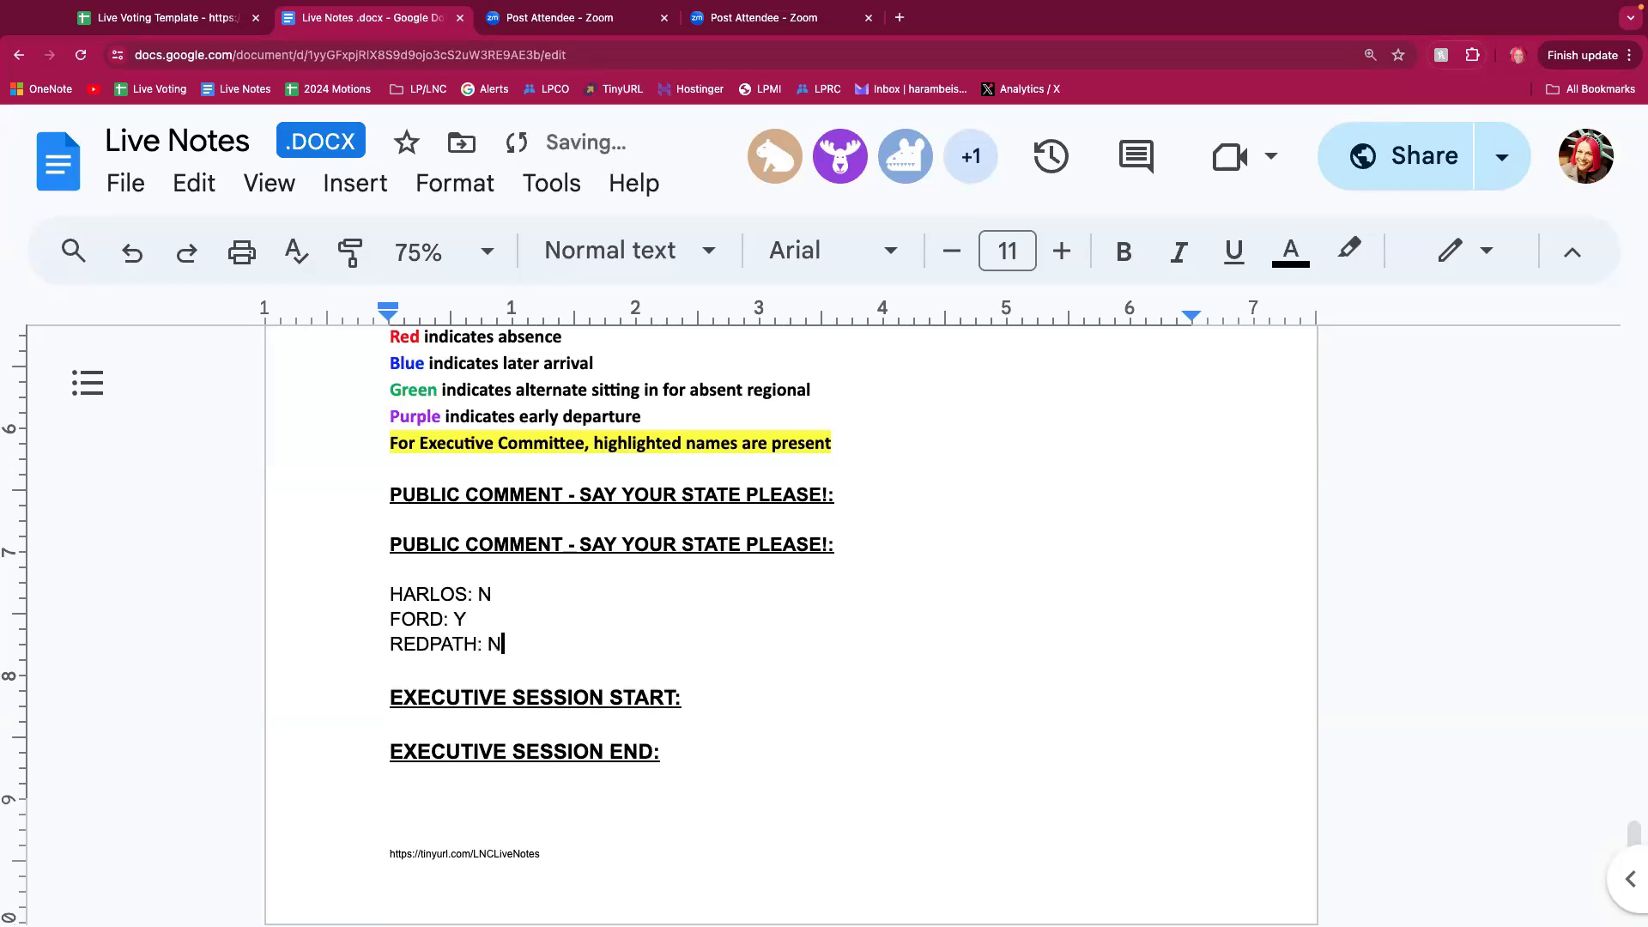
Step: Record RUTHERFORD: N, MCARENISCAVICH: Y and MCARDLE: Y to complete the six-member tally
text(RUTHERF)
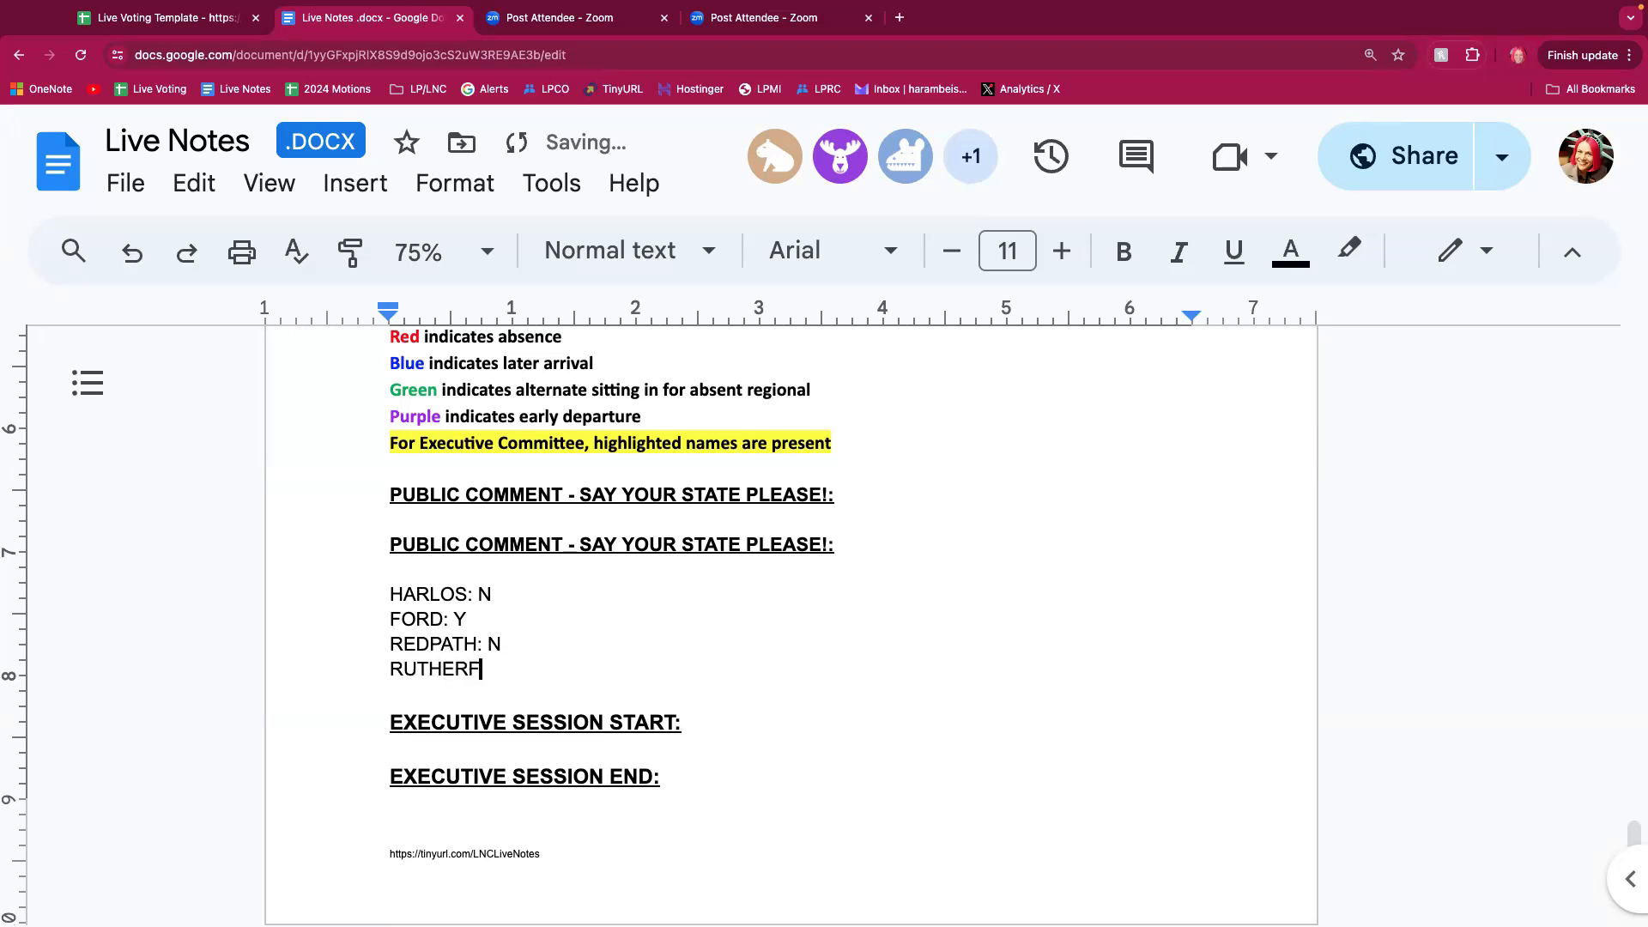
text(ORD: N)
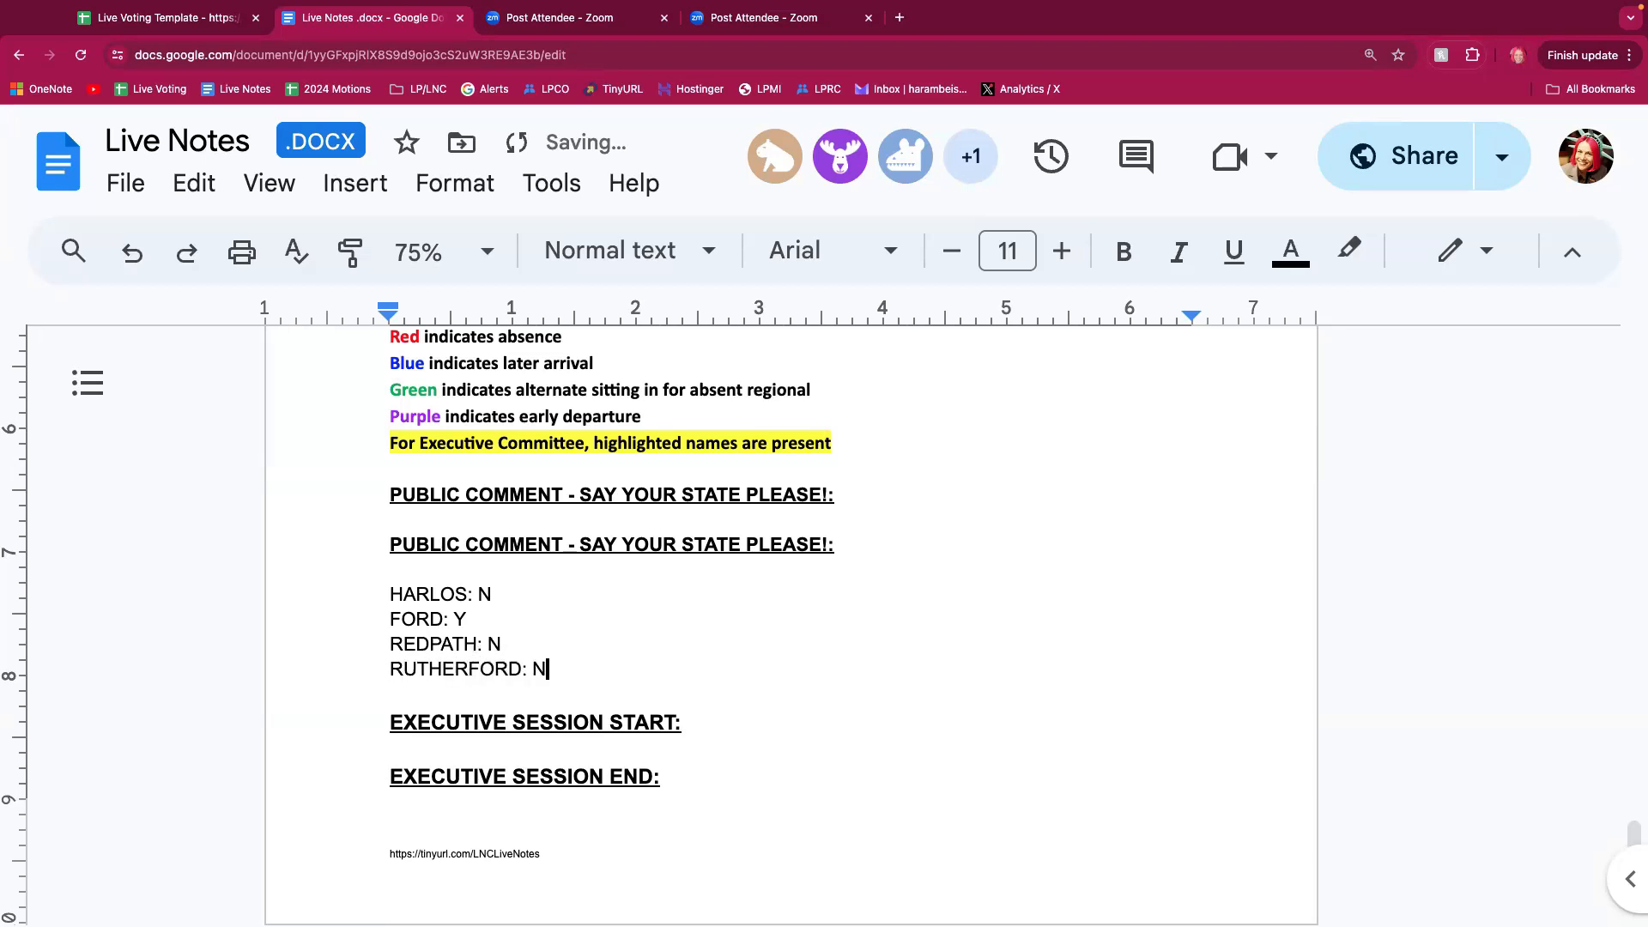
key(Enter)
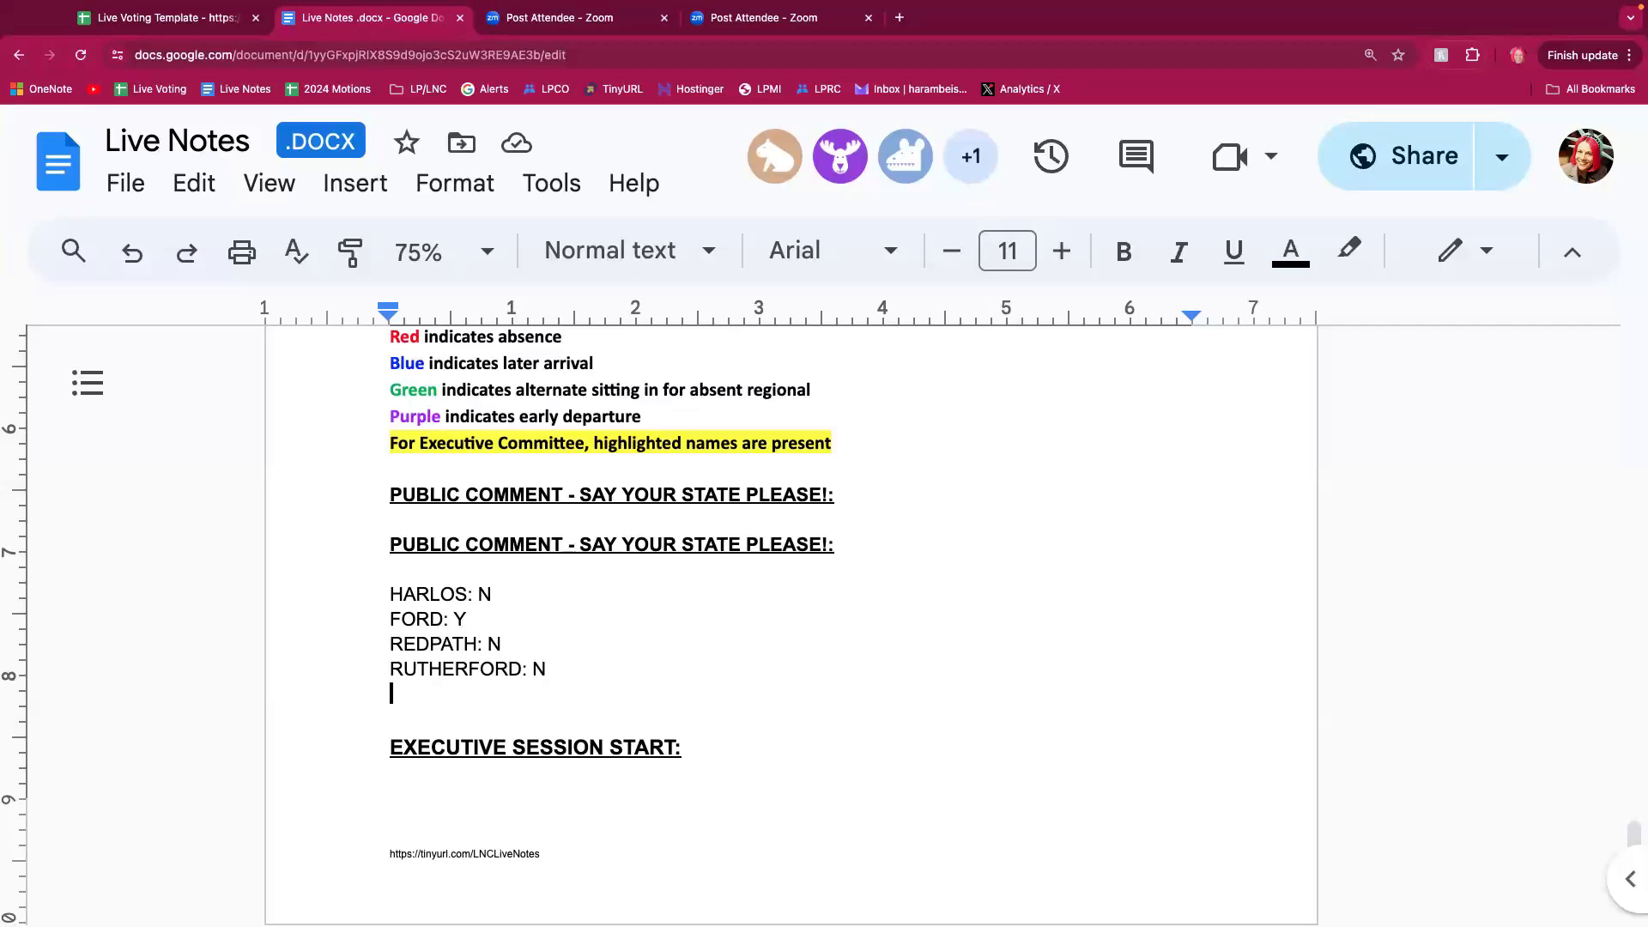
text(MCAR)
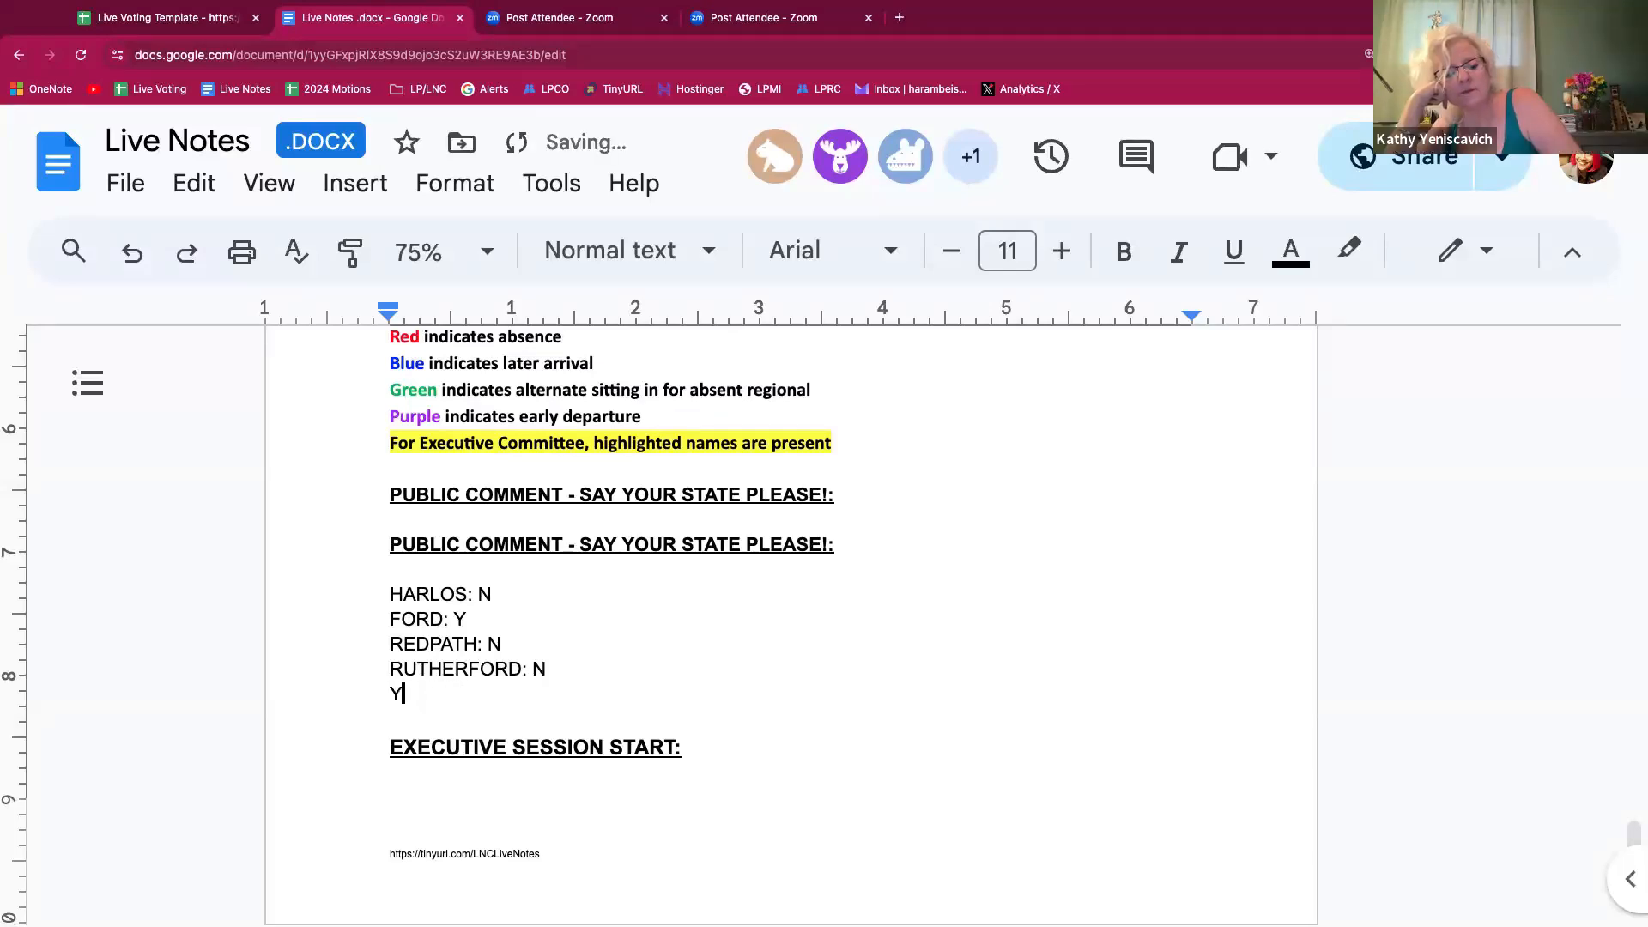
text(ENIS)
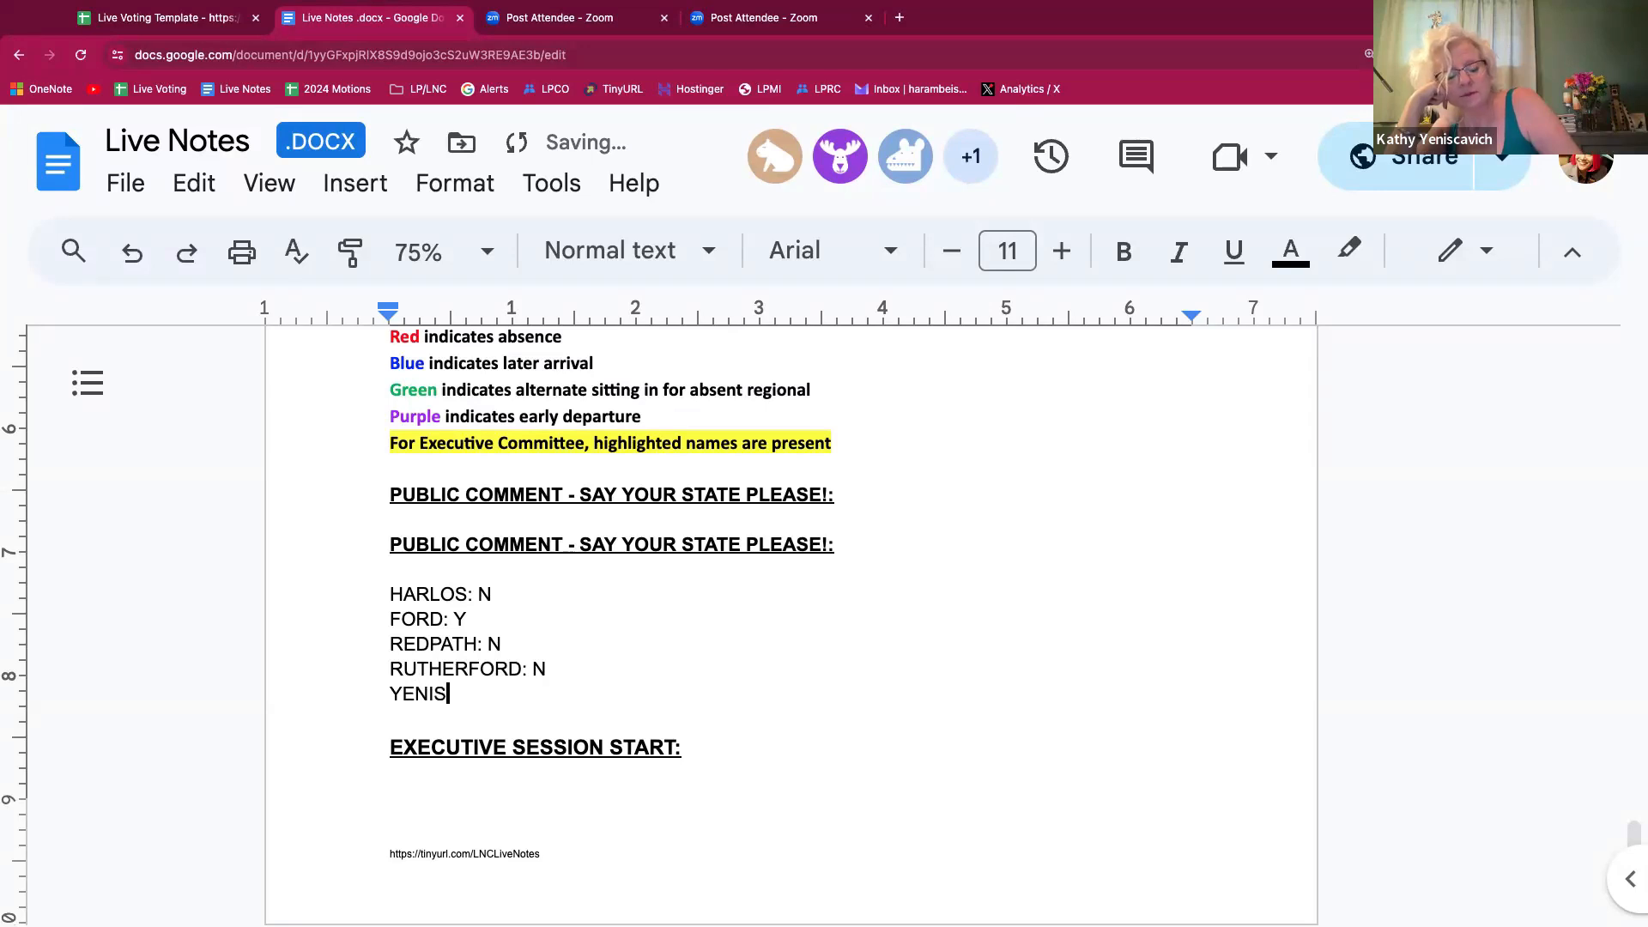
text(CAVICH)
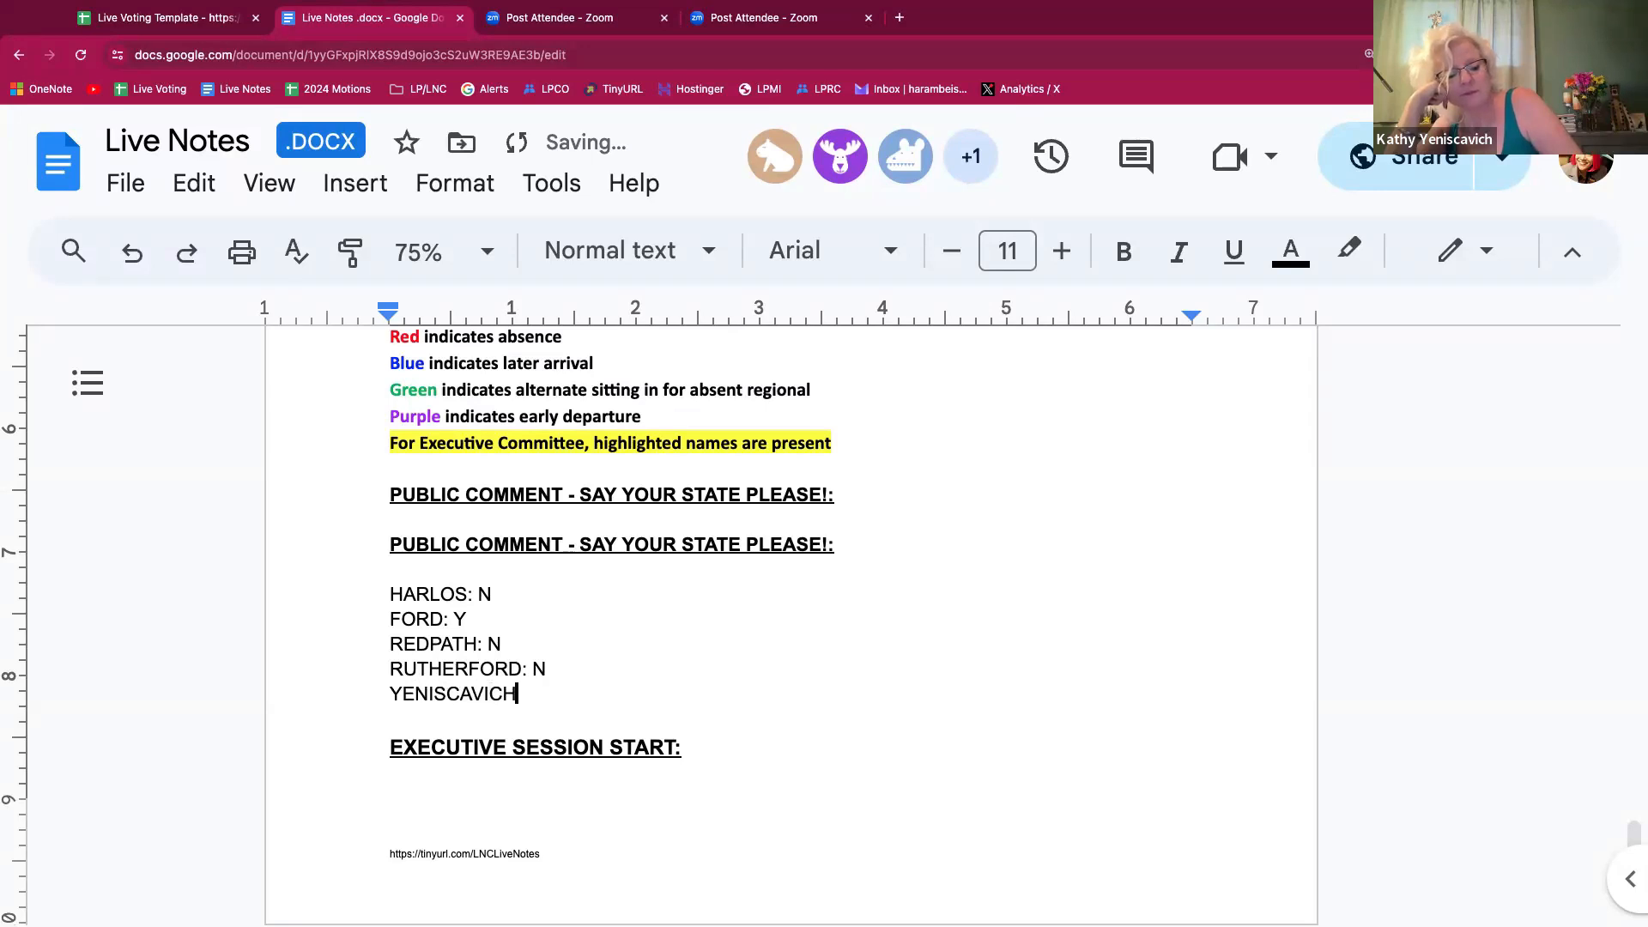
text(: Y)
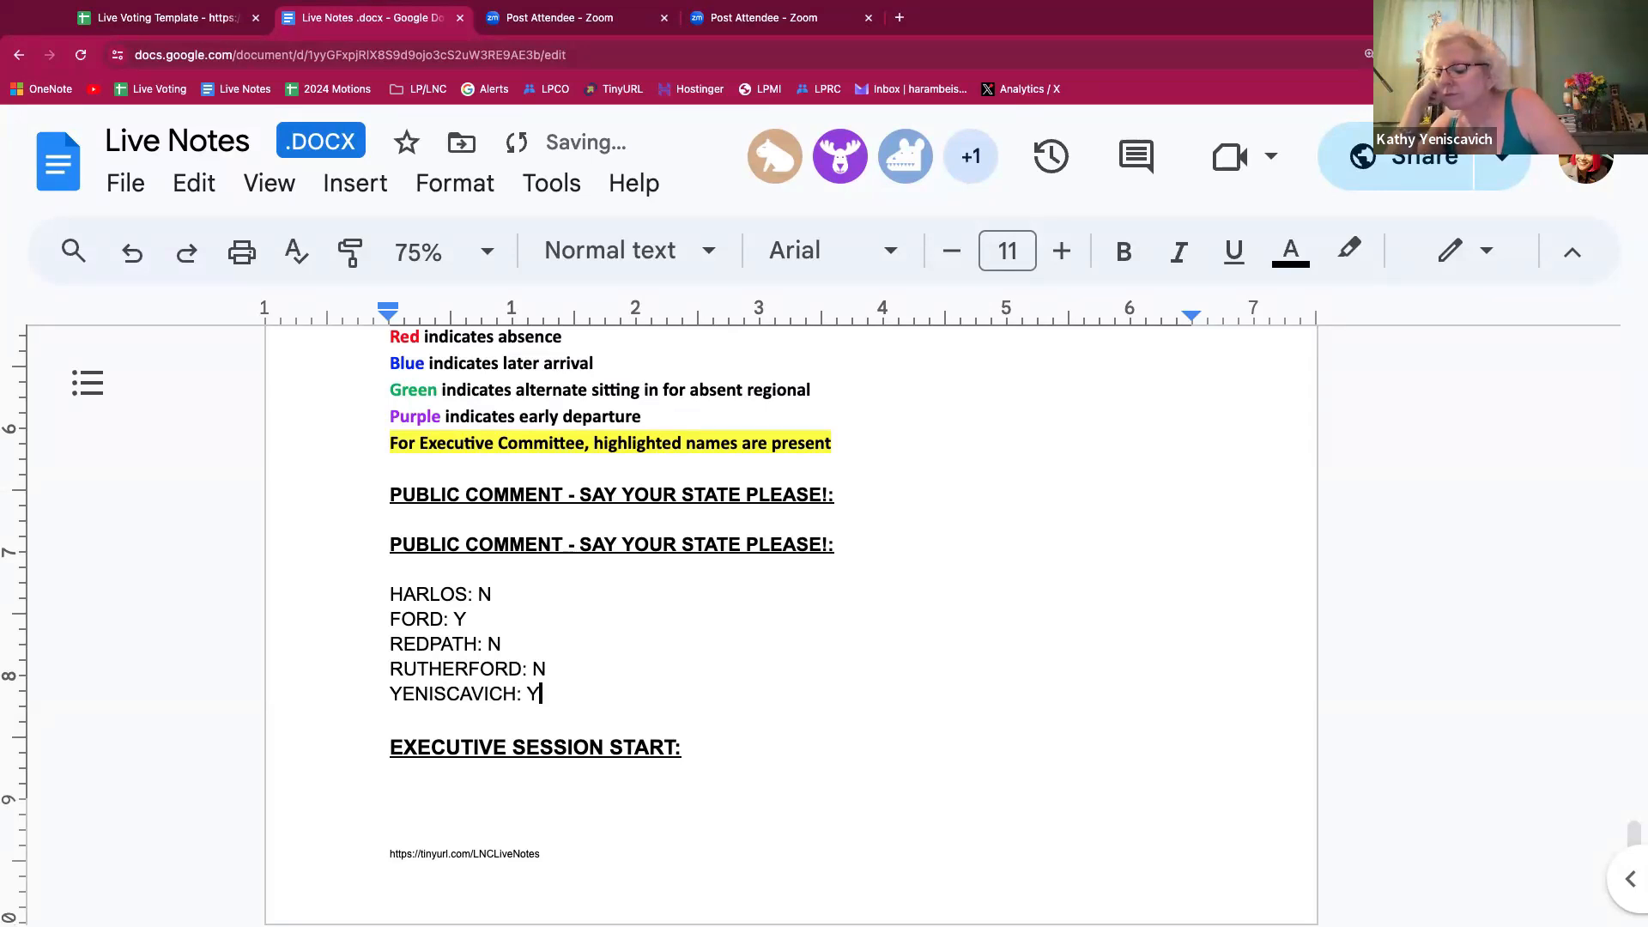
text(MCA)
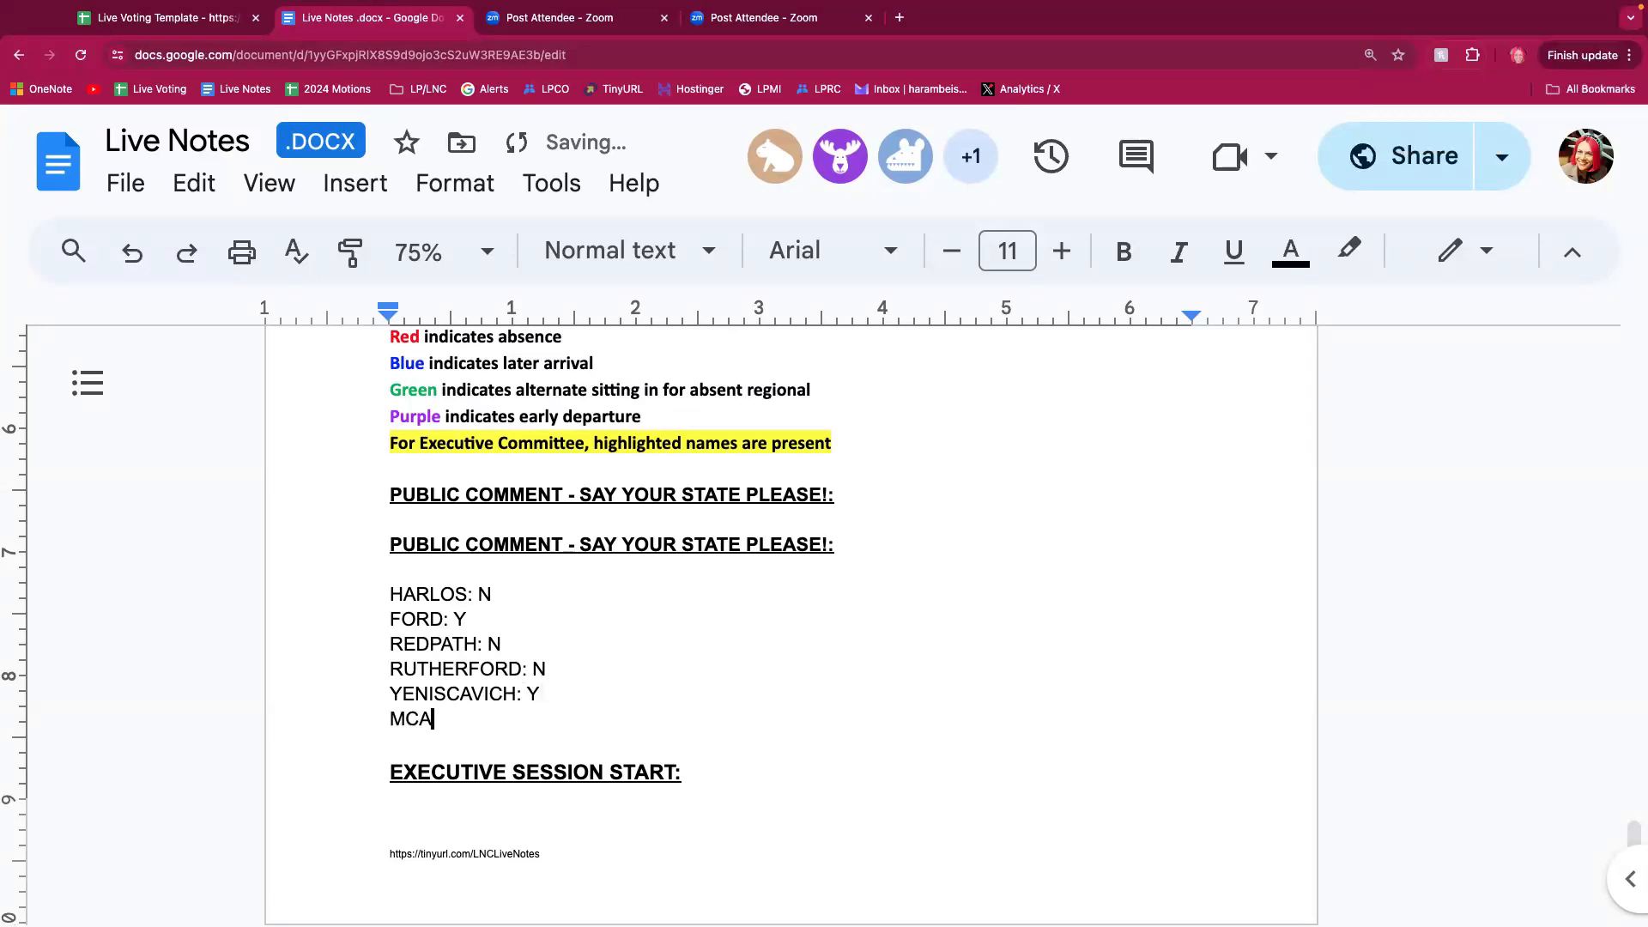
text(RDLE:)
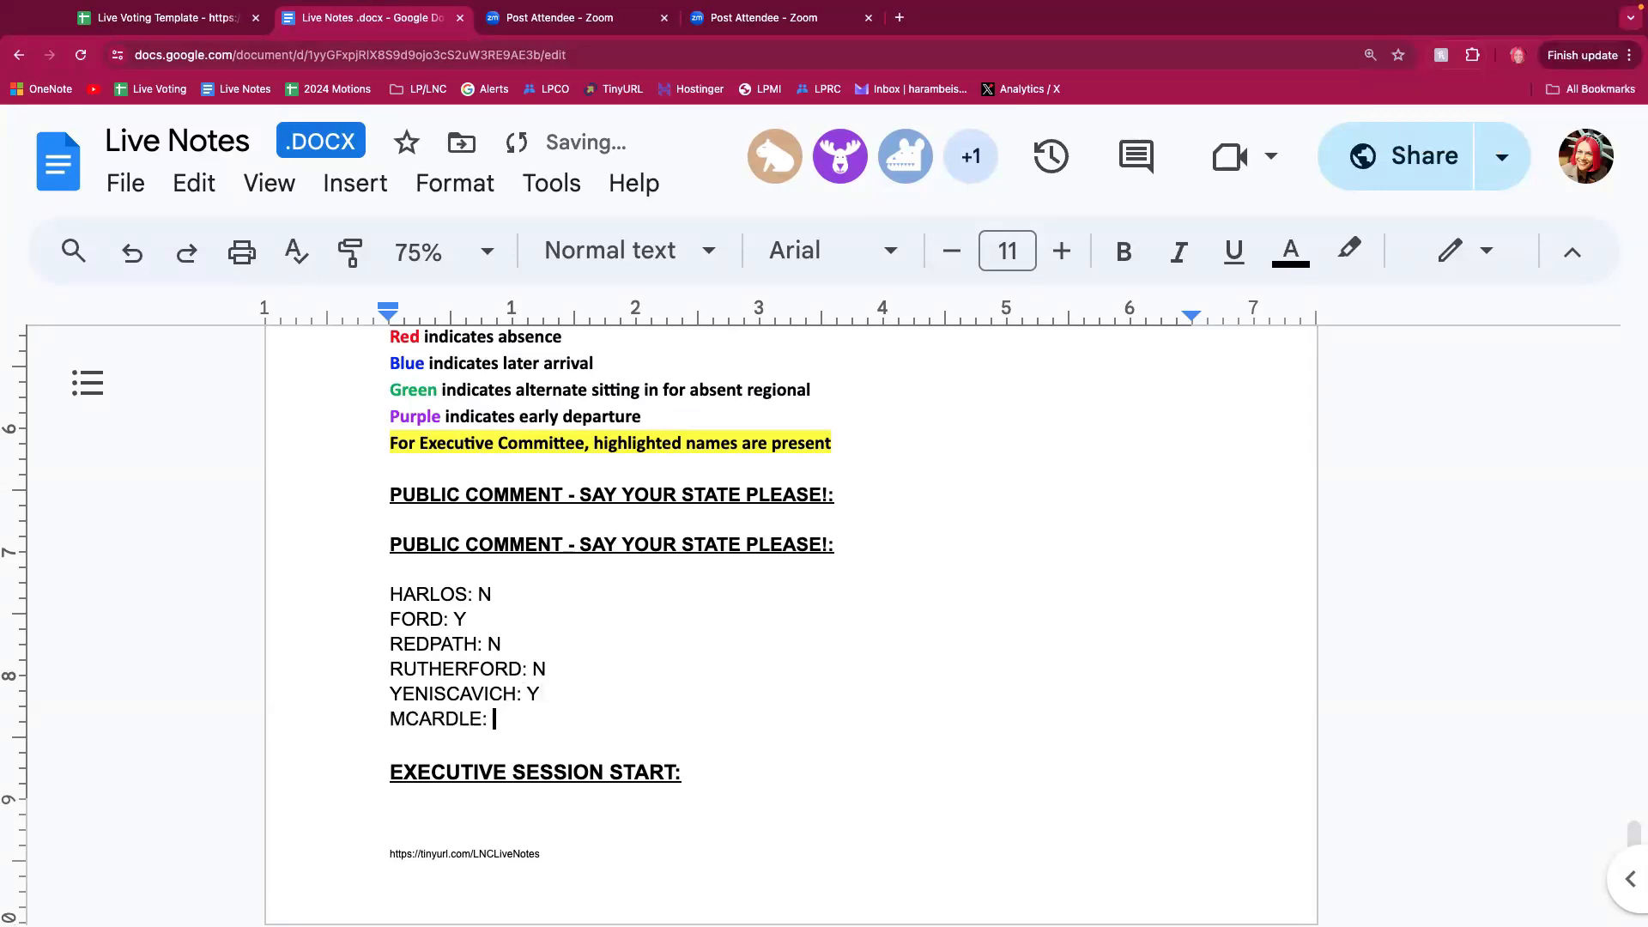
text(Y)
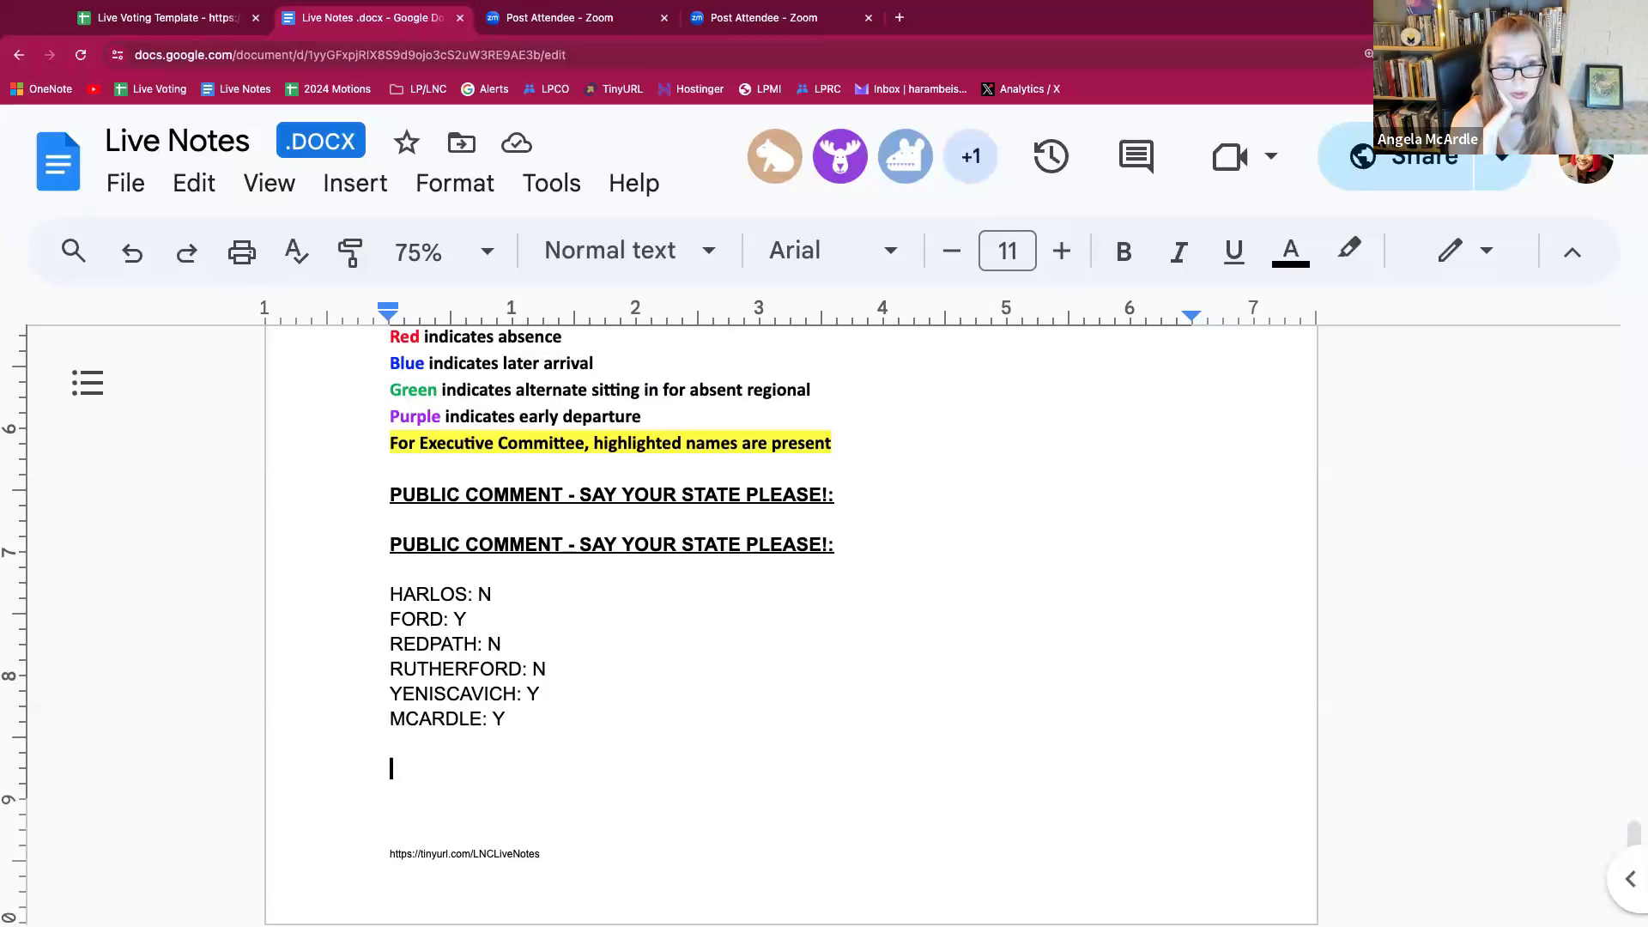
mouse_move(681, 298)
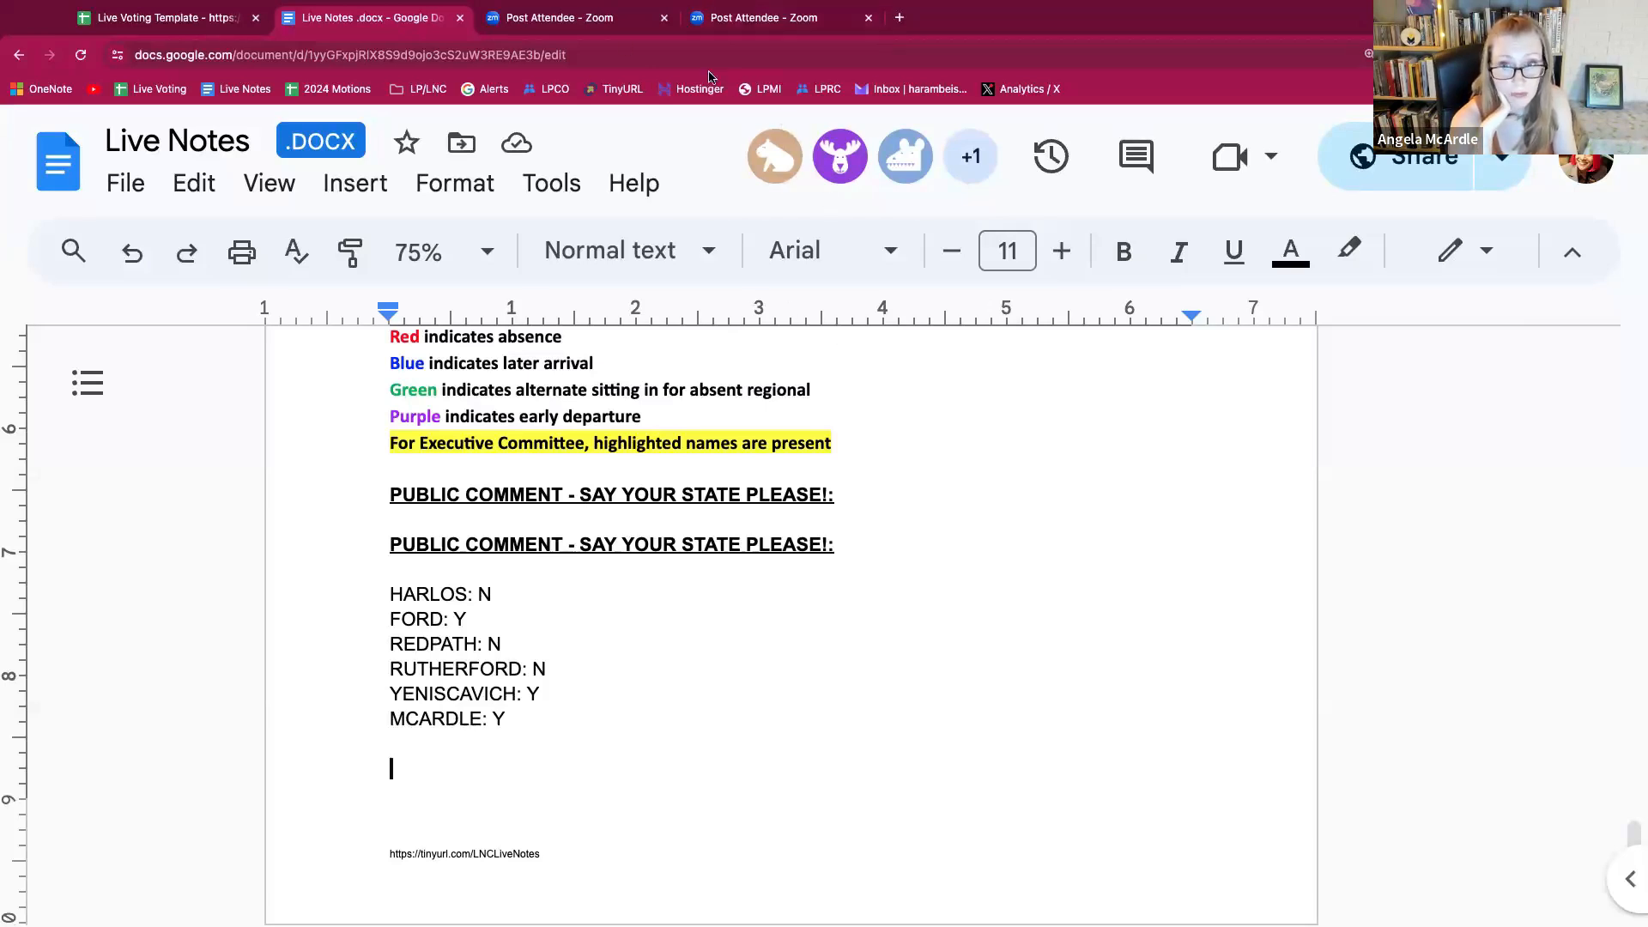
mouse_move(1090, 51)
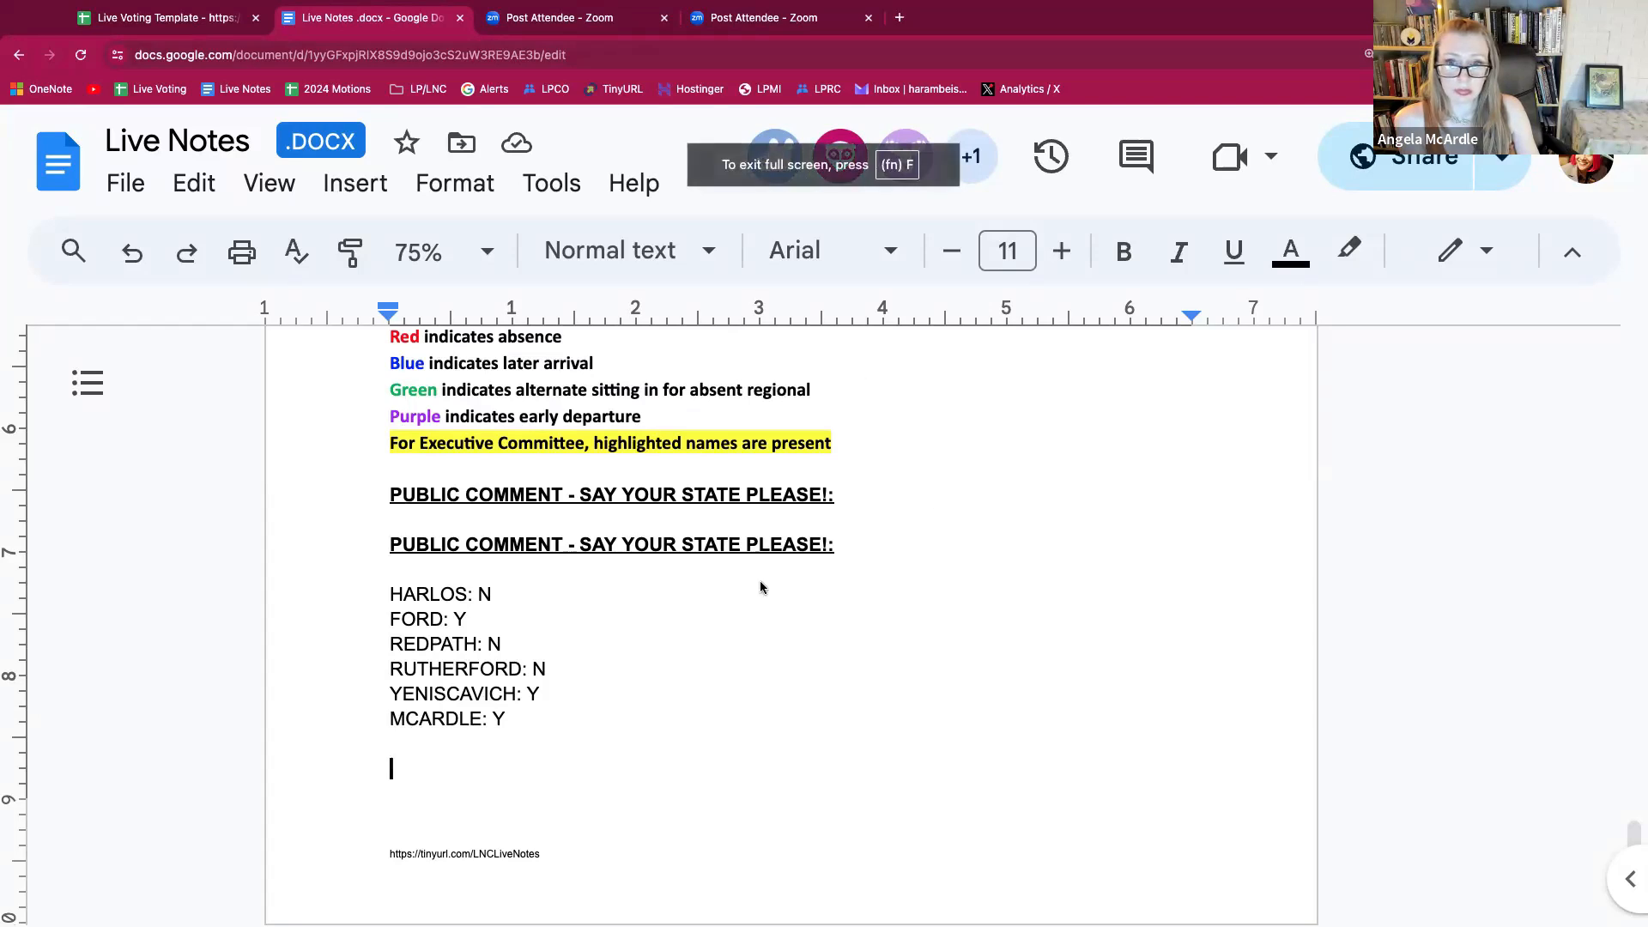
Step: Remove the time started after EXECUTIVE SESSION START and enter 10:27 after EXECUTIVE COMMITTEE ADJOURN
scroll(down, 3)
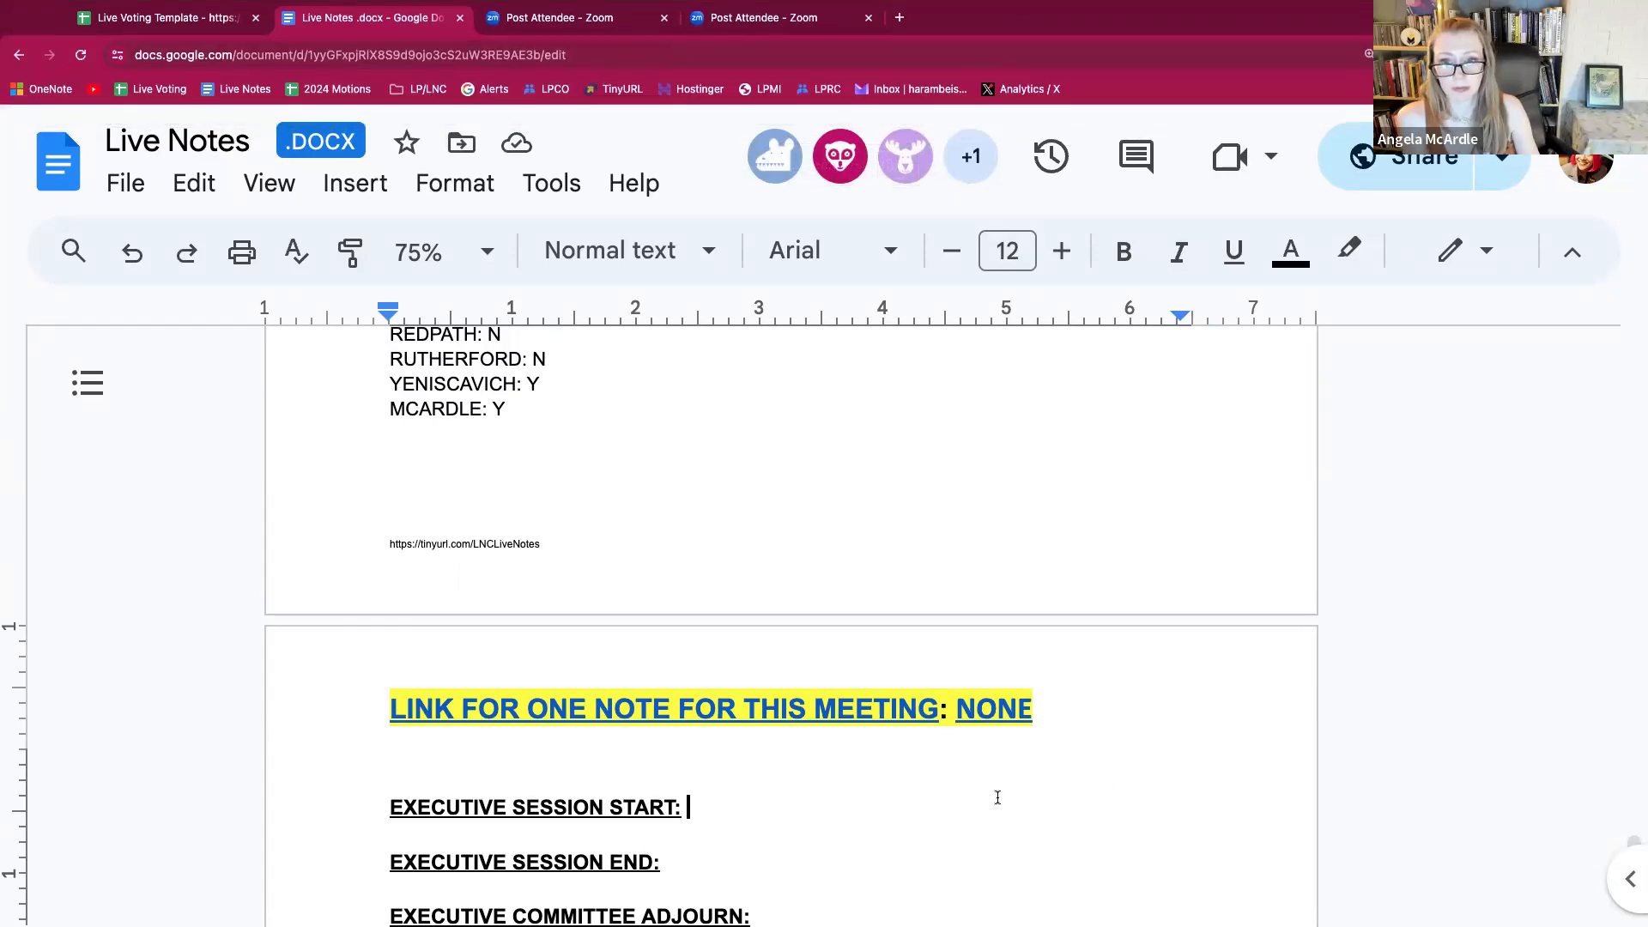
text(10:)
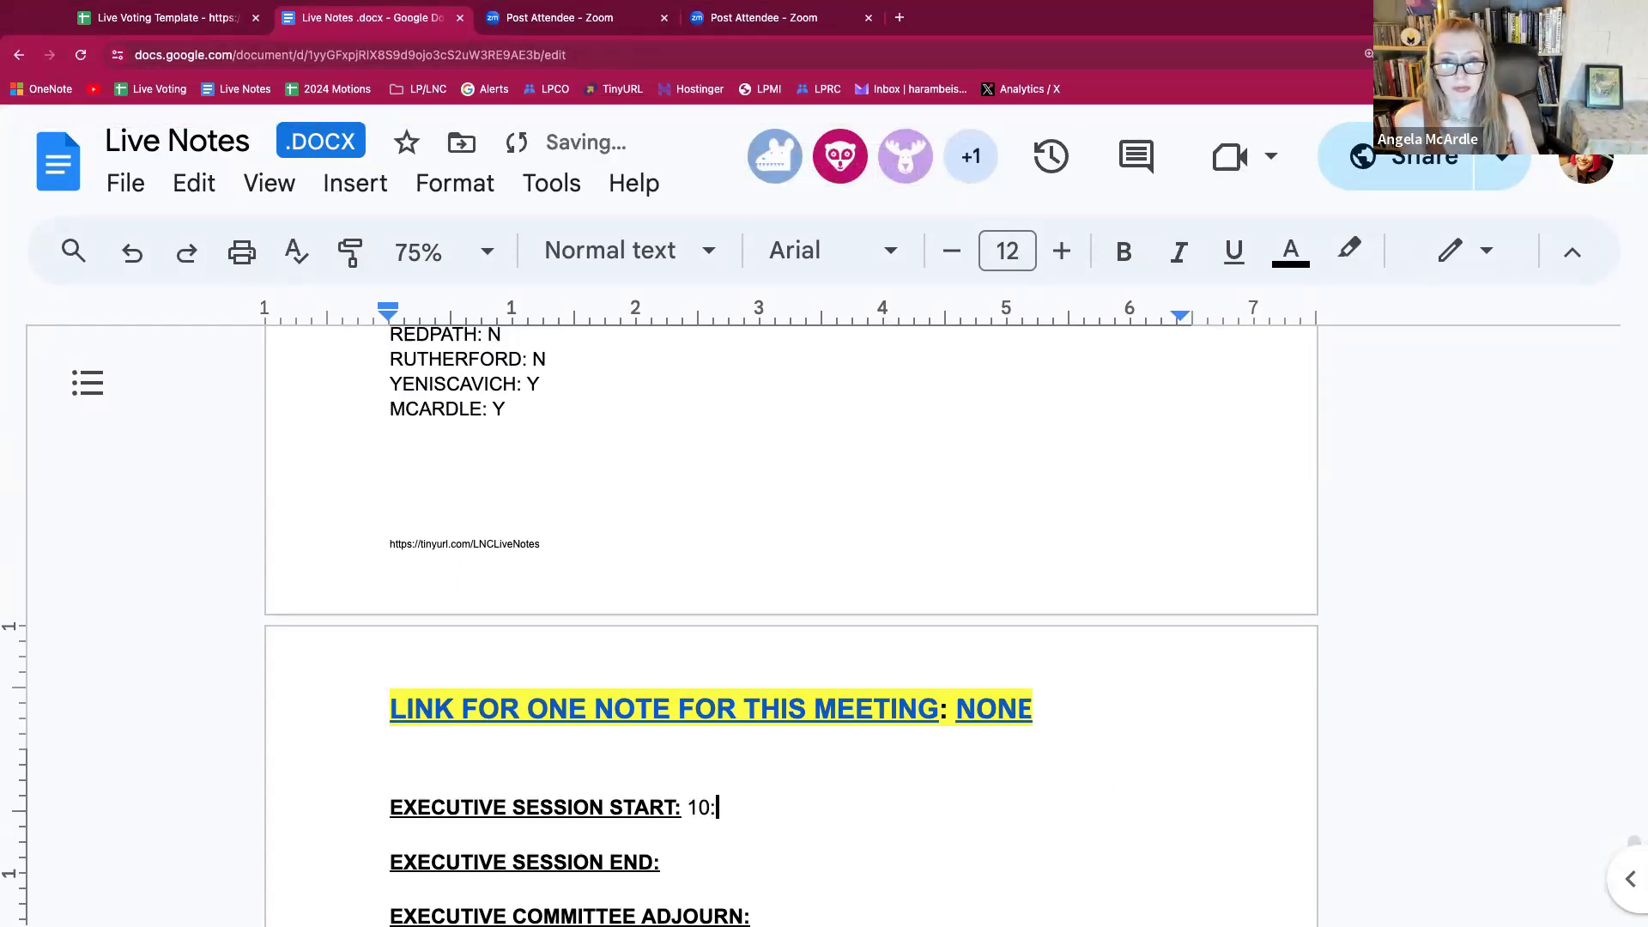
key(Backspace)
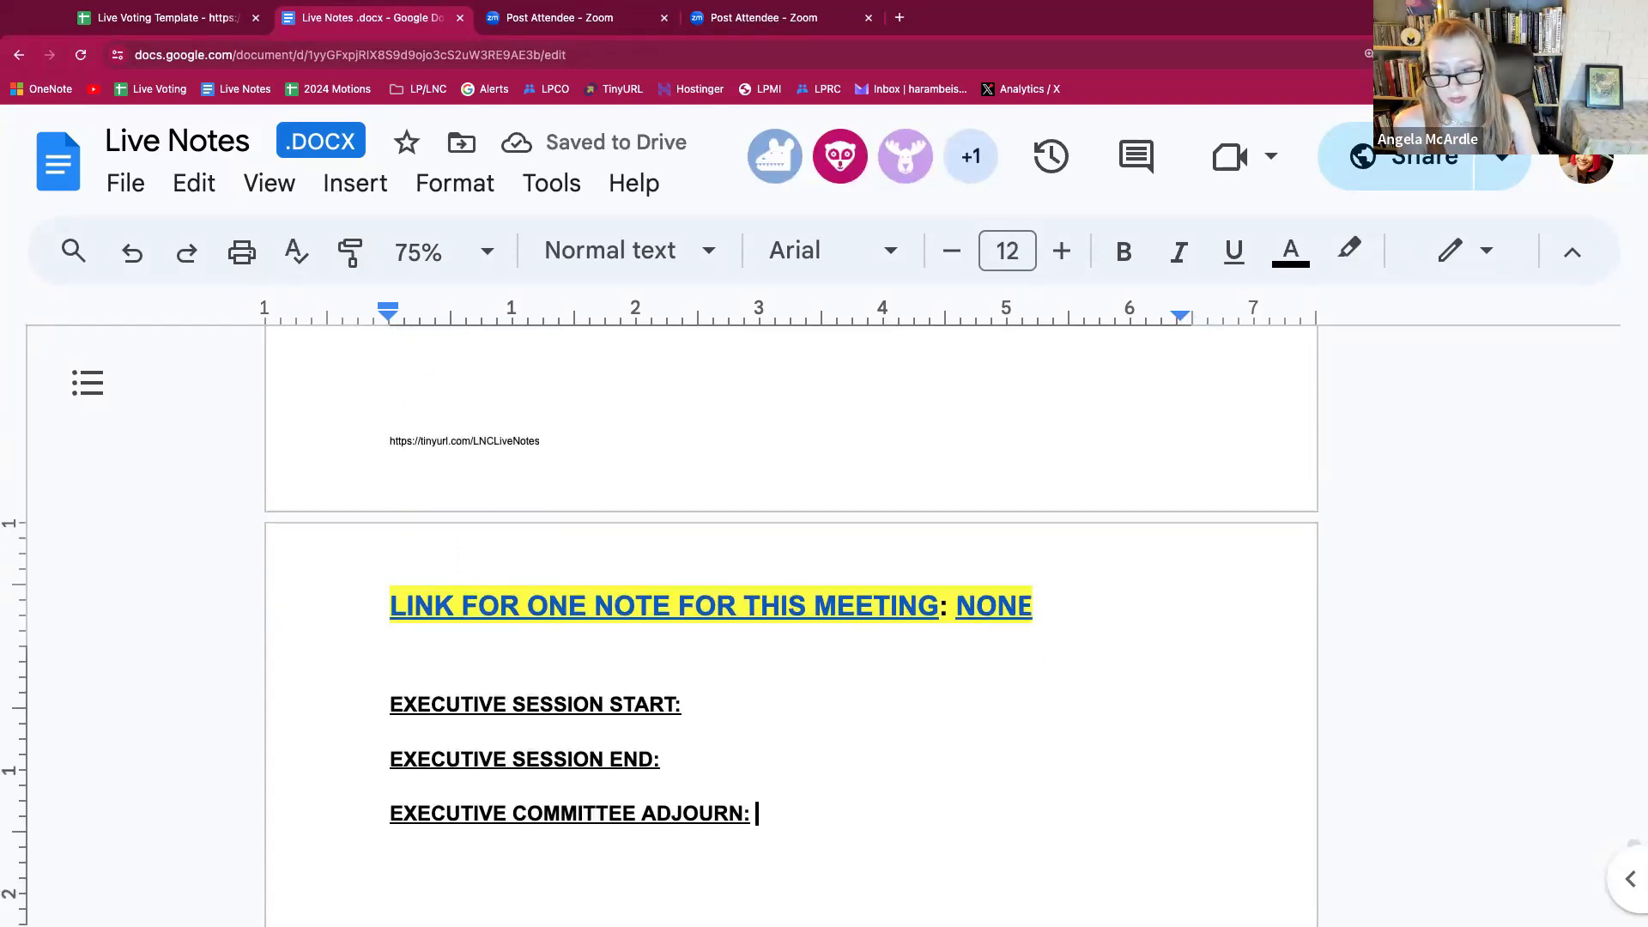
text(10:27)
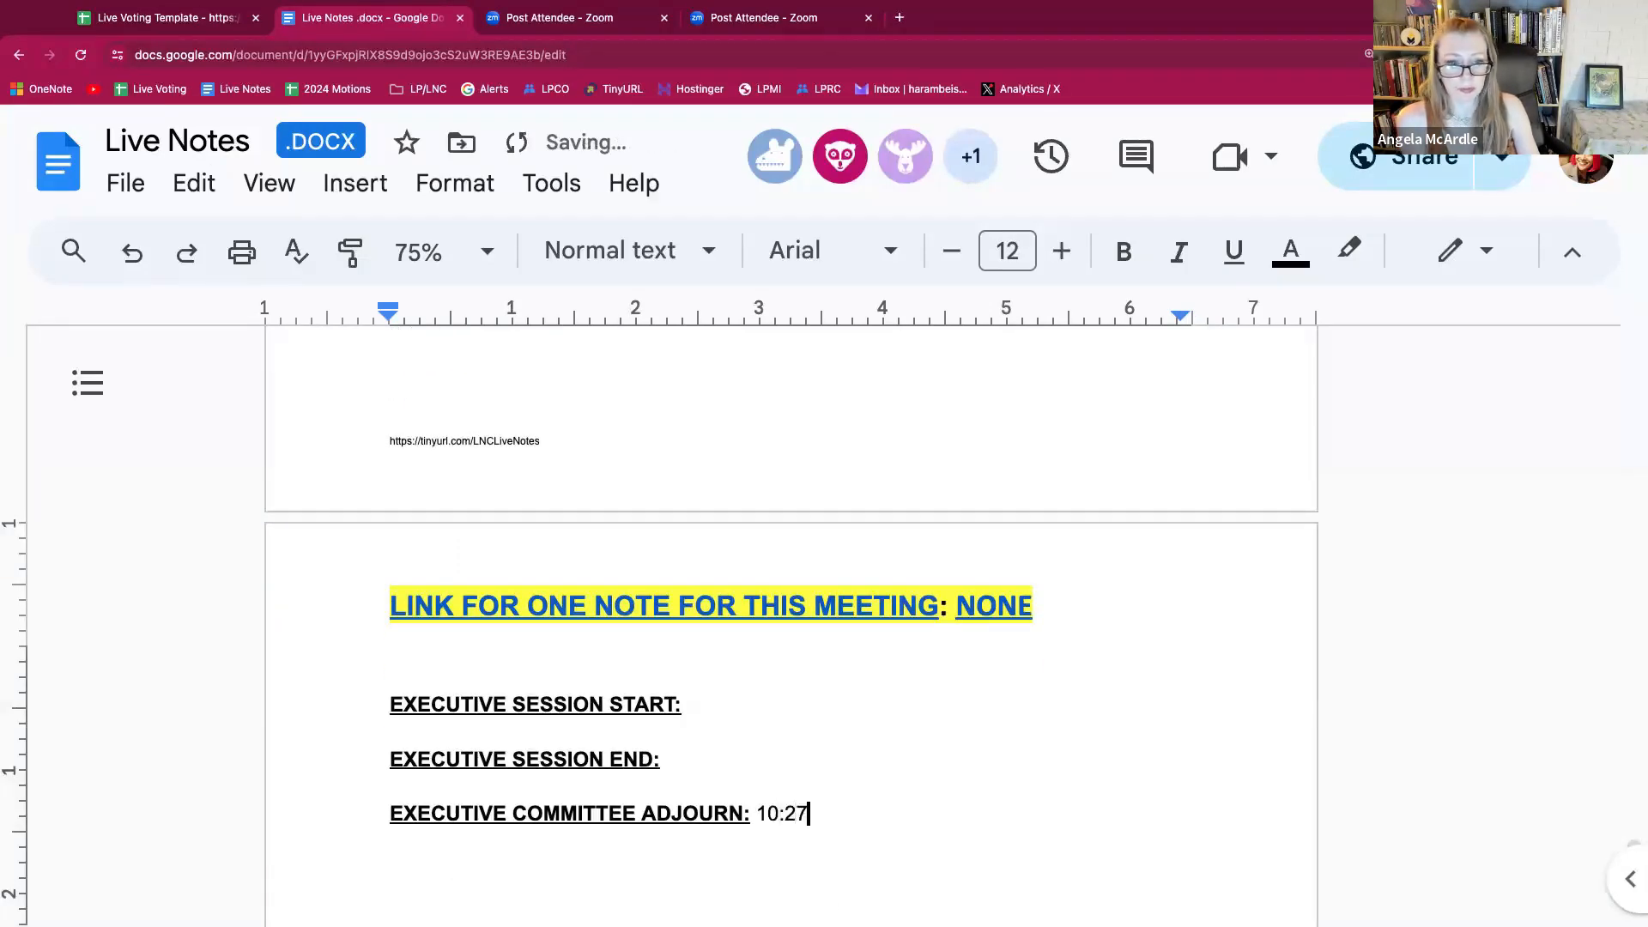